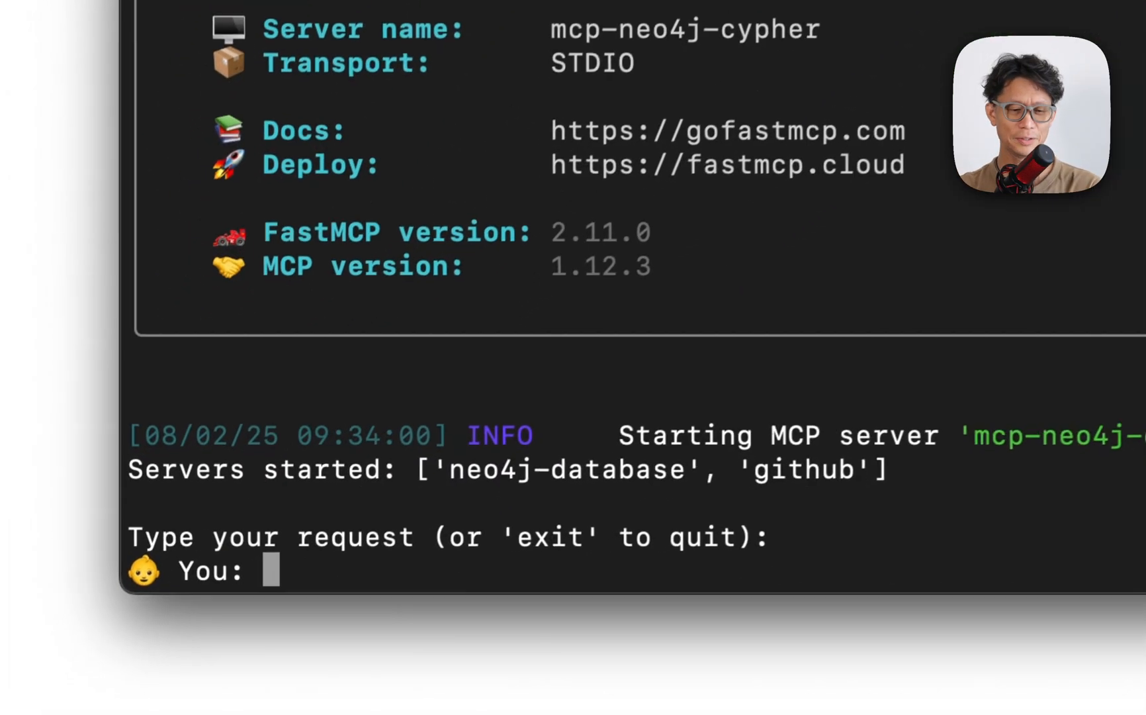
# Step: Ask the agent 'How many repos do I have?' (153 public) and begin a follow-up about records
pyautogui.write('Ho')
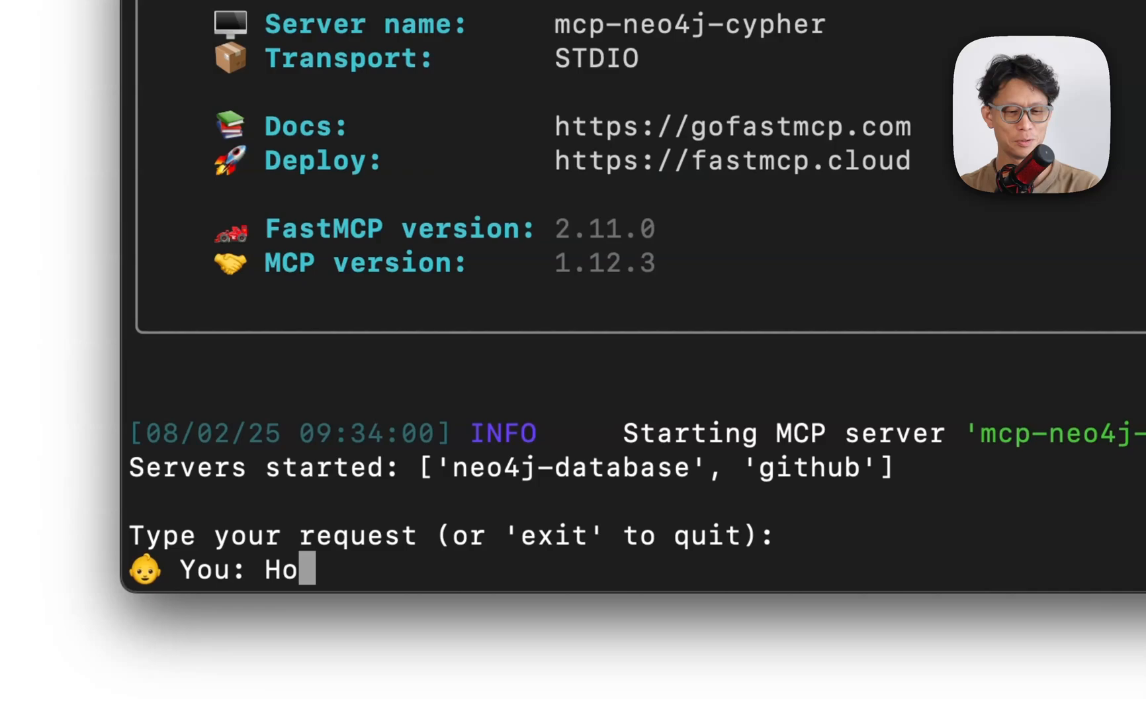
pyautogui.write('w many repos do I have?')
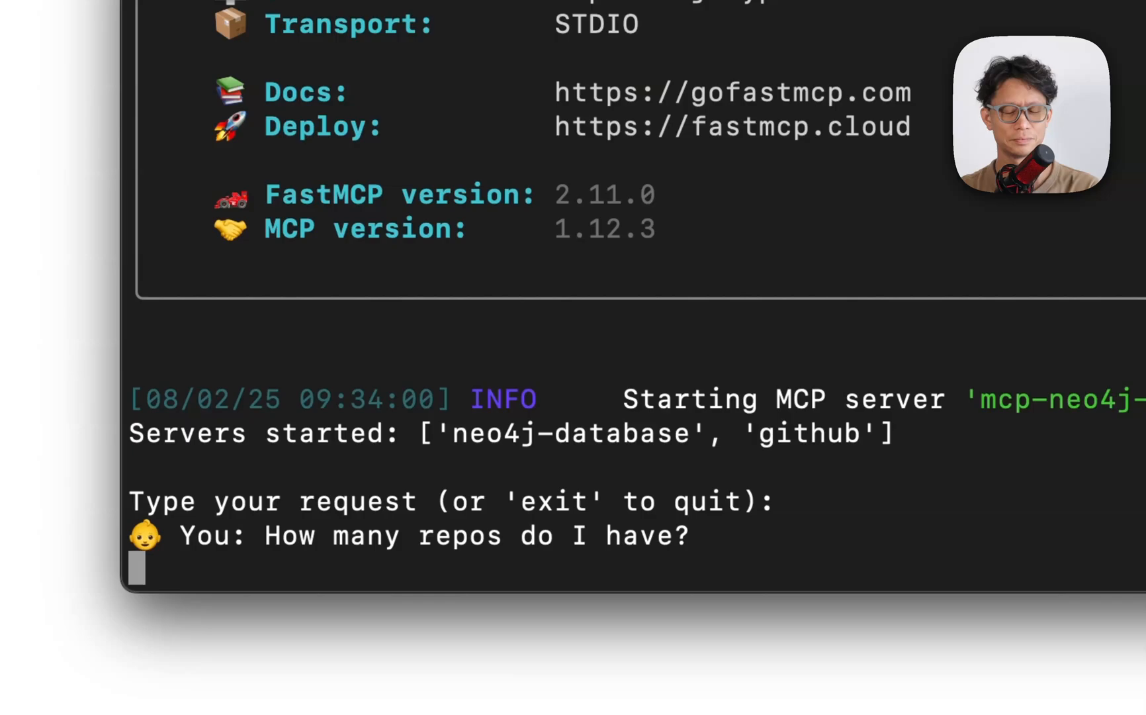
pyautogui.press('Return')
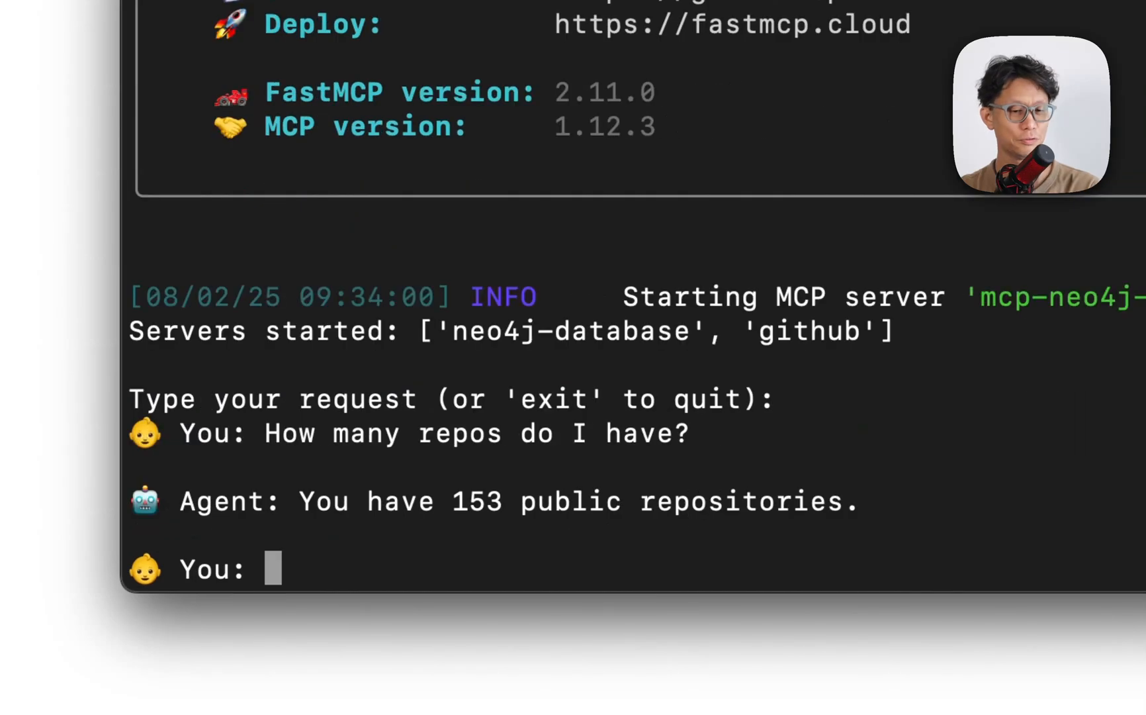
pyautogui.write('How')
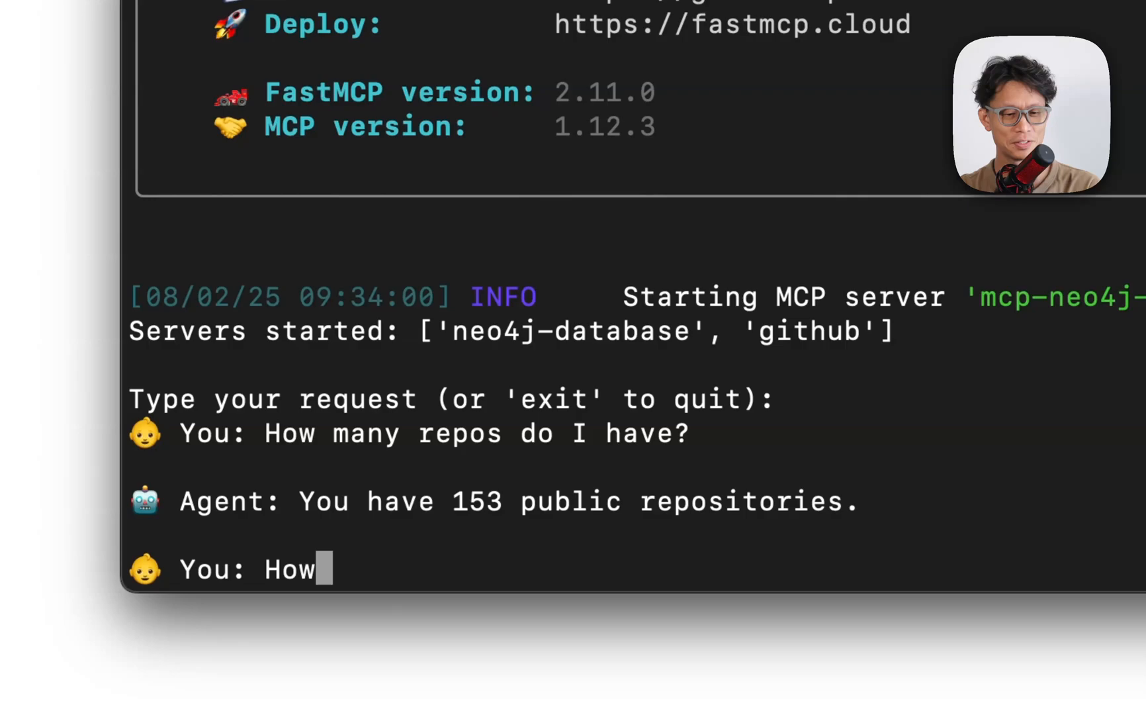
pyautogui.write('many records do')
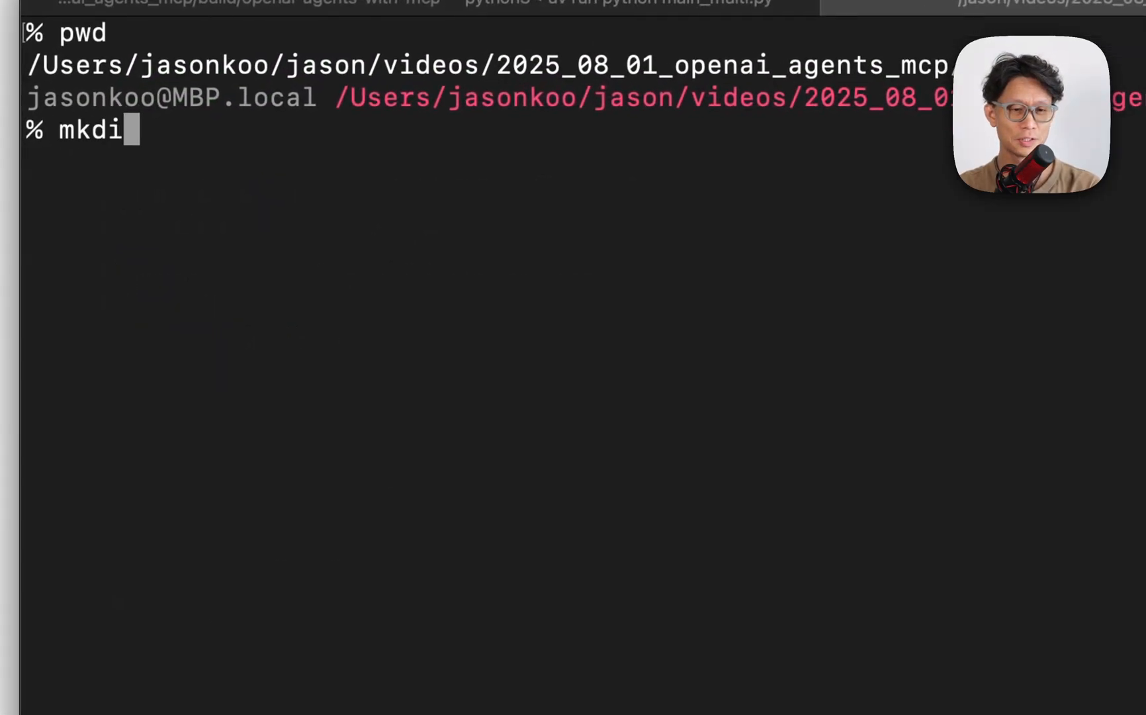
# Step: Create the openai-agents-with-mcp folder, cd into it and initialise a uv project
pyautogui.write('r')
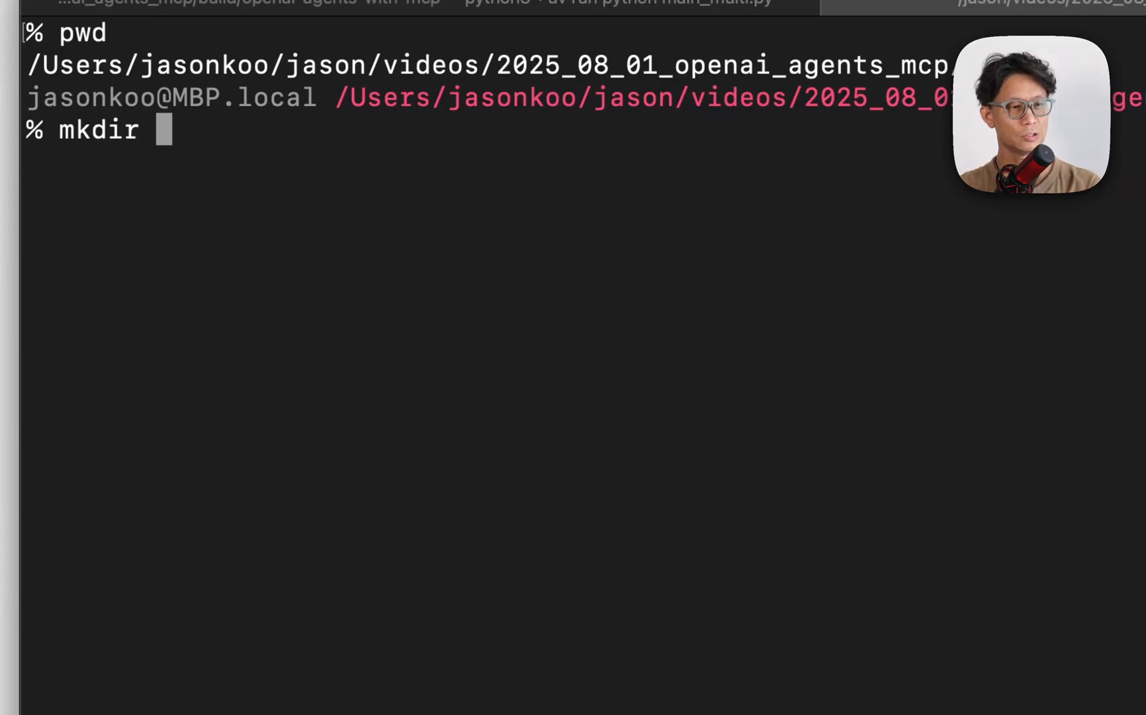
pyautogui.write('openai-')
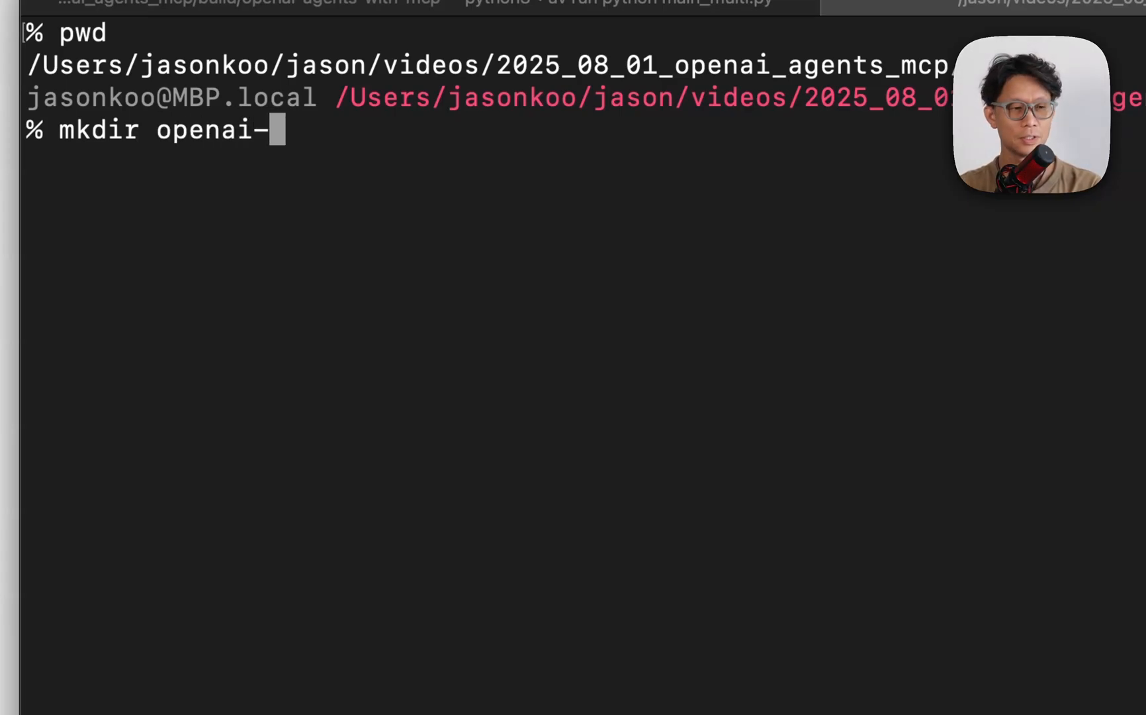
pyautogui.write('agents-w')
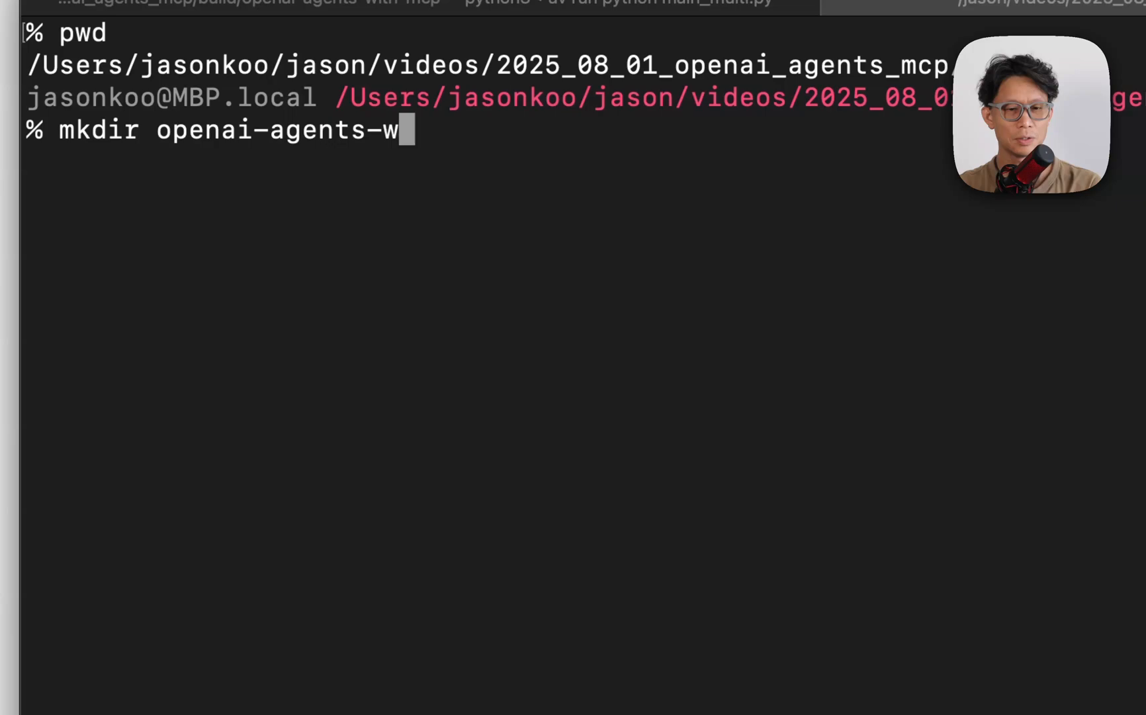
pyautogui.press('Return')
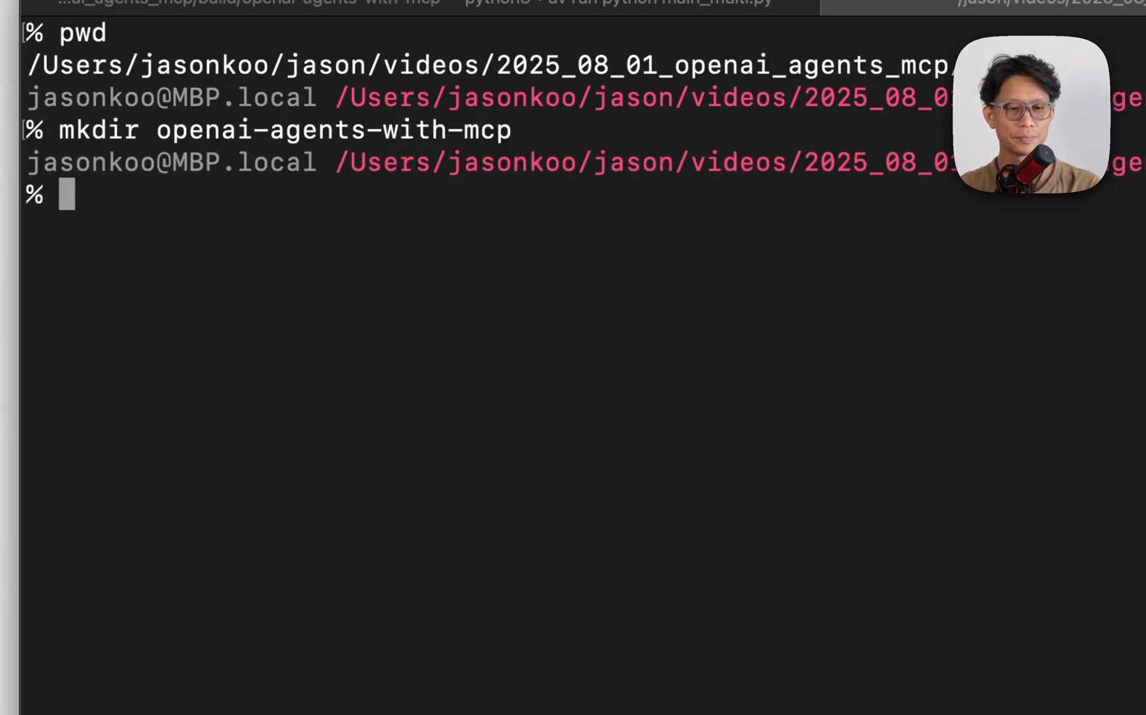
pyautogui.write('cd openai-agents-with-mcp')
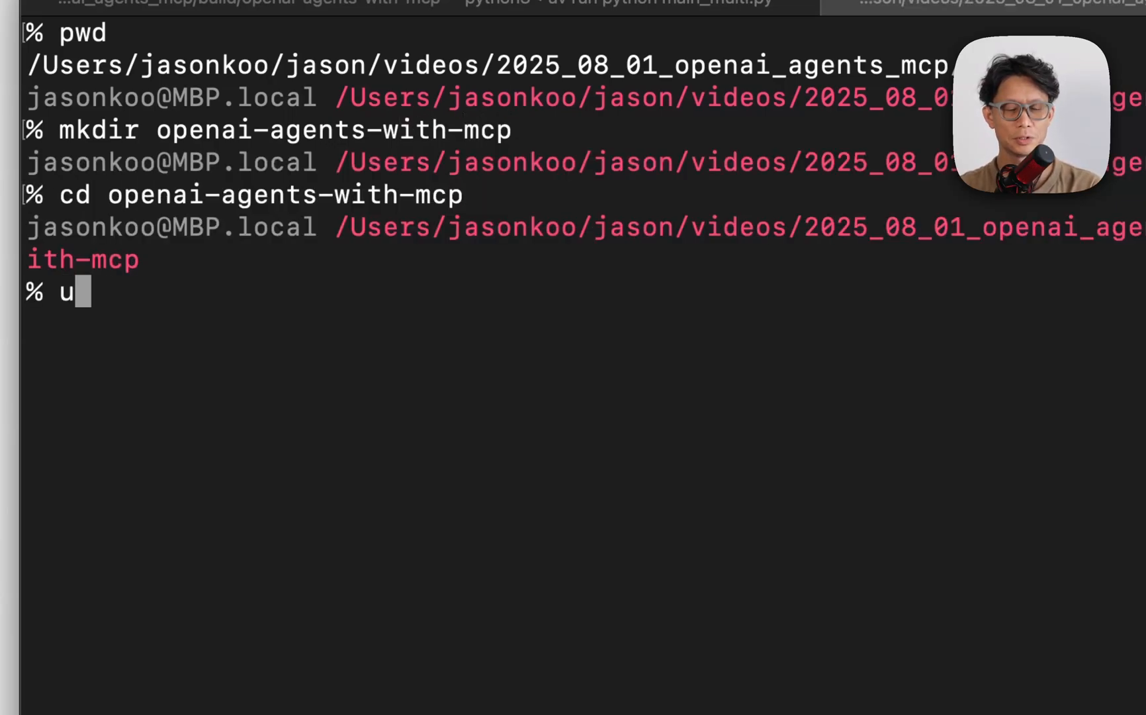
pyautogui.write('v init')
pyautogui.press('Return')
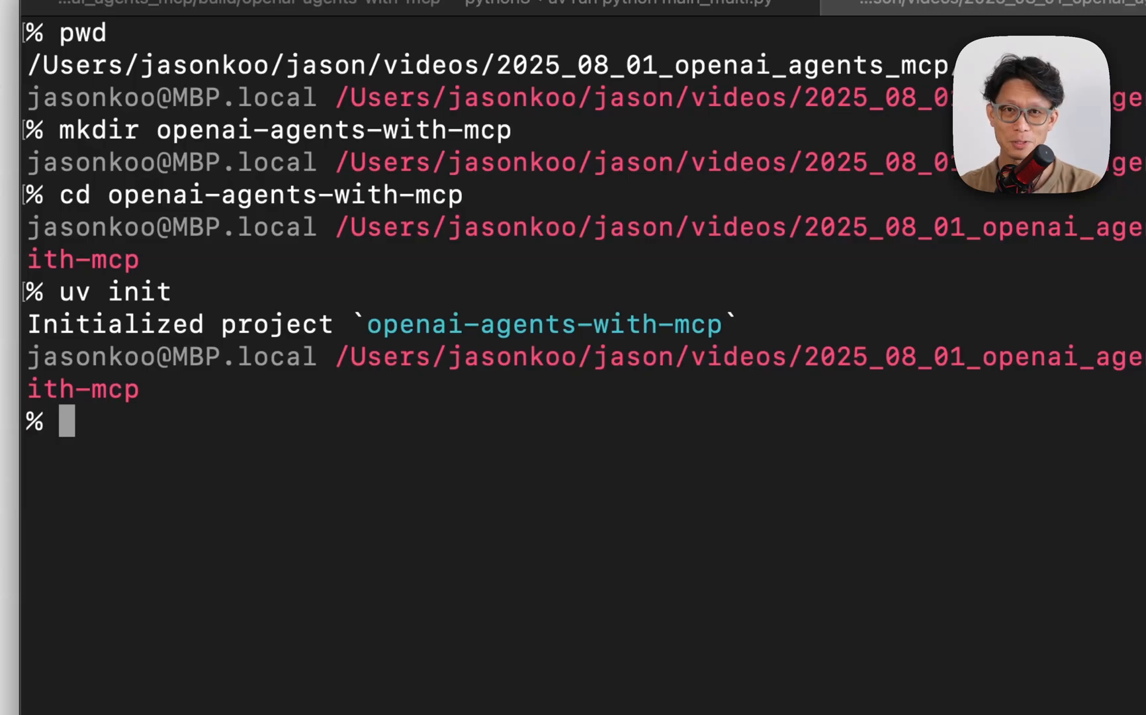
# Step: Add the openai-agents and python-dotenv packages with uv, then launch Cursor on the folder
pyautogui.write('uv')
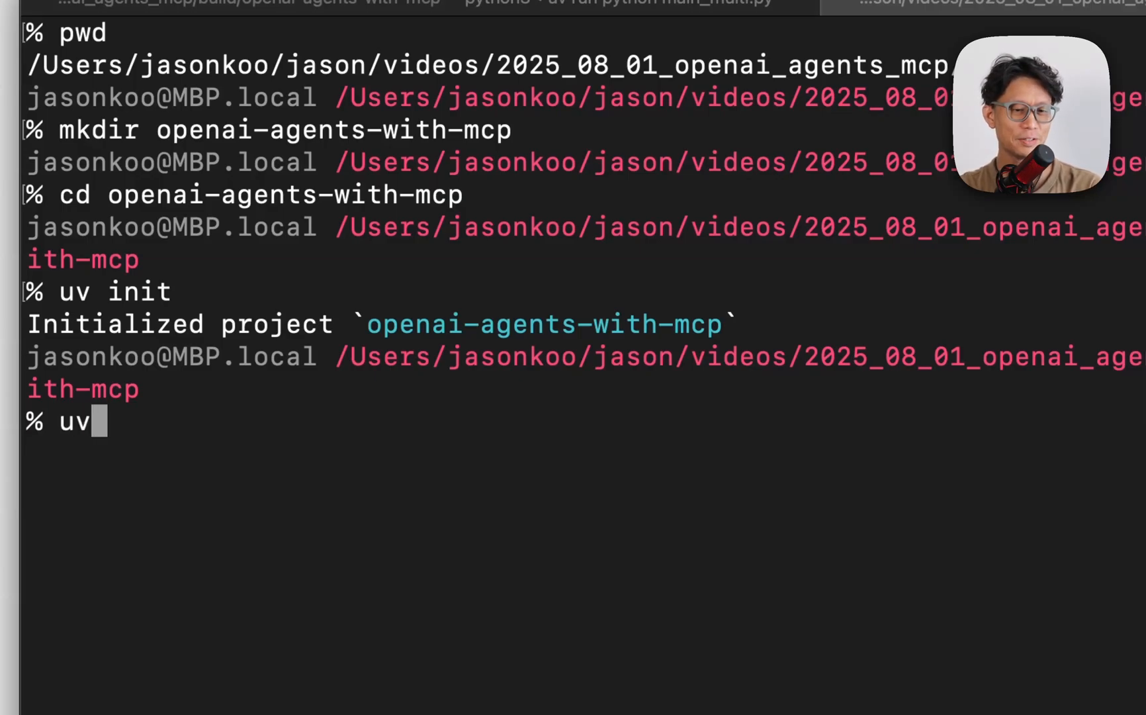
pyautogui.write('add')
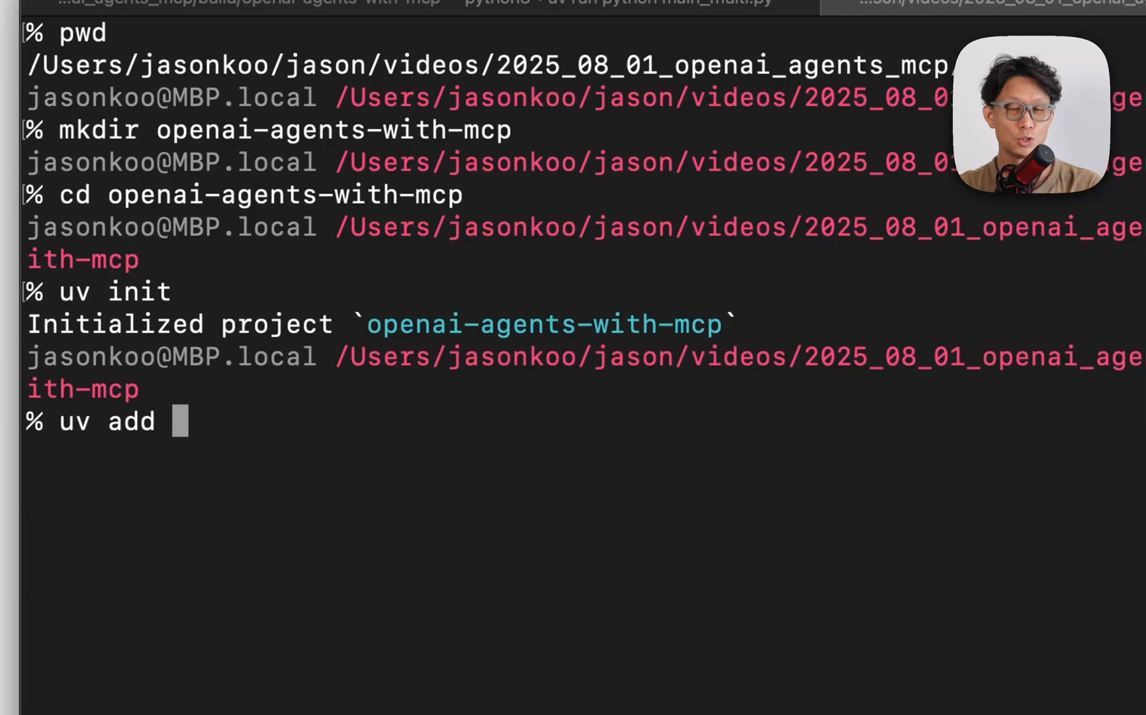
pyautogui.write('openai-')
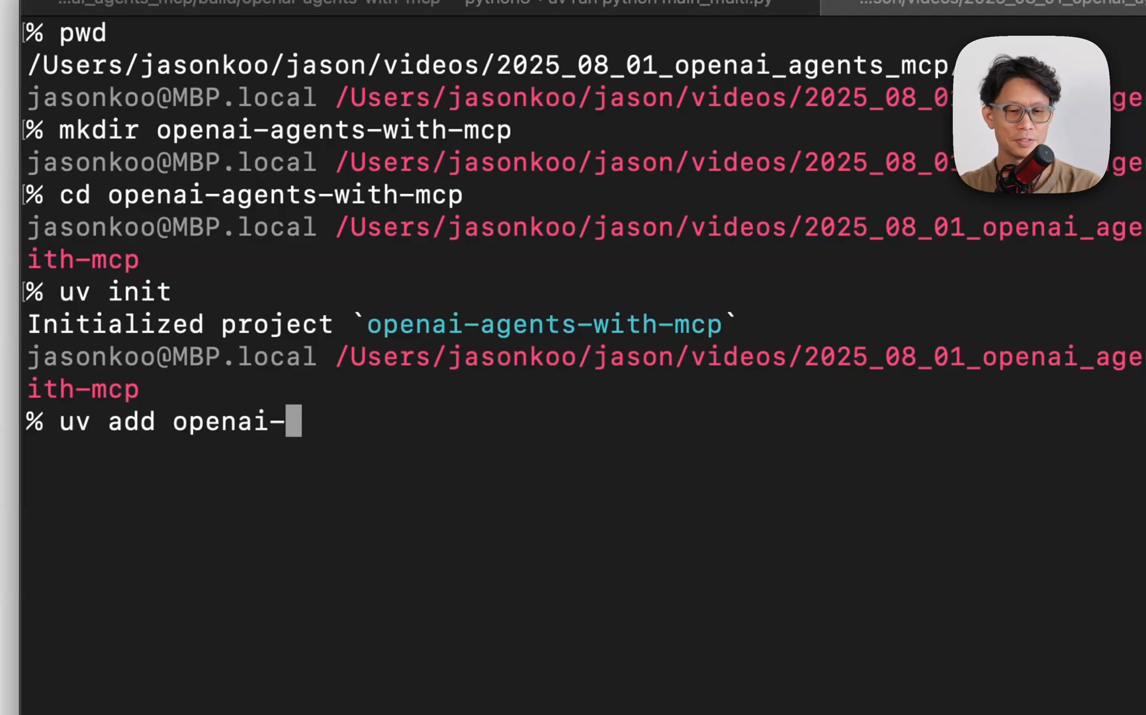
pyautogui.write('agents')
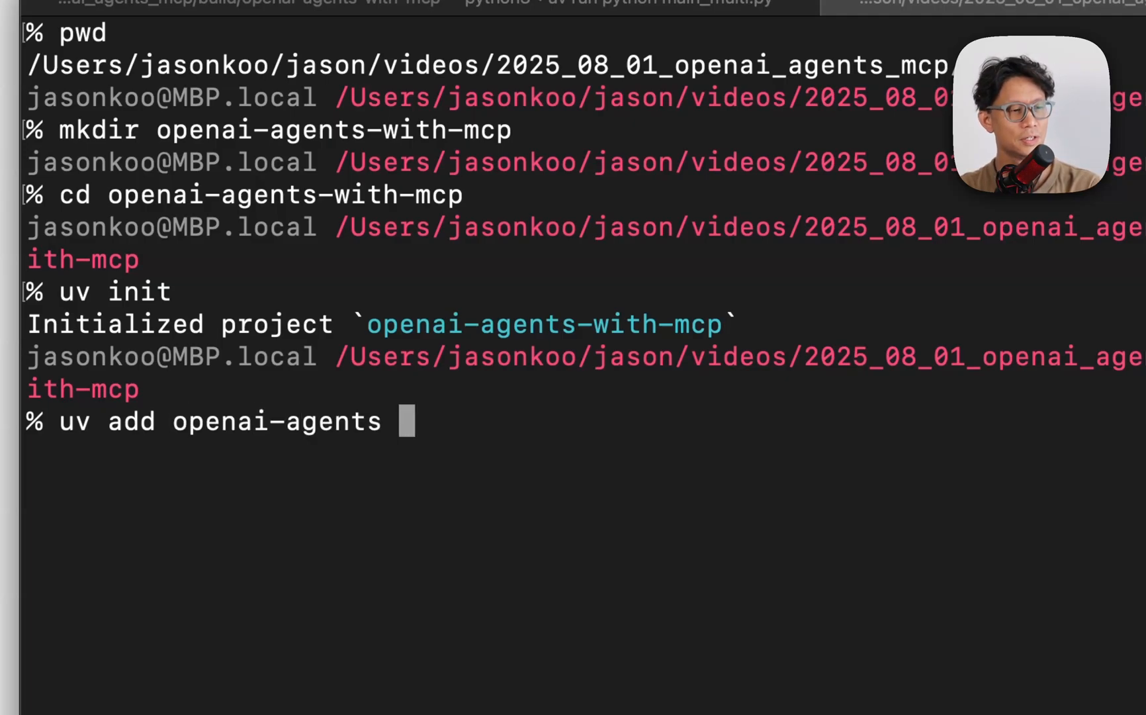
pyautogui.write('python-d')
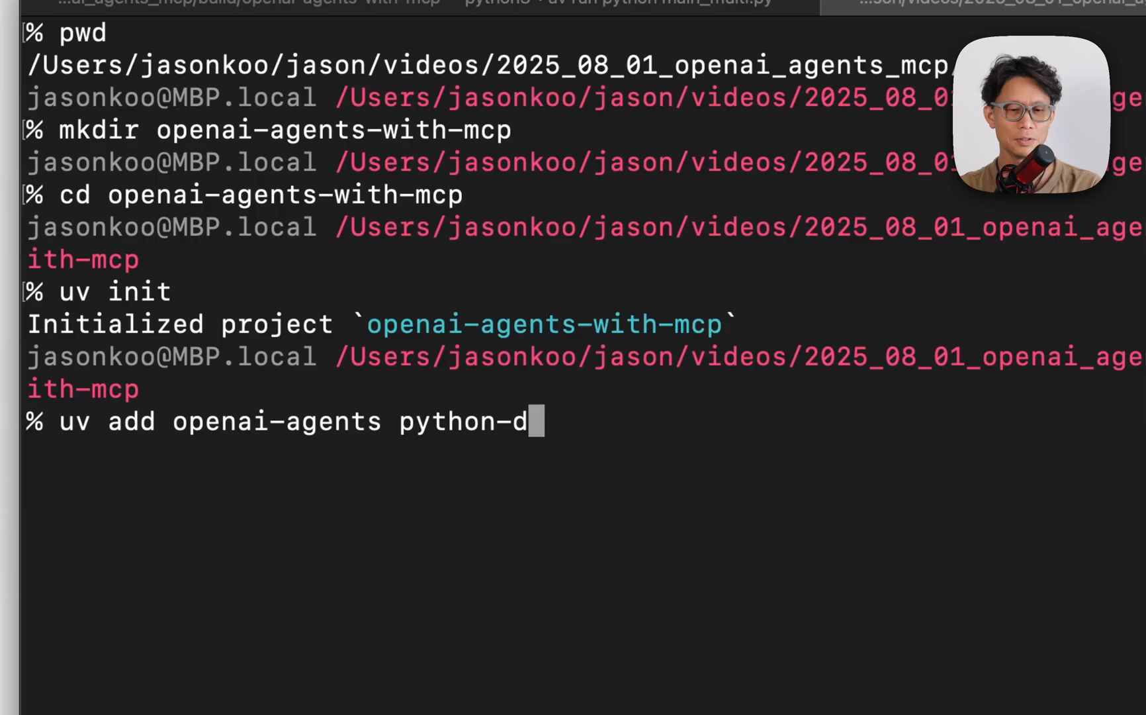
pyautogui.press('Return')
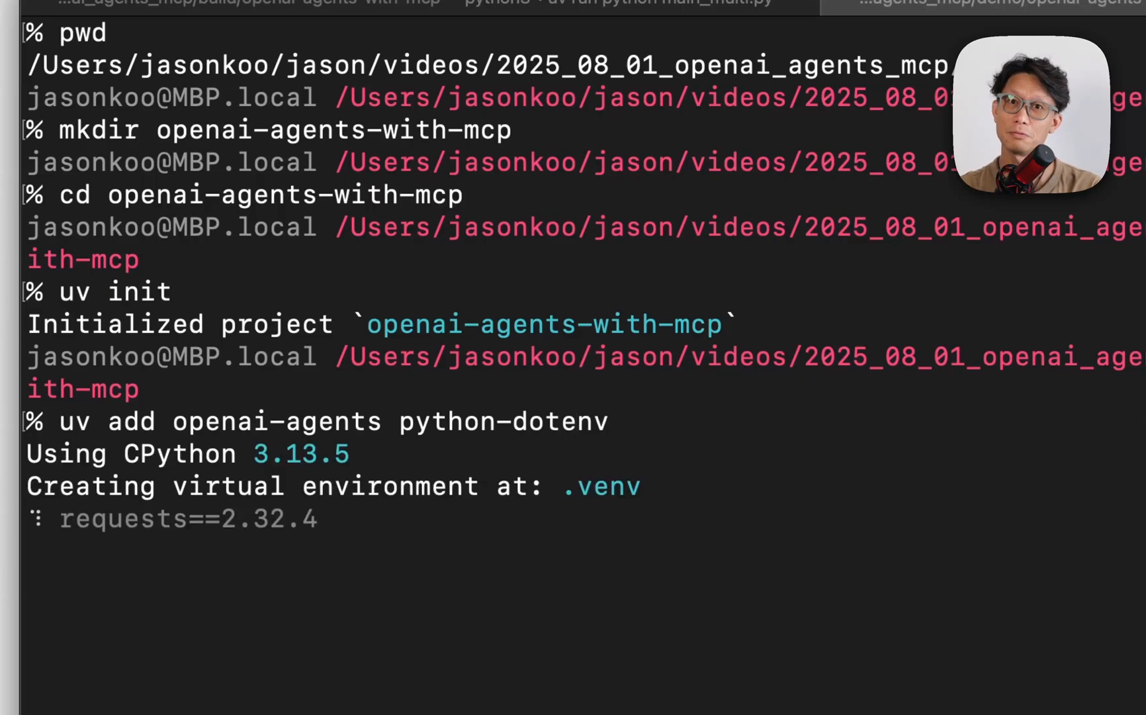
pyautogui.write('curs')
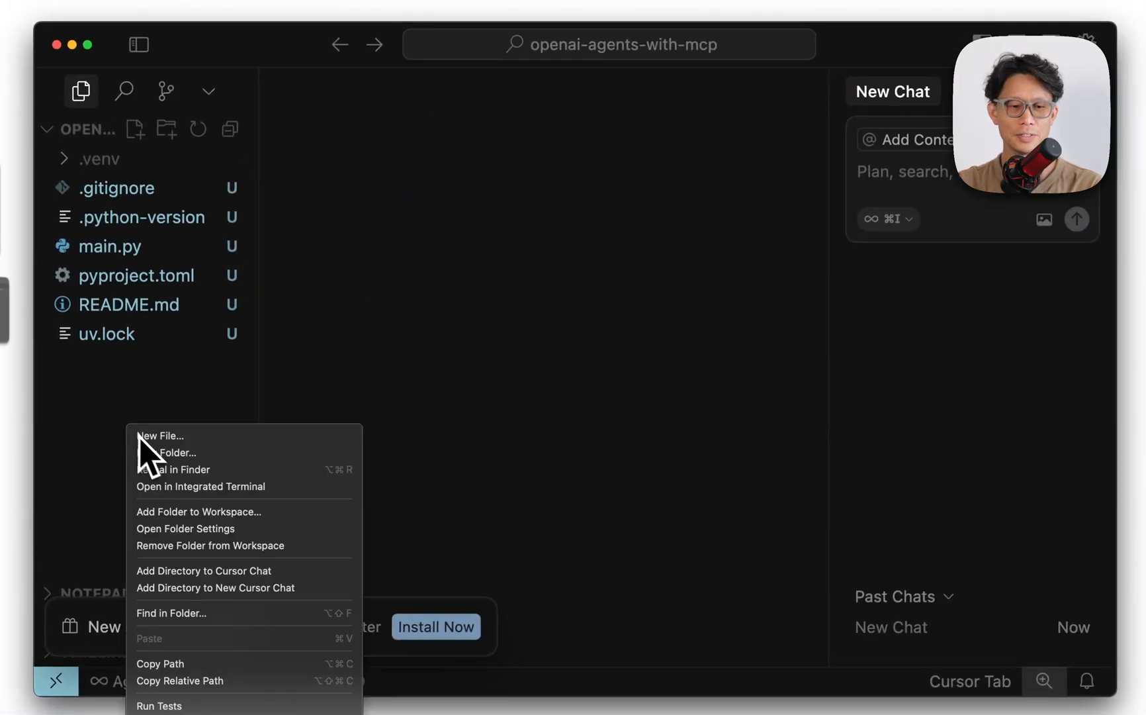
# Step: Create a .env file starting with OPENAI_API_KEY plus model, GitHub and Neo4j variables
pyautogui.click(159, 436)
pyautogui.write('.env')
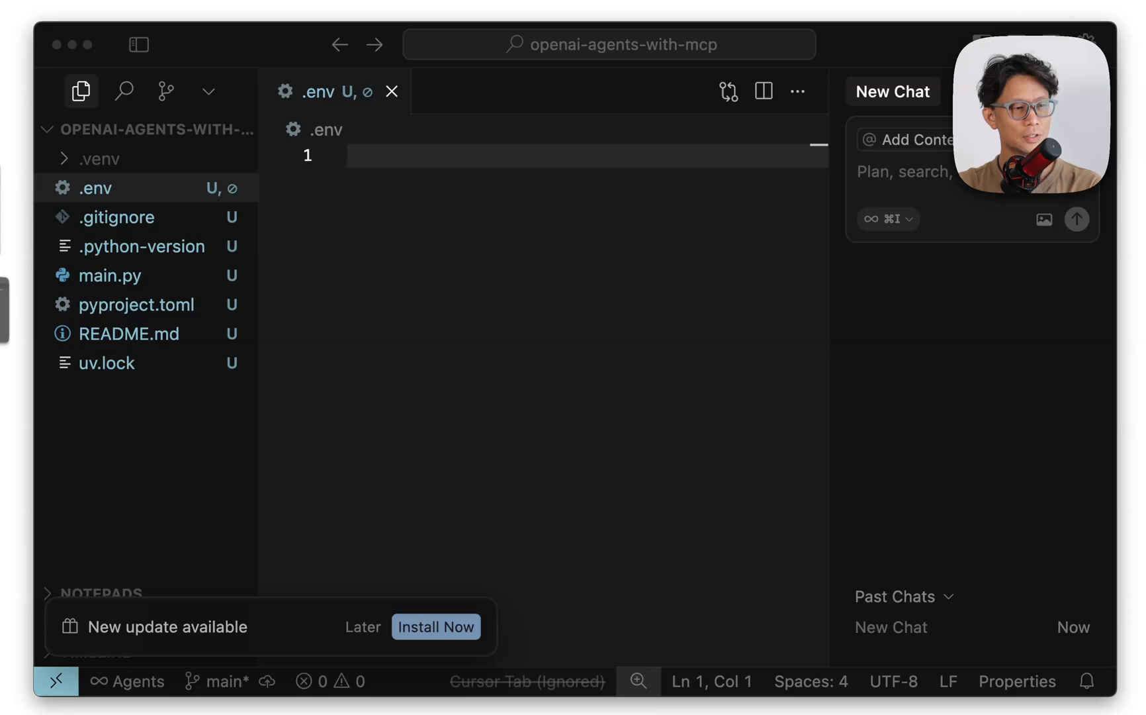
pyautogui.write('OPENAI_API_KEY=')
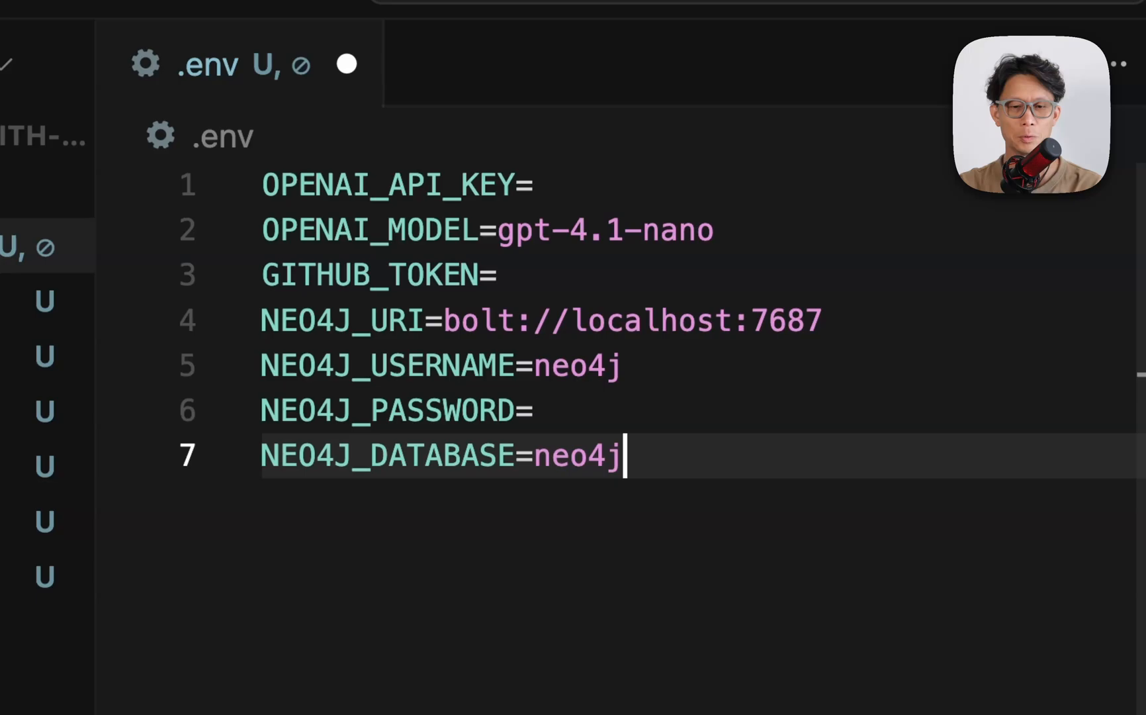
pyautogui.moveTo(446, 284)
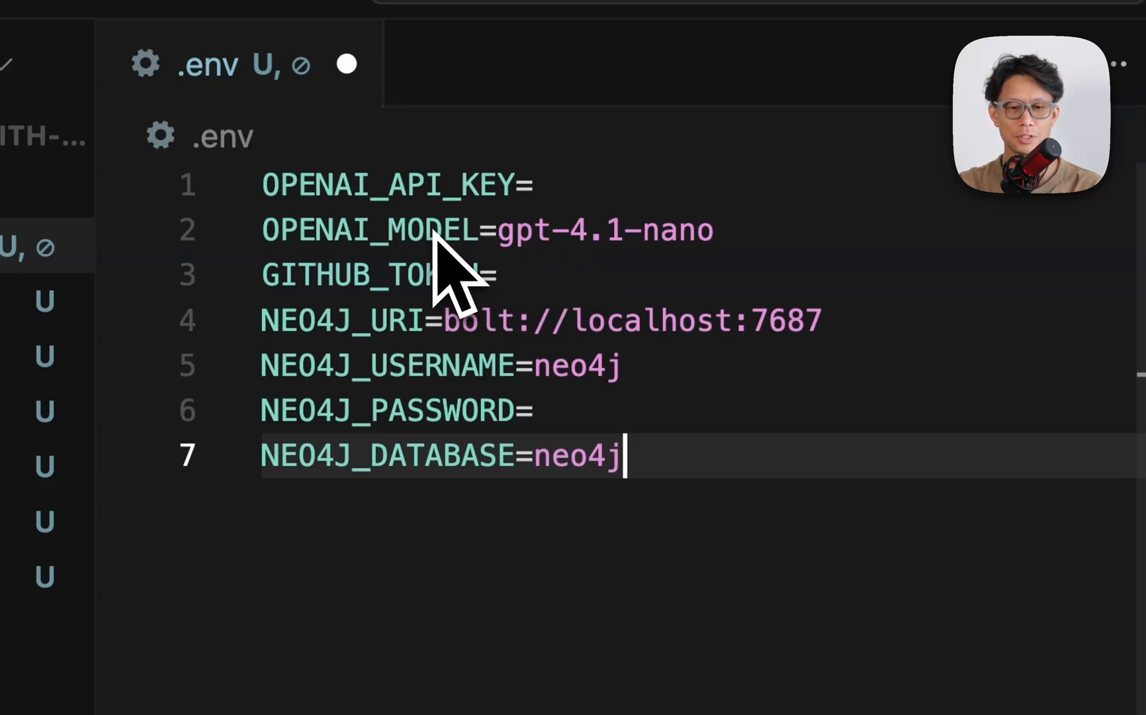
pyautogui.moveTo(471, 303)
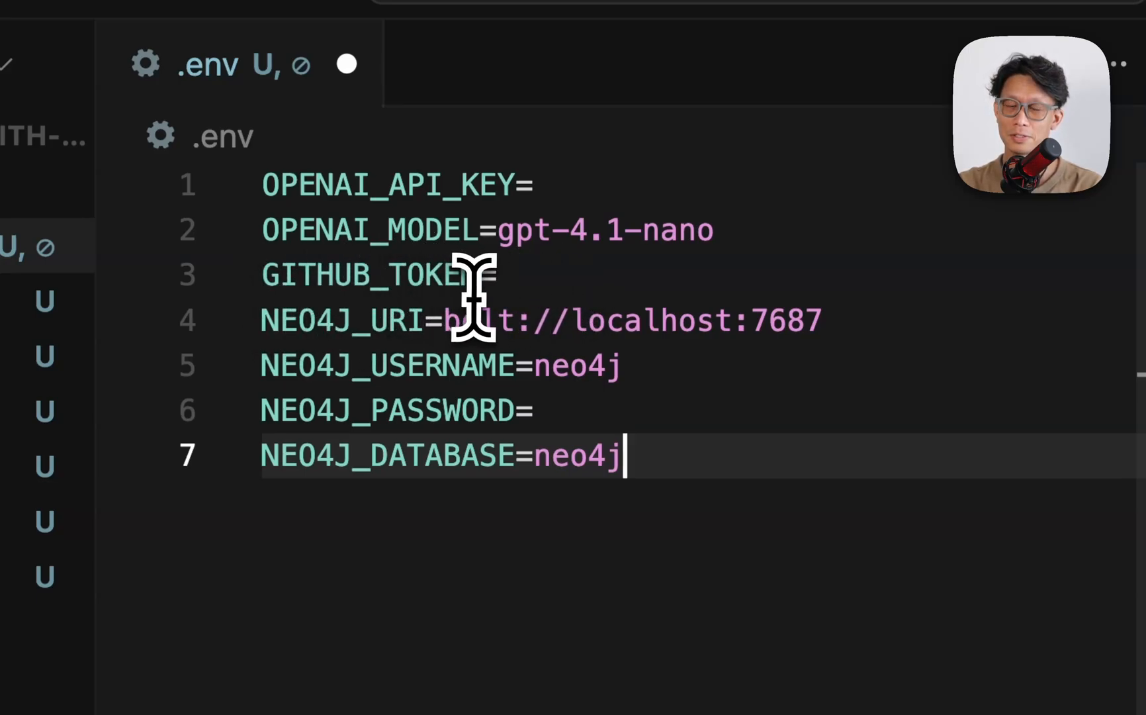
pyautogui.moveTo(475, 430)
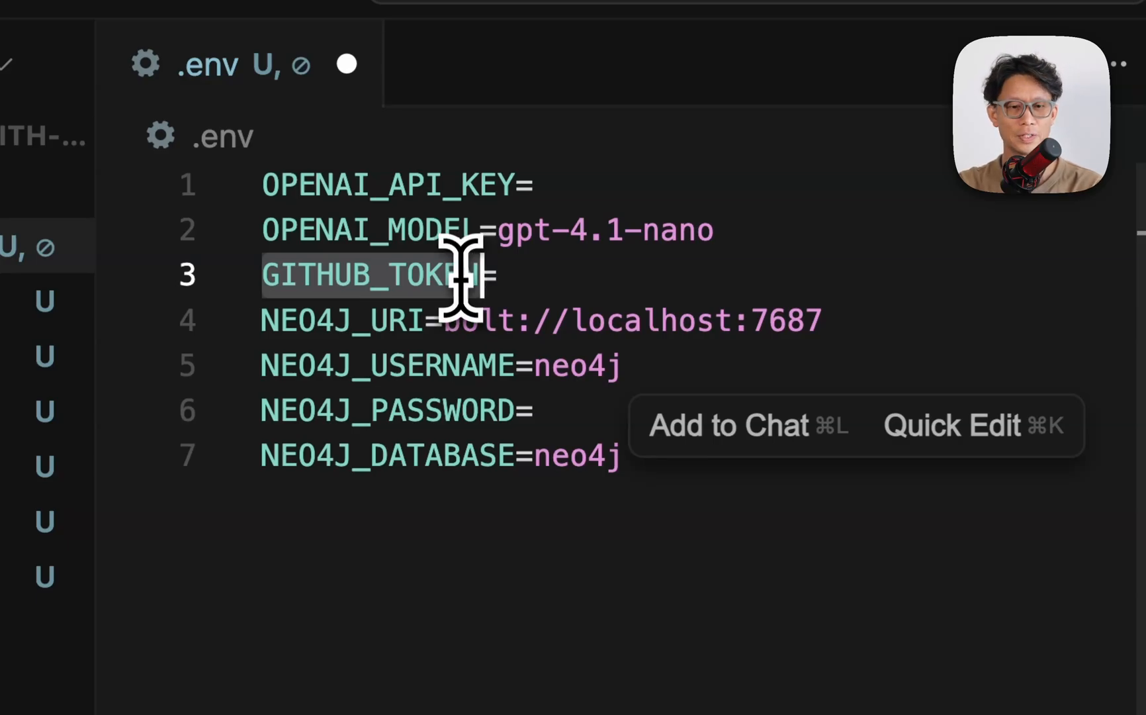
pyautogui.click(502, 27)
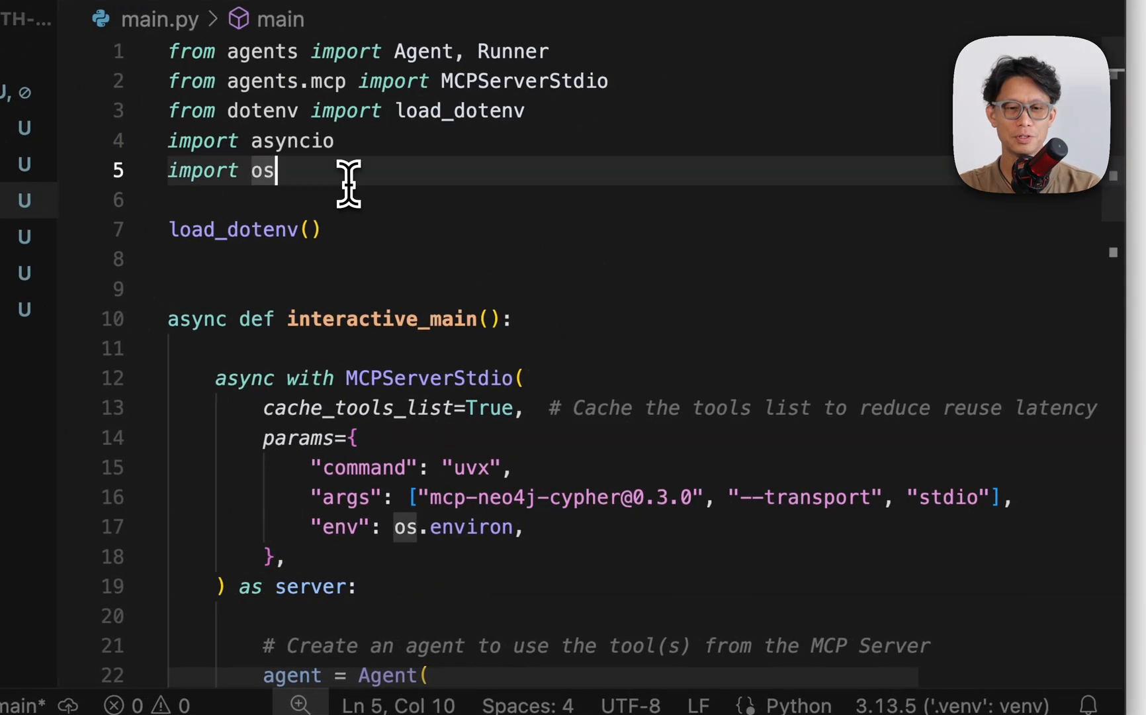
pyautogui.press('enter')
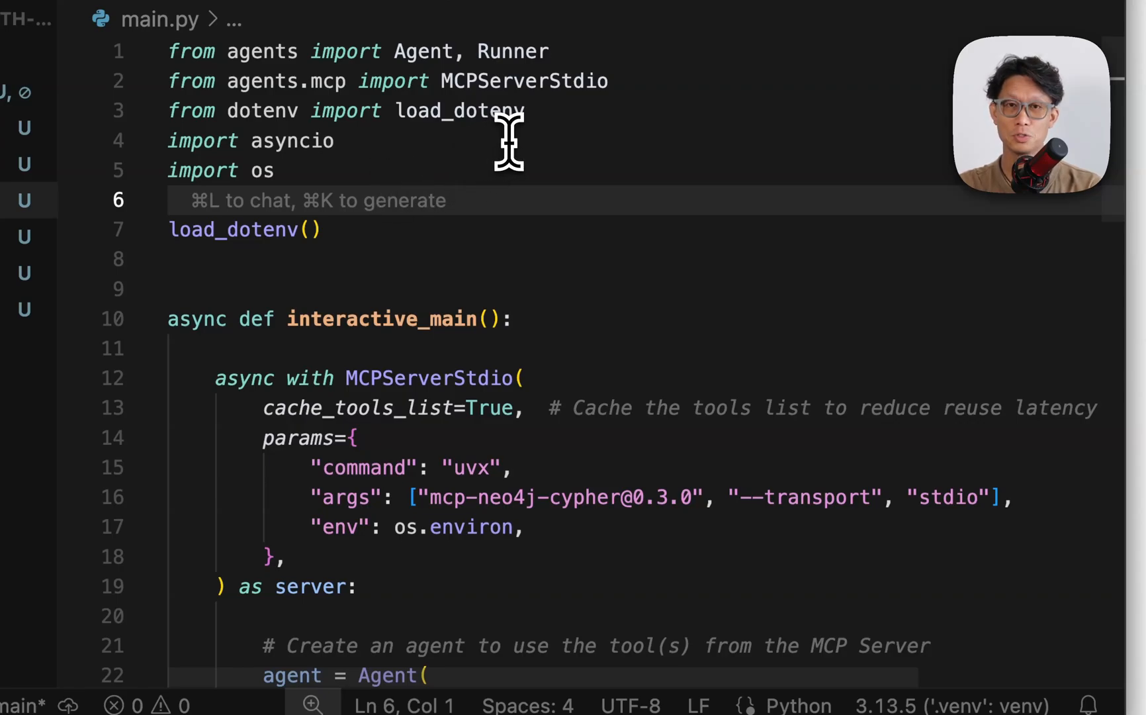
pyautogui.doubleClick(523, 80)
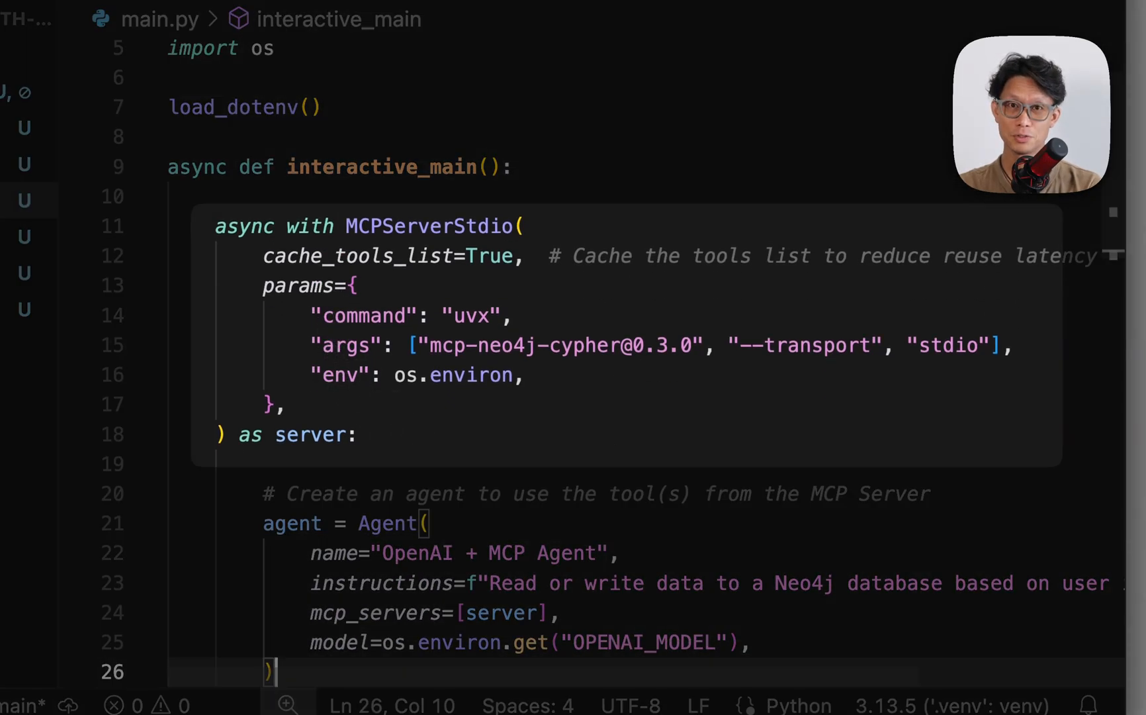
pyautogui.moveTo(520, 571)
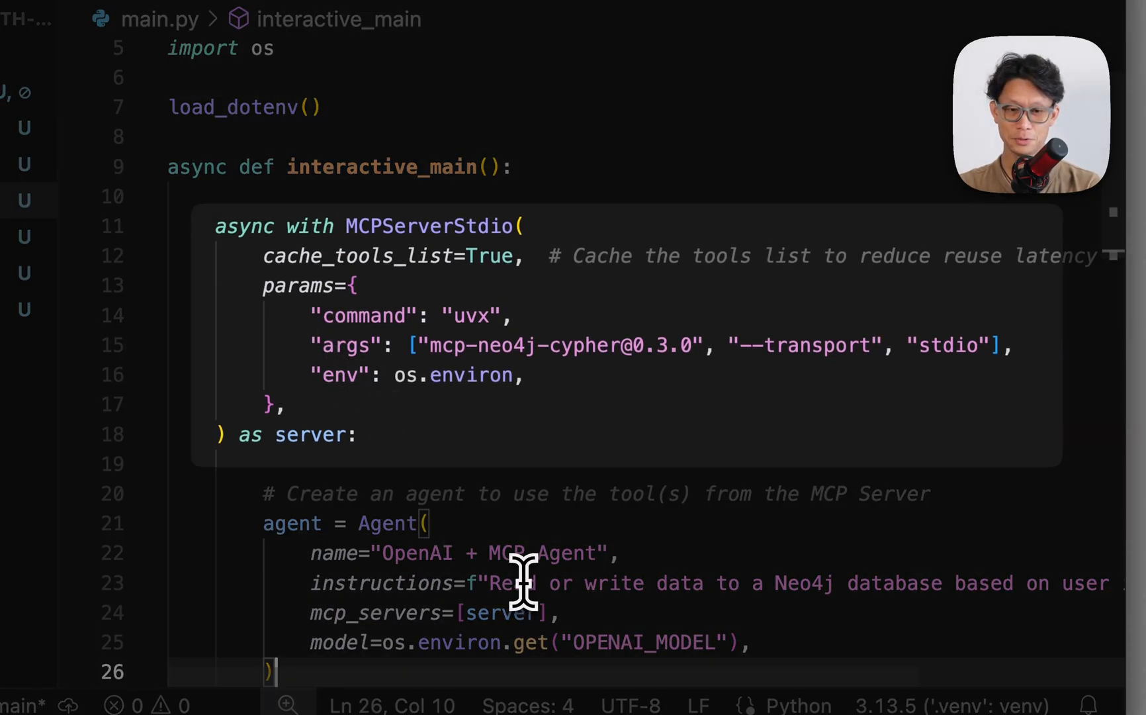
pyautogui.moveTo(380, 256)
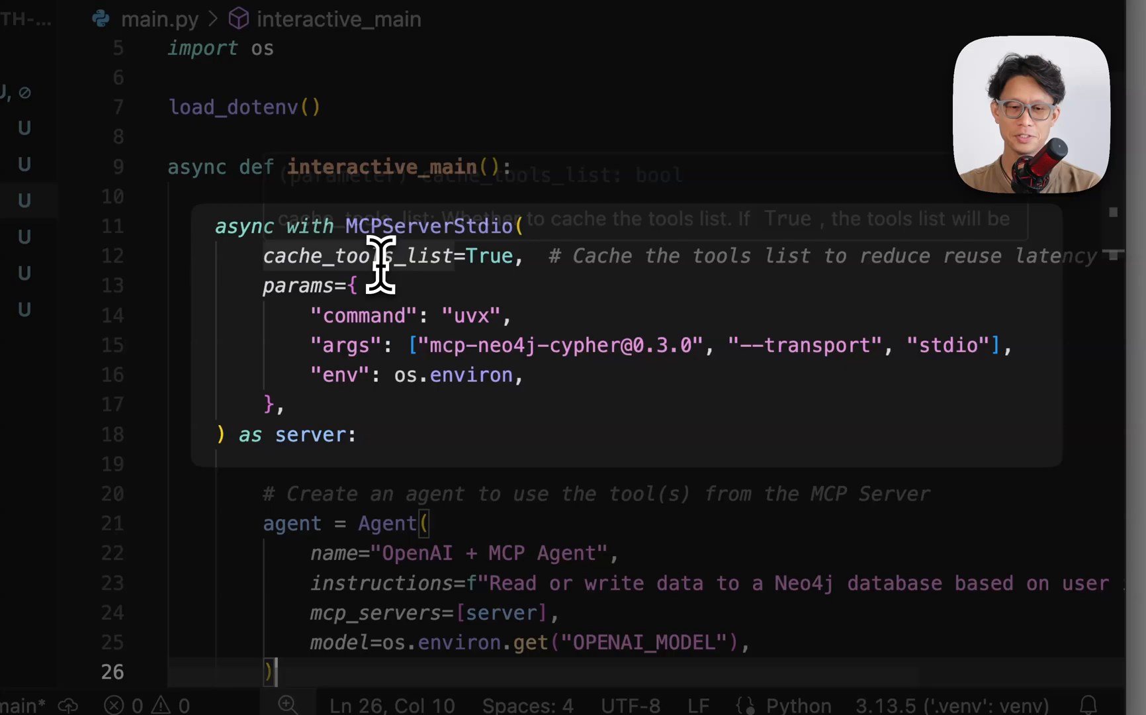
pyautogui.moveTo(483, 494)
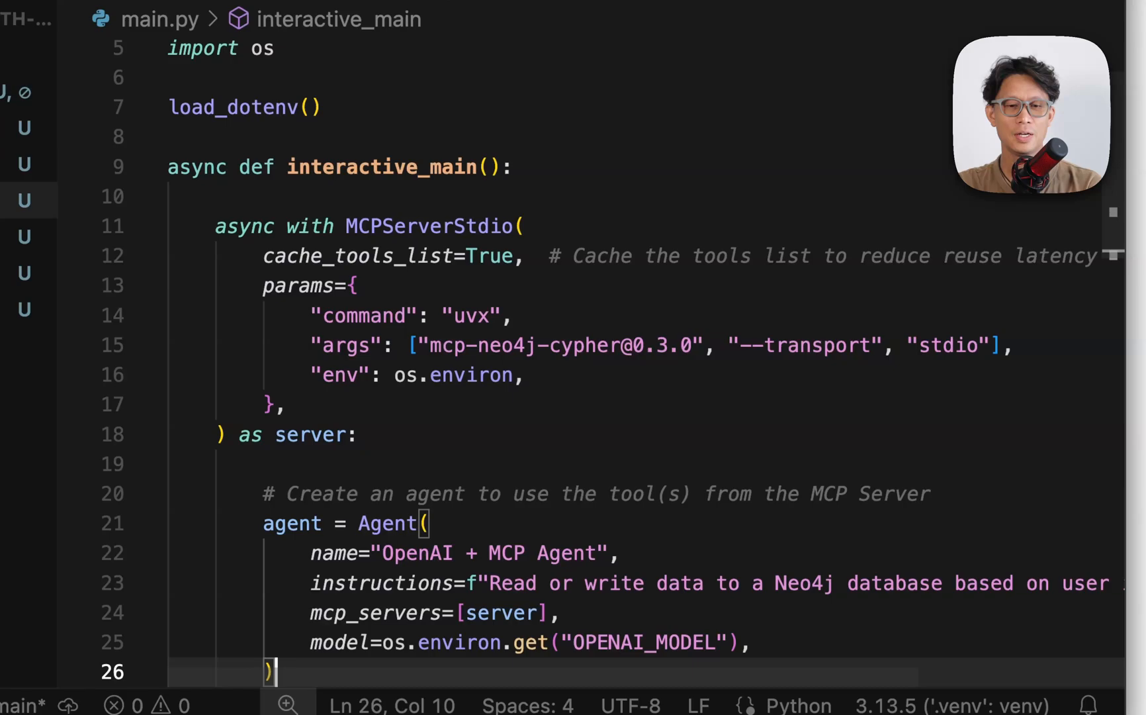
pyautogui.moveTo(431, 505)
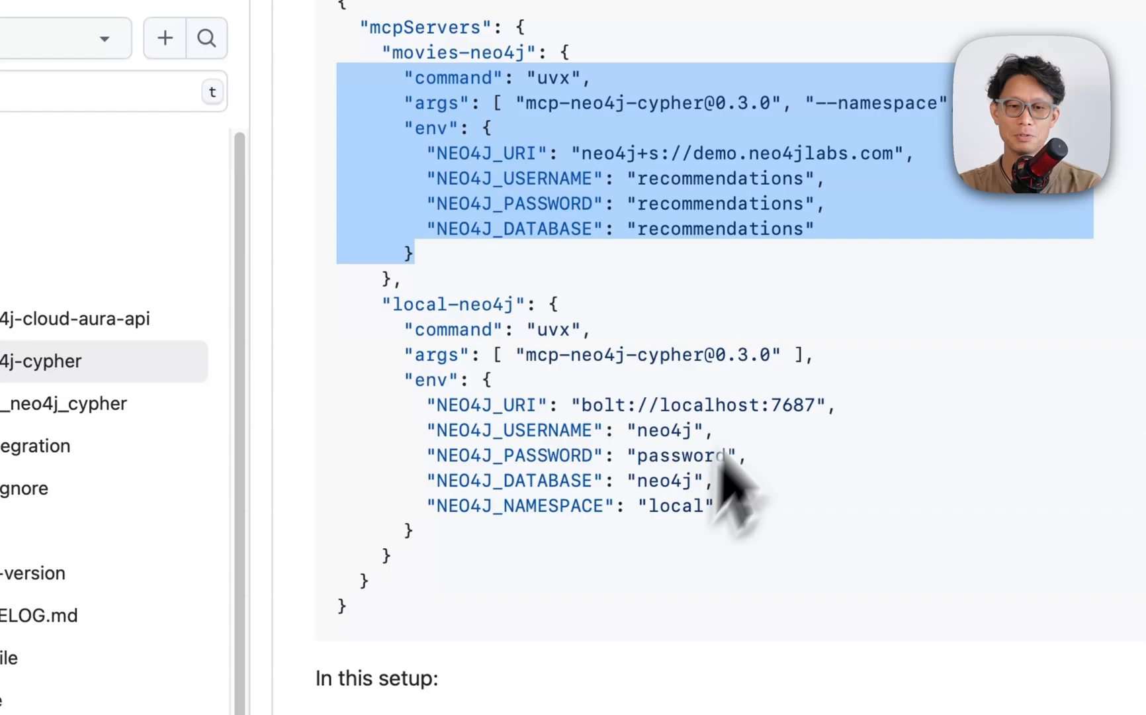
pyautogui.scroll(3)
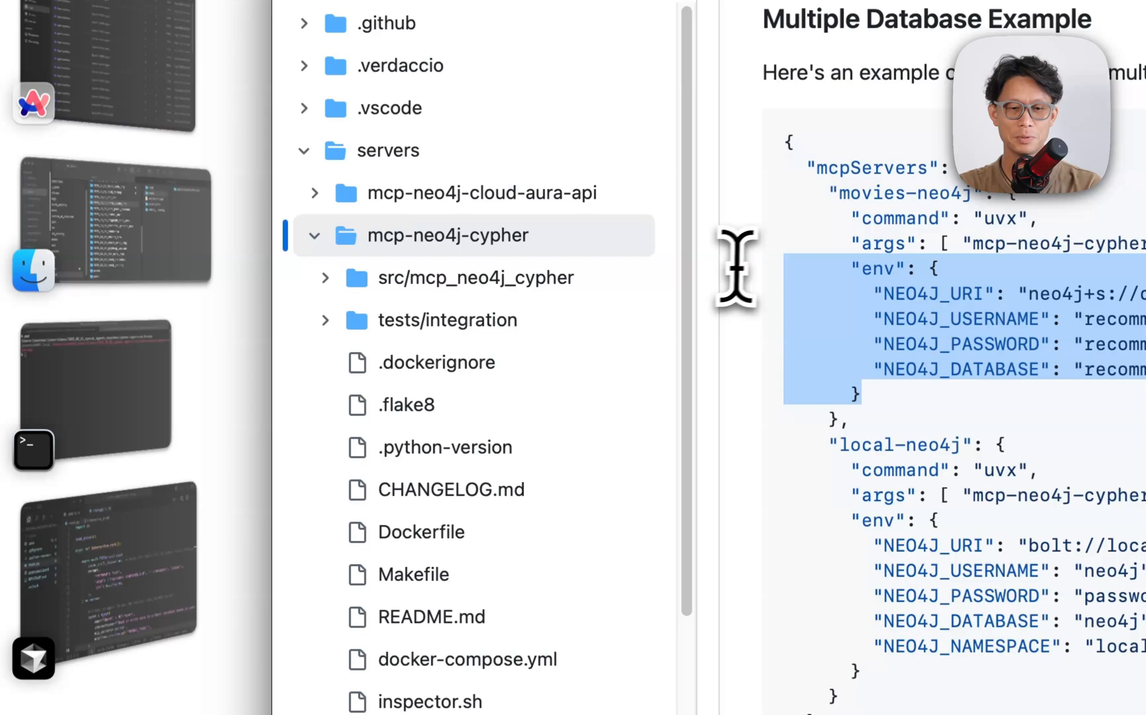
pyautogui.scroll(-3)
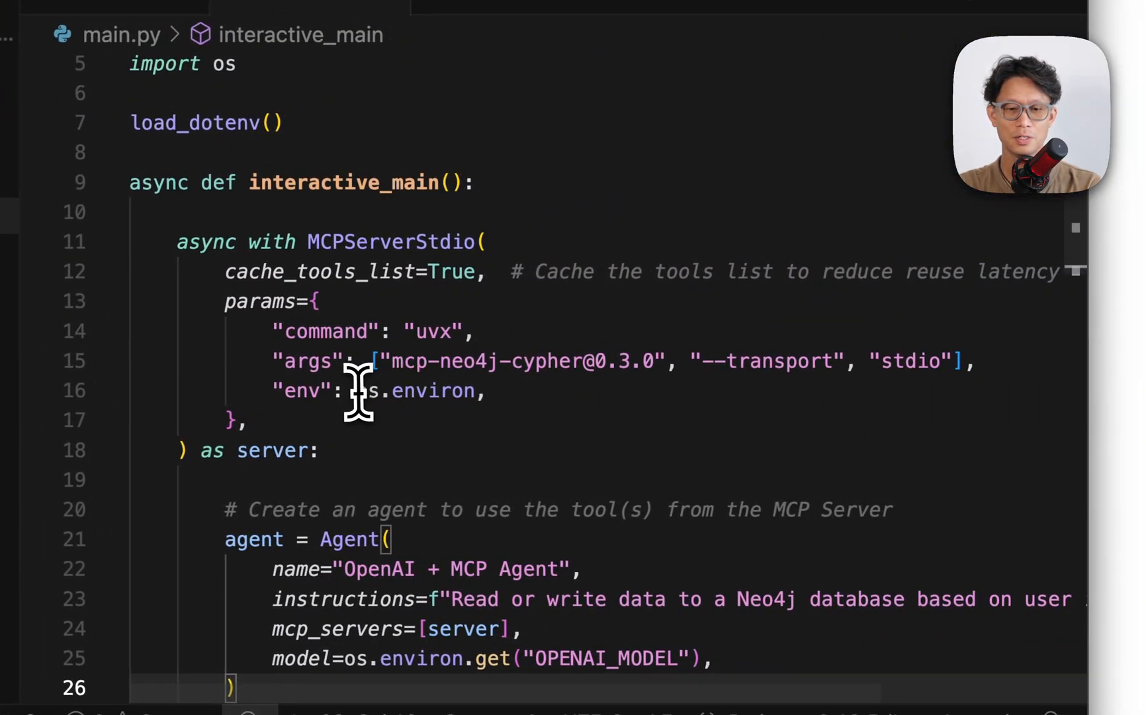
# Step: Scroll through main.py around the MCP server args and Neo4j env settings
pyautogui.scroll(-3)
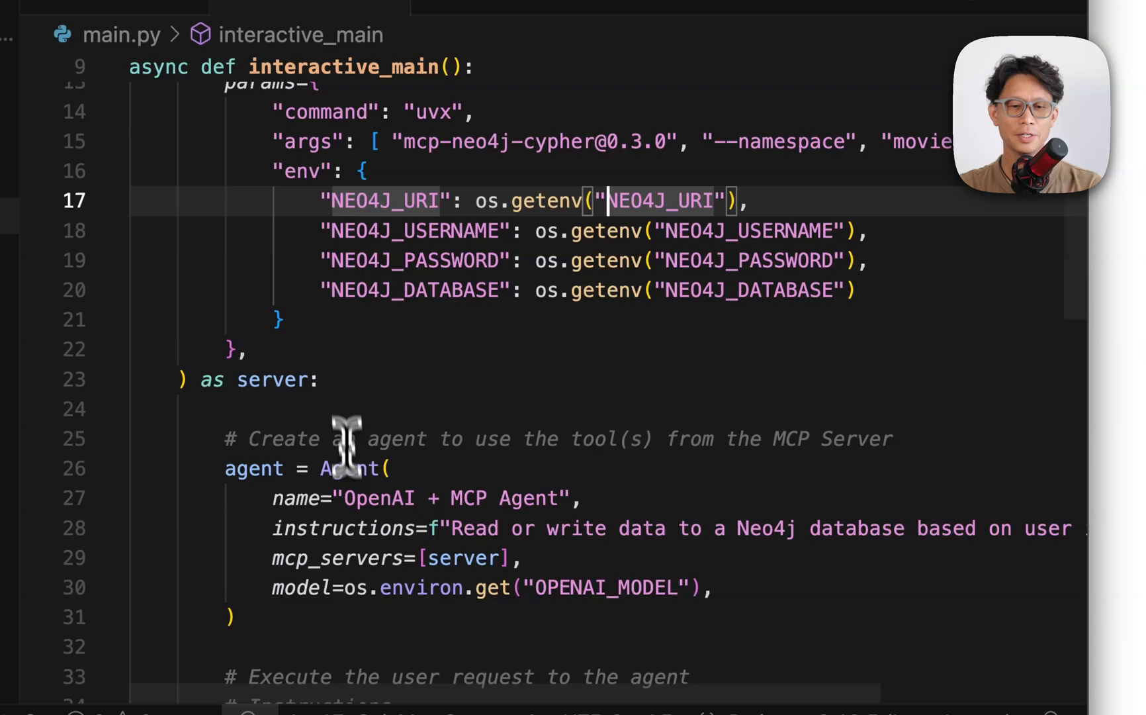
pyautogui.scroll(3)
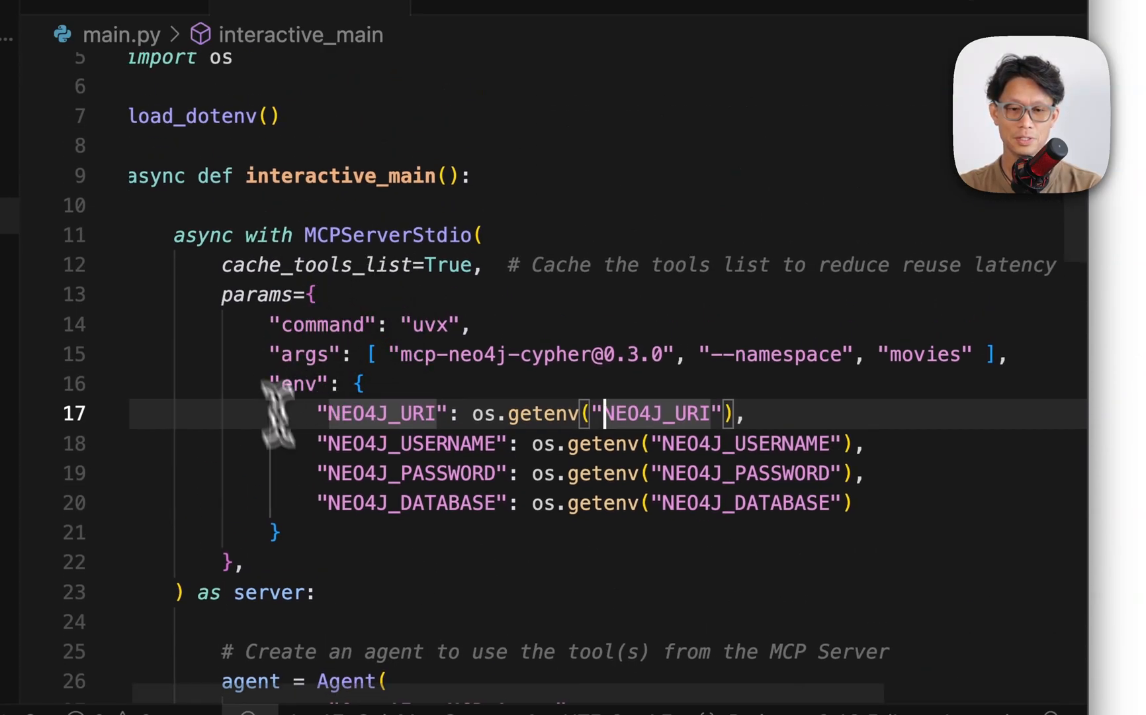
pyautogui.moveTo(325, 592)
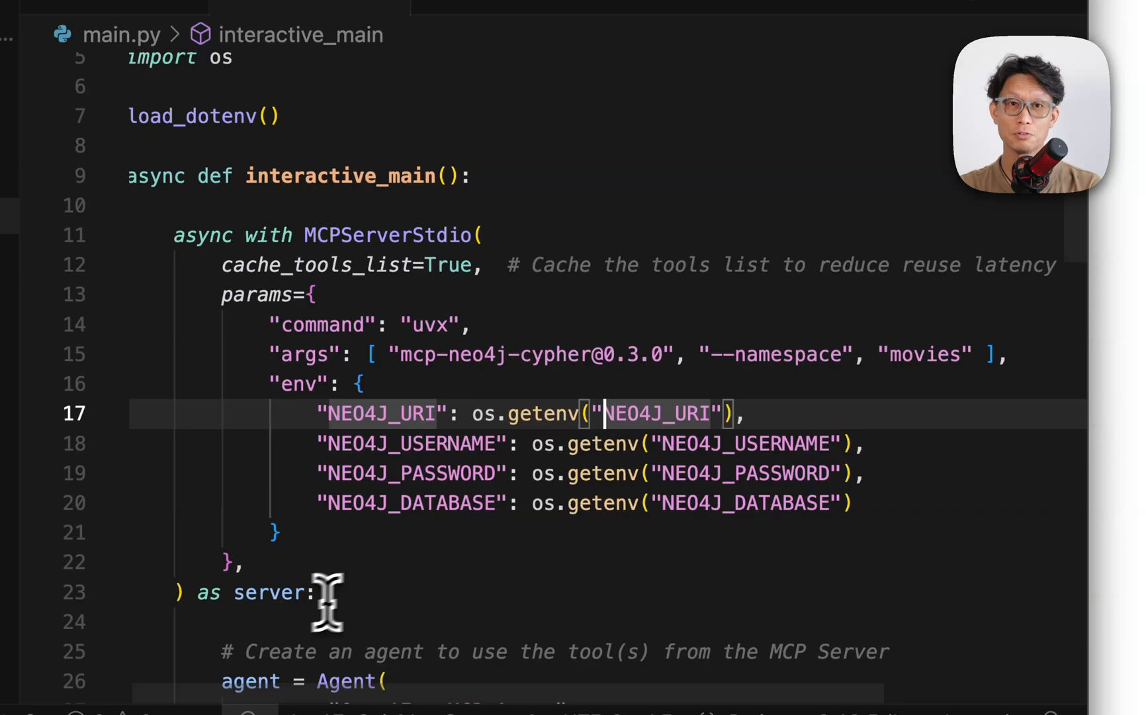
pyautogui.scroll(-3)
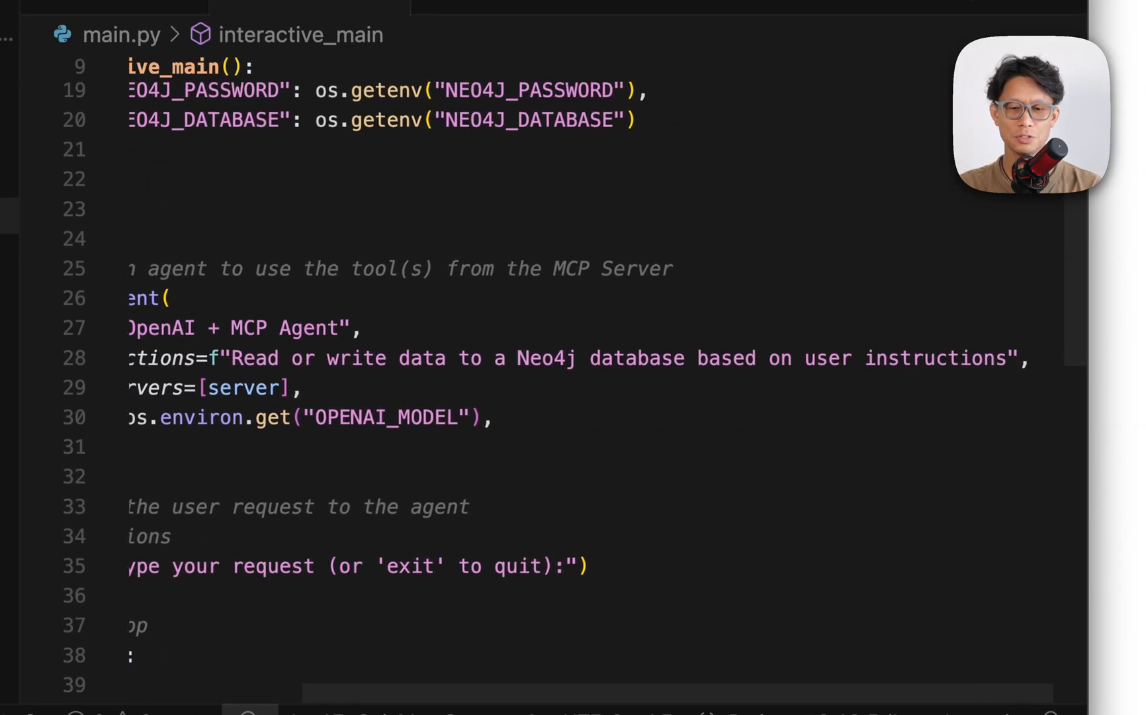
pyautogui.hscroll(-3)
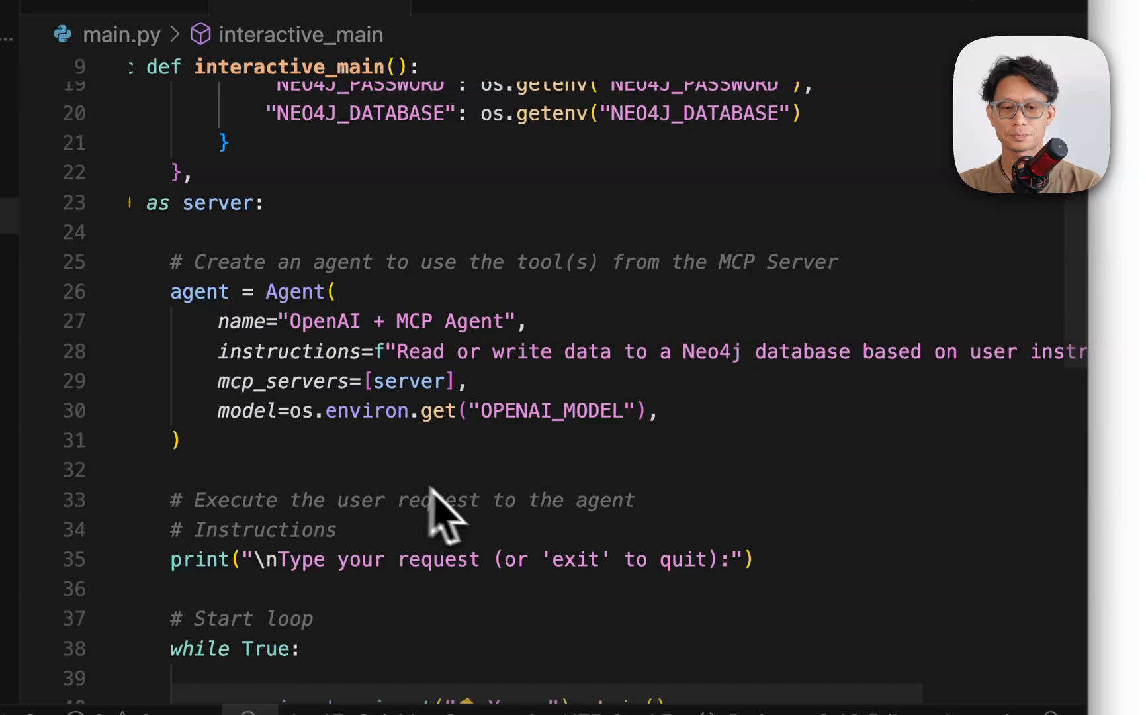
pyautogui.scroll(-3)
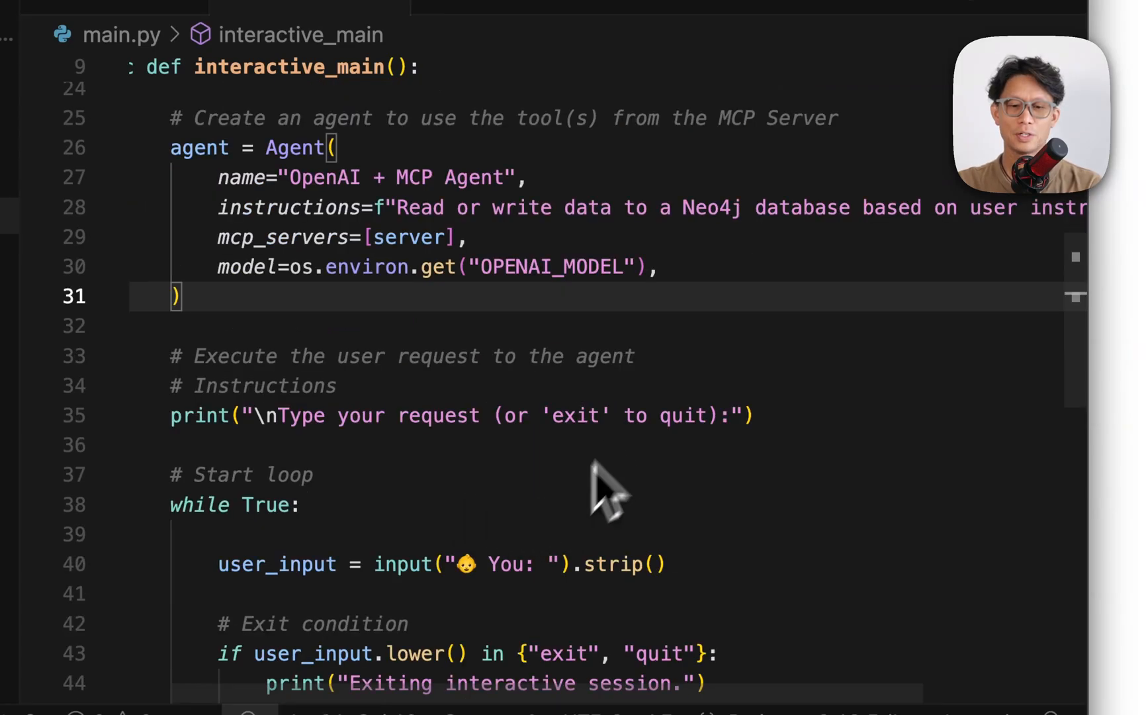
pyautogui.scroll(-3)
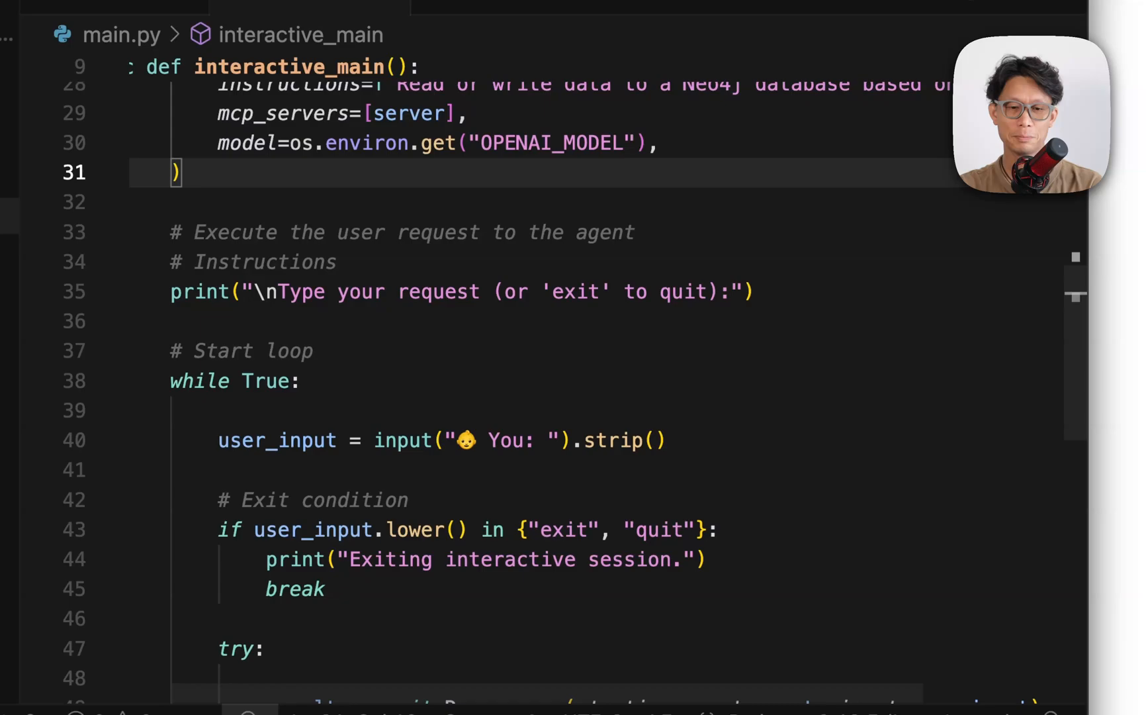
pyautogui.scroll(-3)
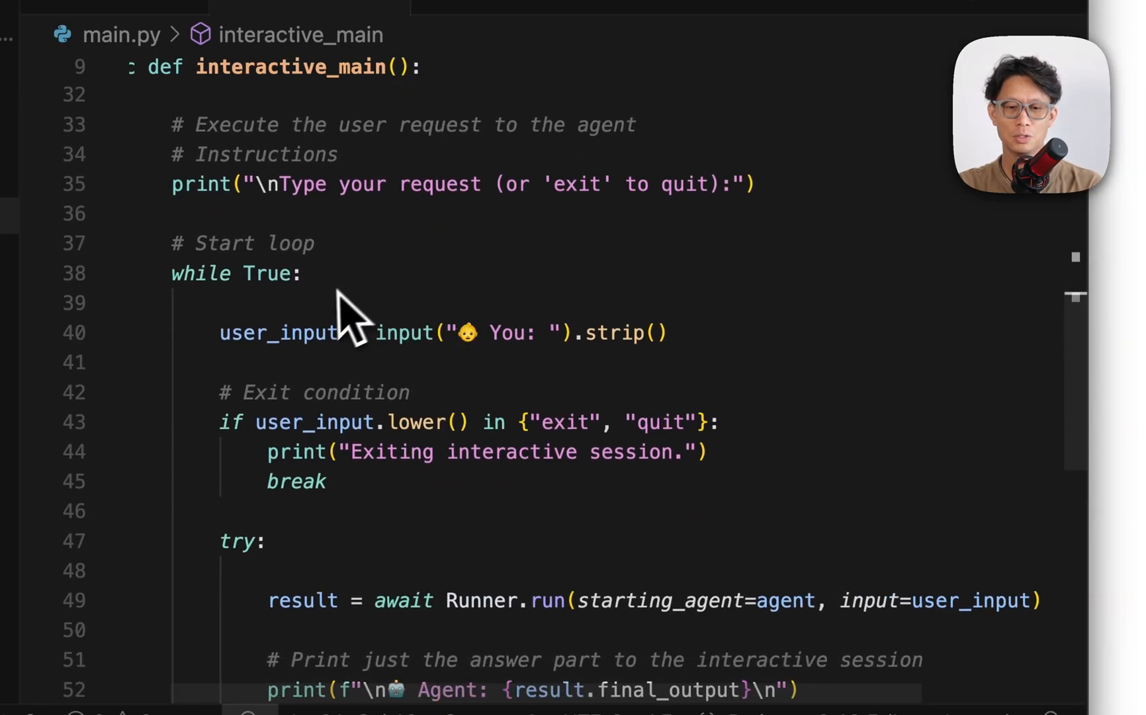
pyautogui.scroll(-3)
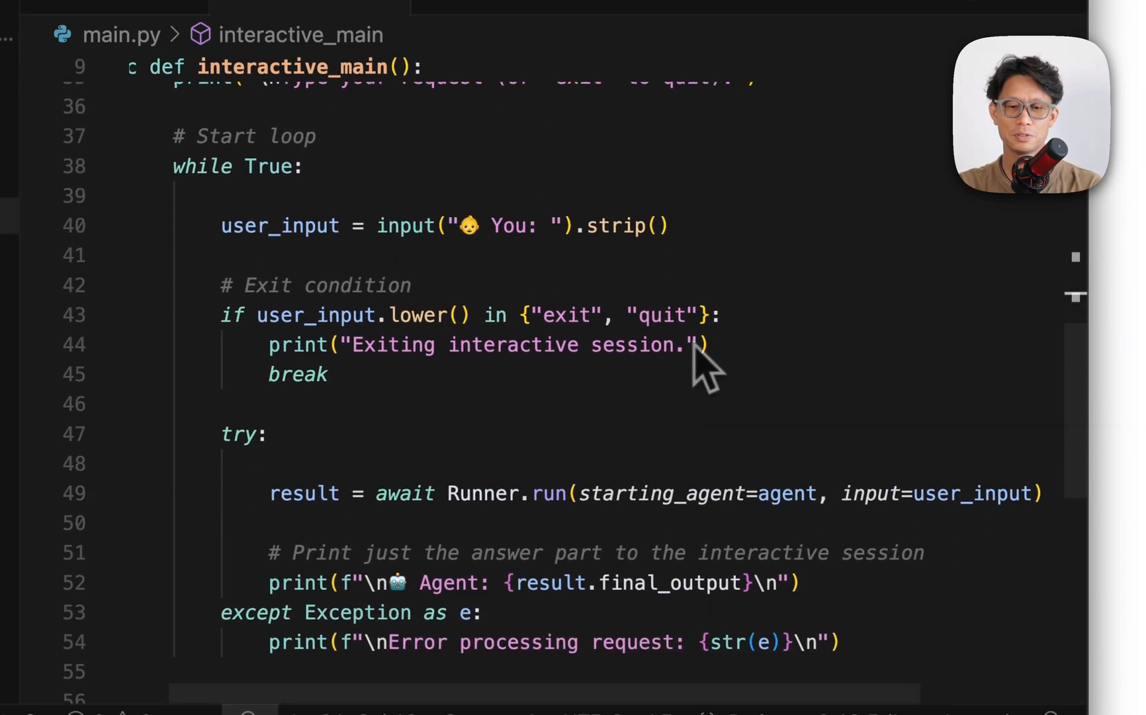
pyautogui.moveTo(504, 384)
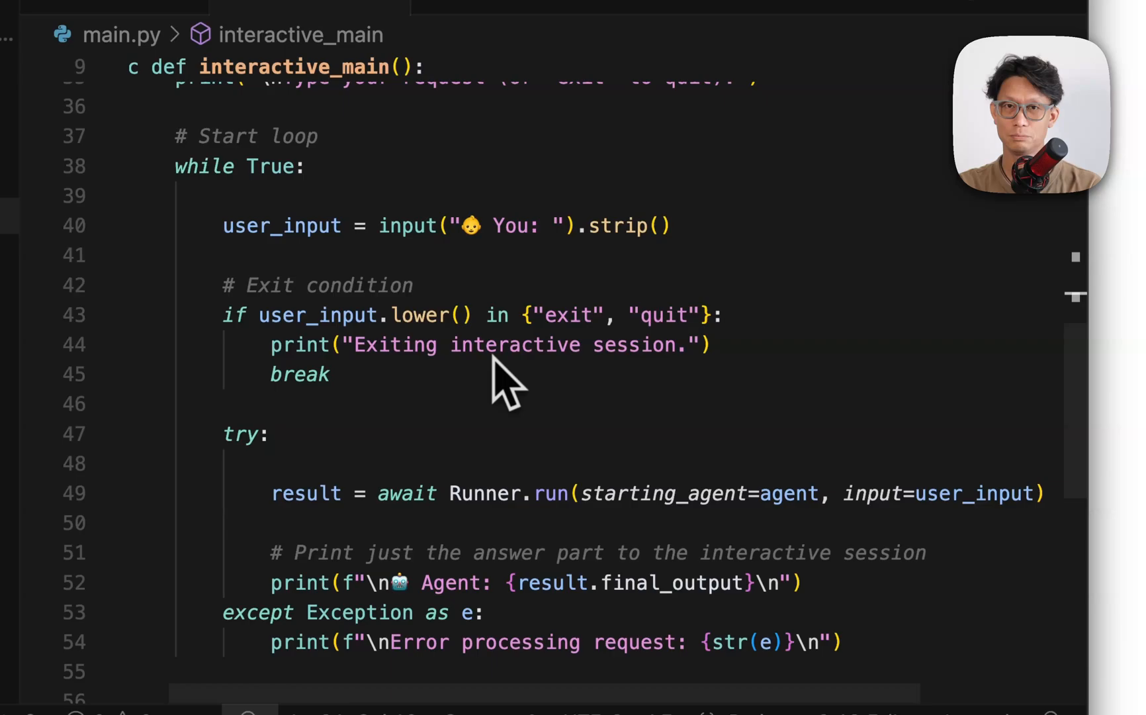
pyautogui.scroll(-3)
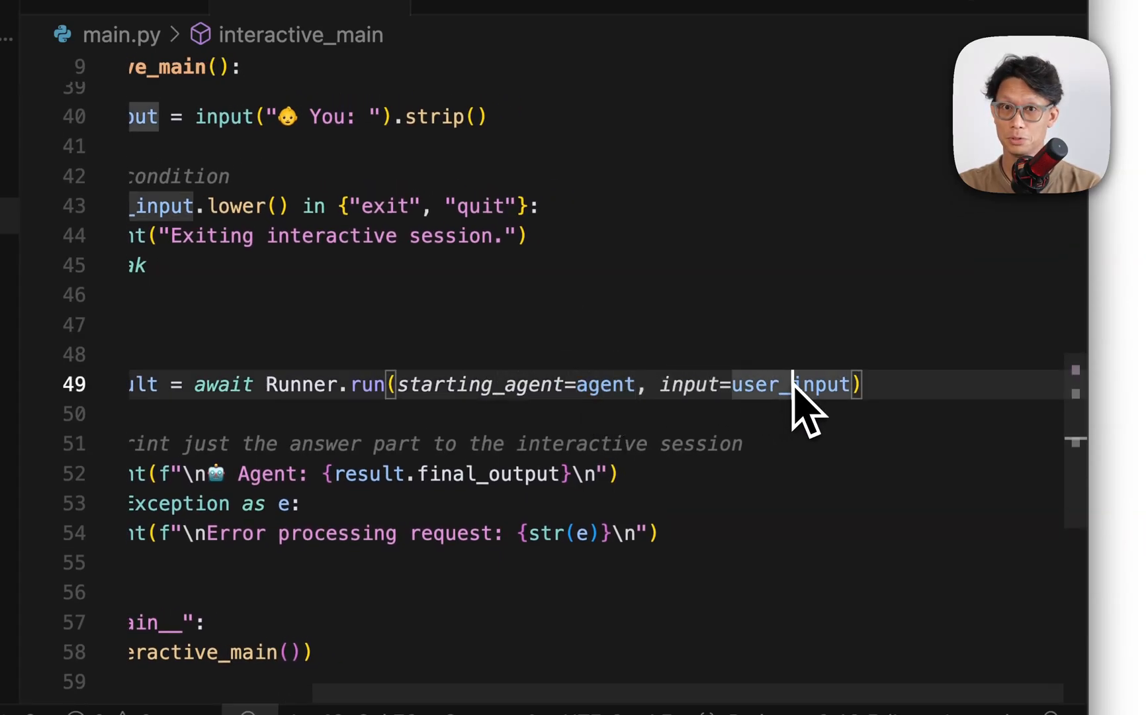
pyautogui.hscroll(-3)
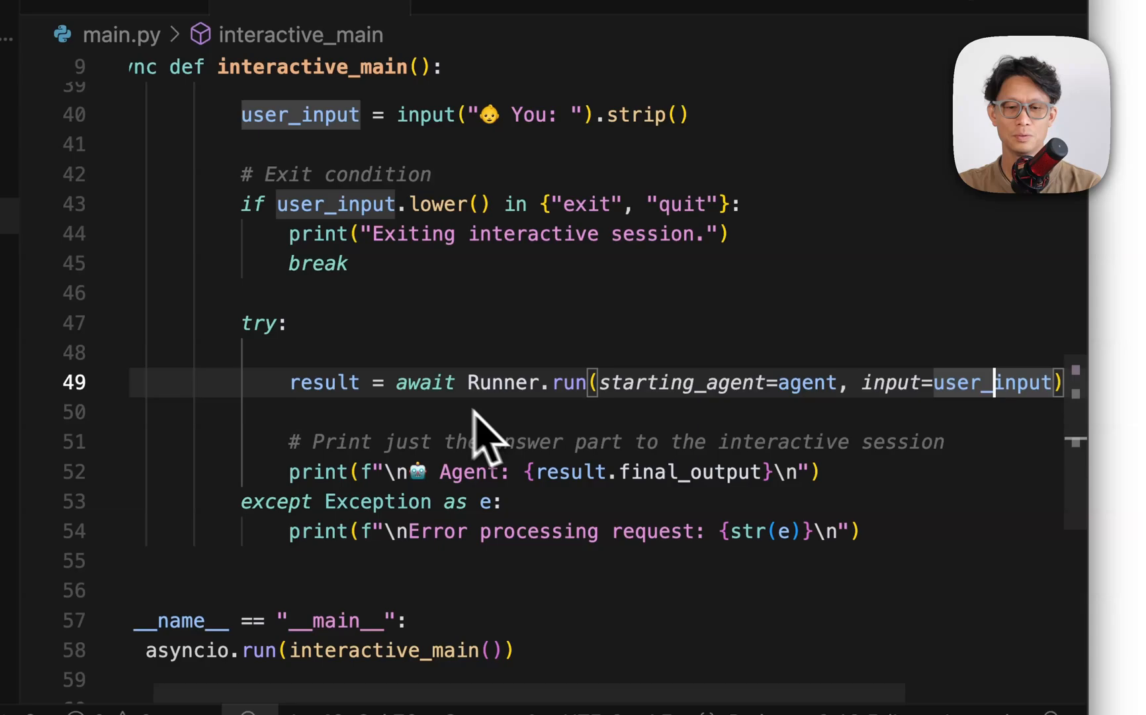
pyautogui.moveTo(621, 463)
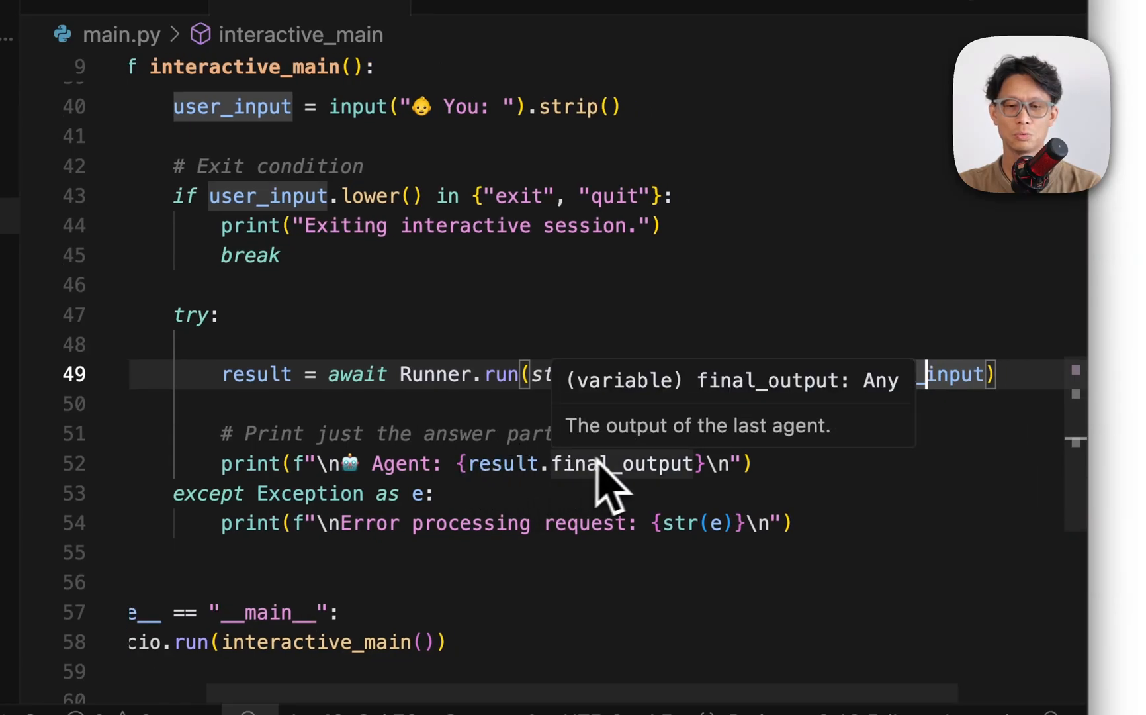
pyautogui.moveTo(563, 497)
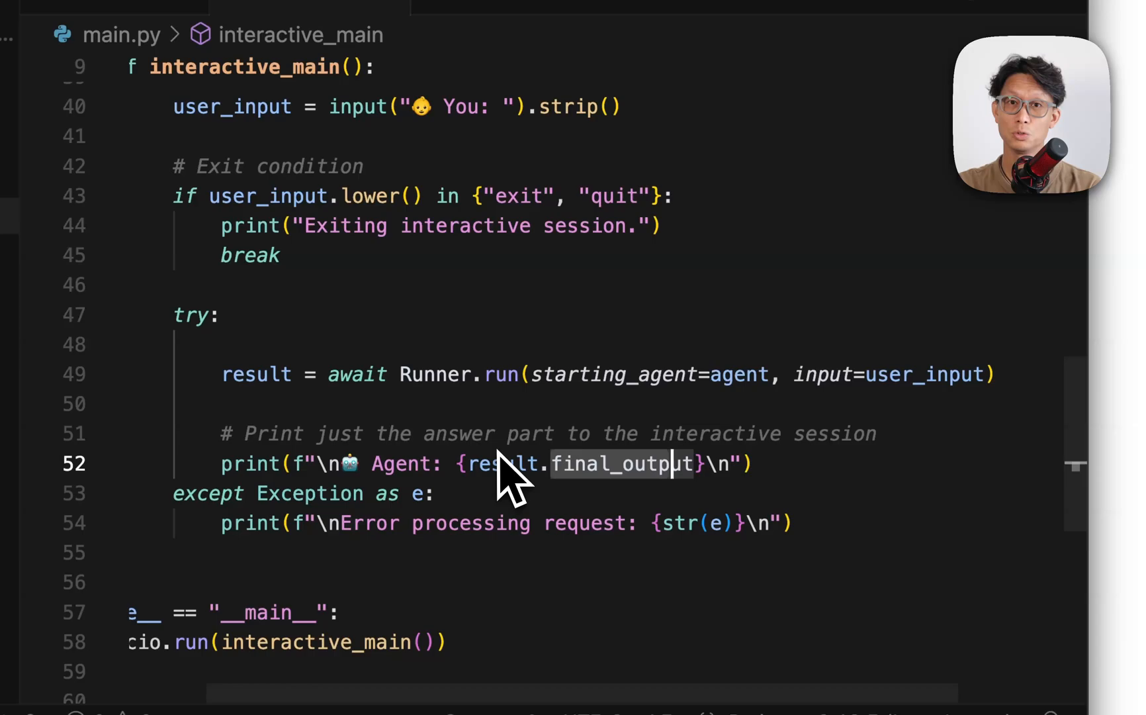
pyautogui.moveTo(293, 402)
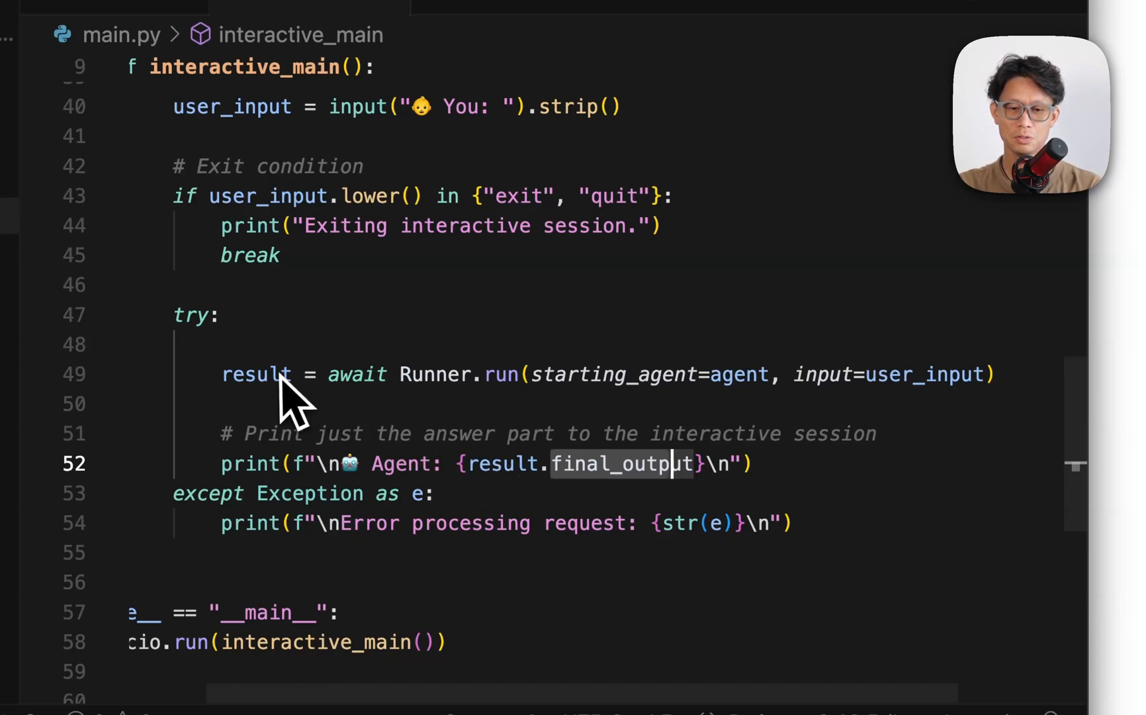
pyautogui.moveTo(467, 476)
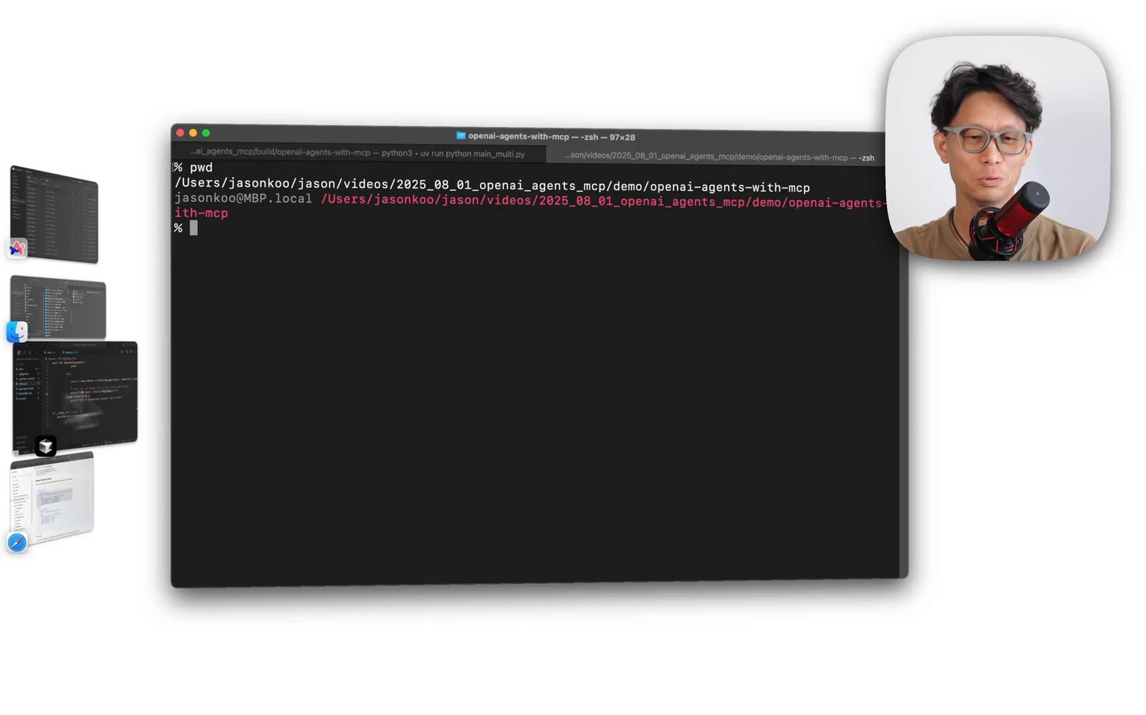
# Step: Run uv run python main.py and start asking how many records are in the database
pyautogui.write('uv run')
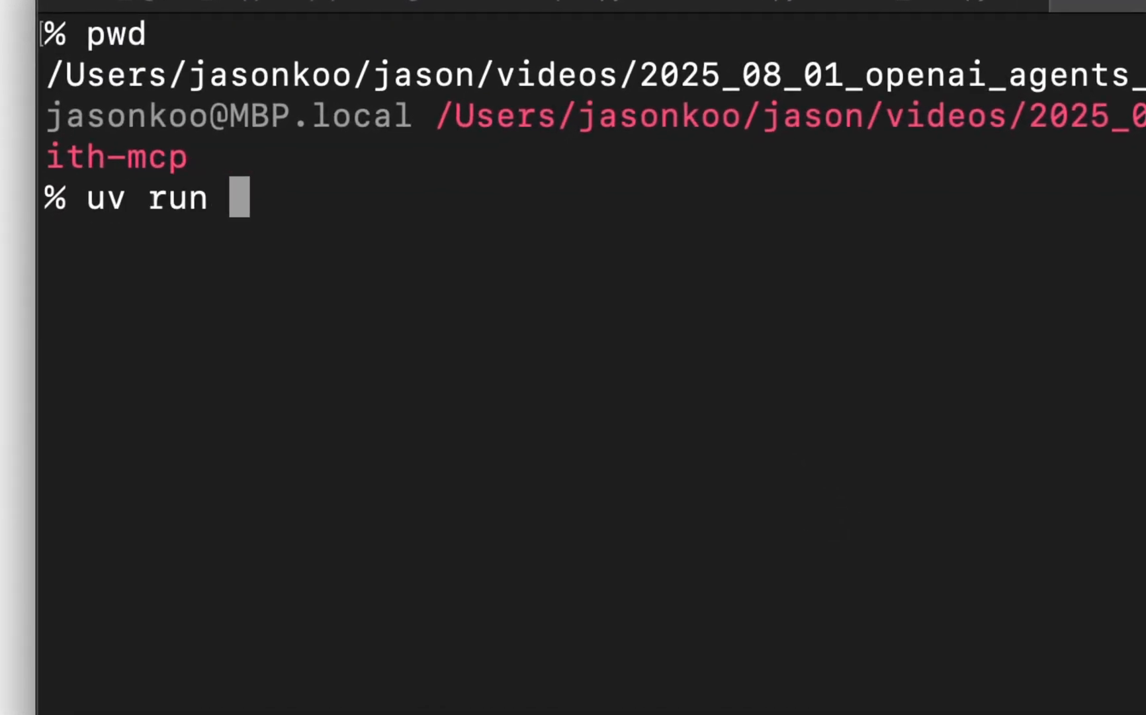
pyautogui.write('python main.py')
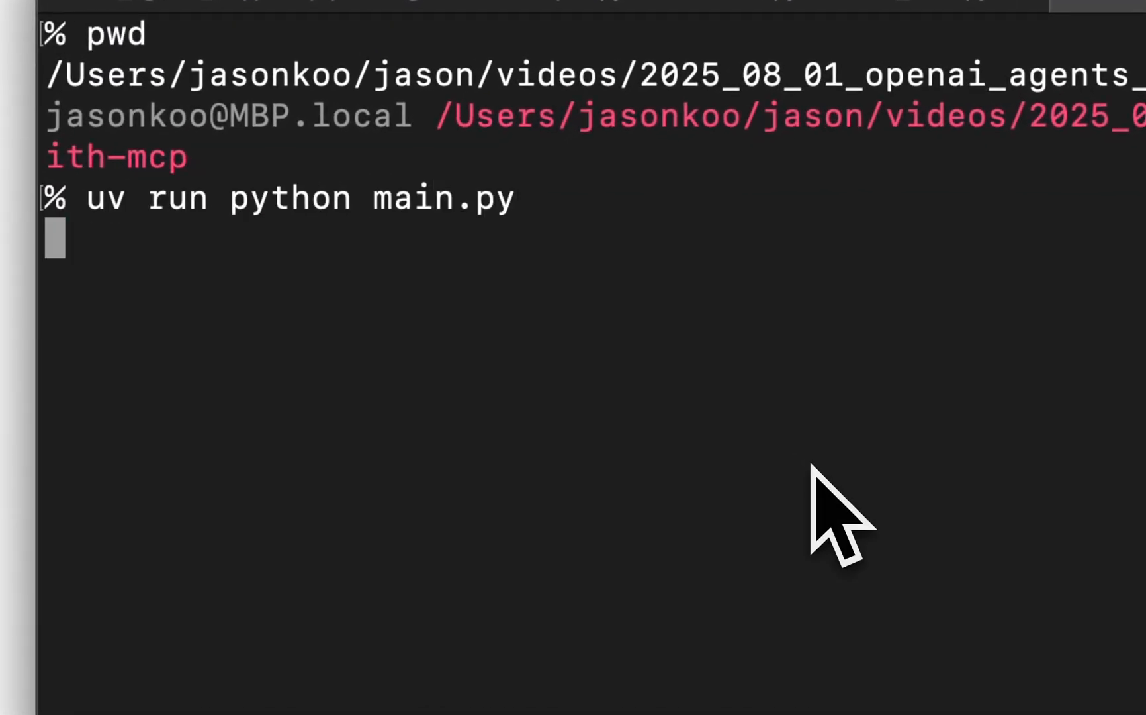
pyautogui.press('Return')
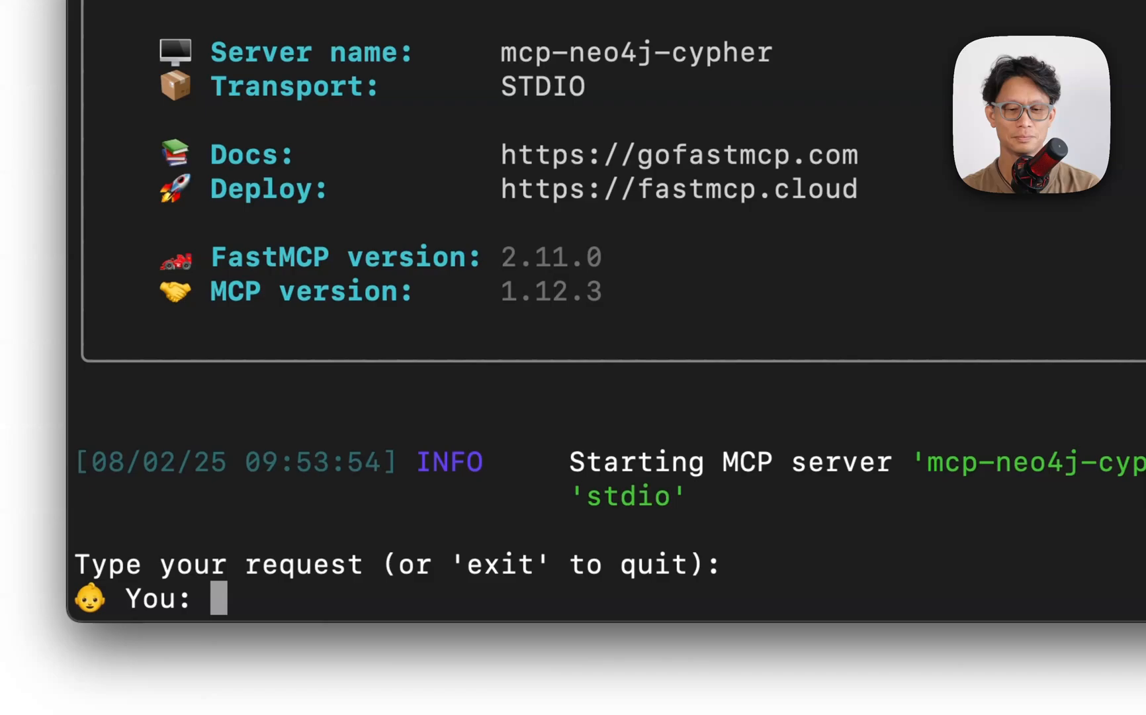
pyautogui.write('How many recor')
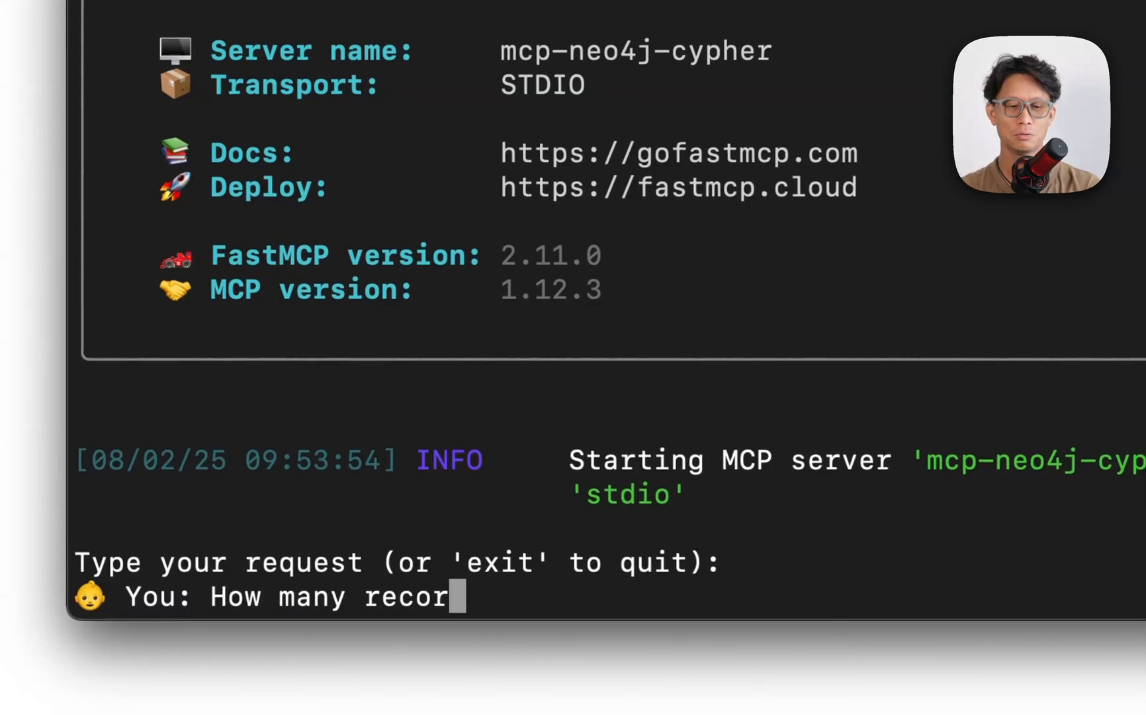
pyautogui.write('ds are')
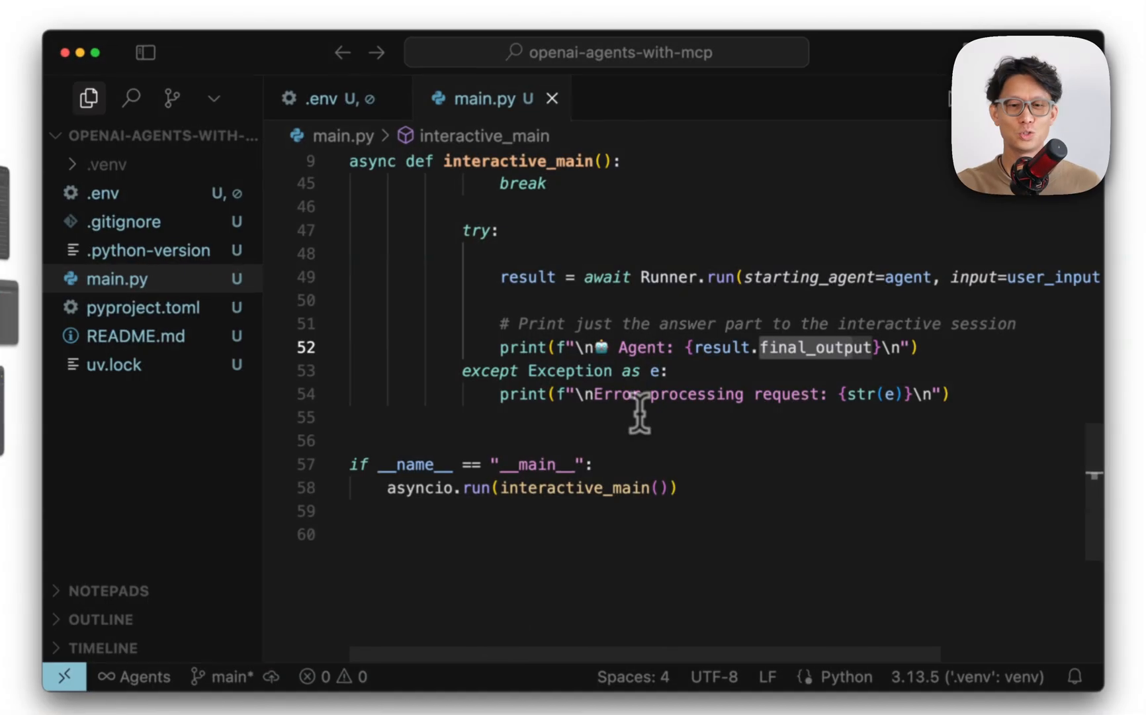
# Step: Scroll through main.py's MCPServerStdio setup and agent definition
pyautogui.scroll(3)
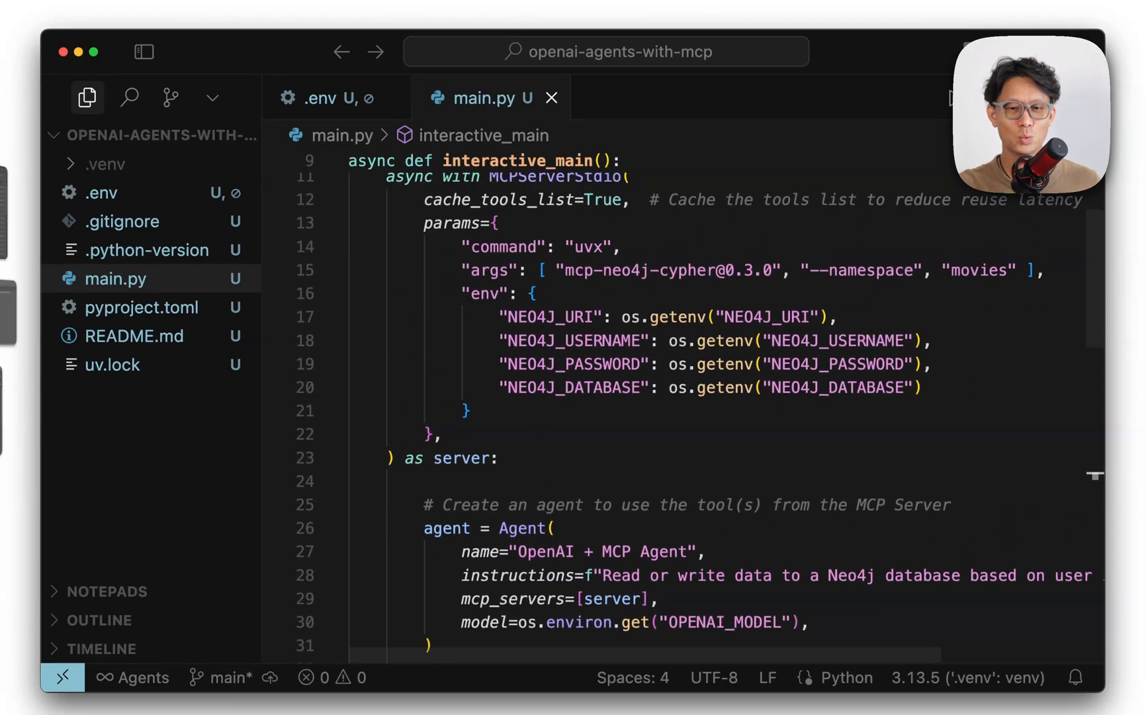
pyautogui.scroll(3)
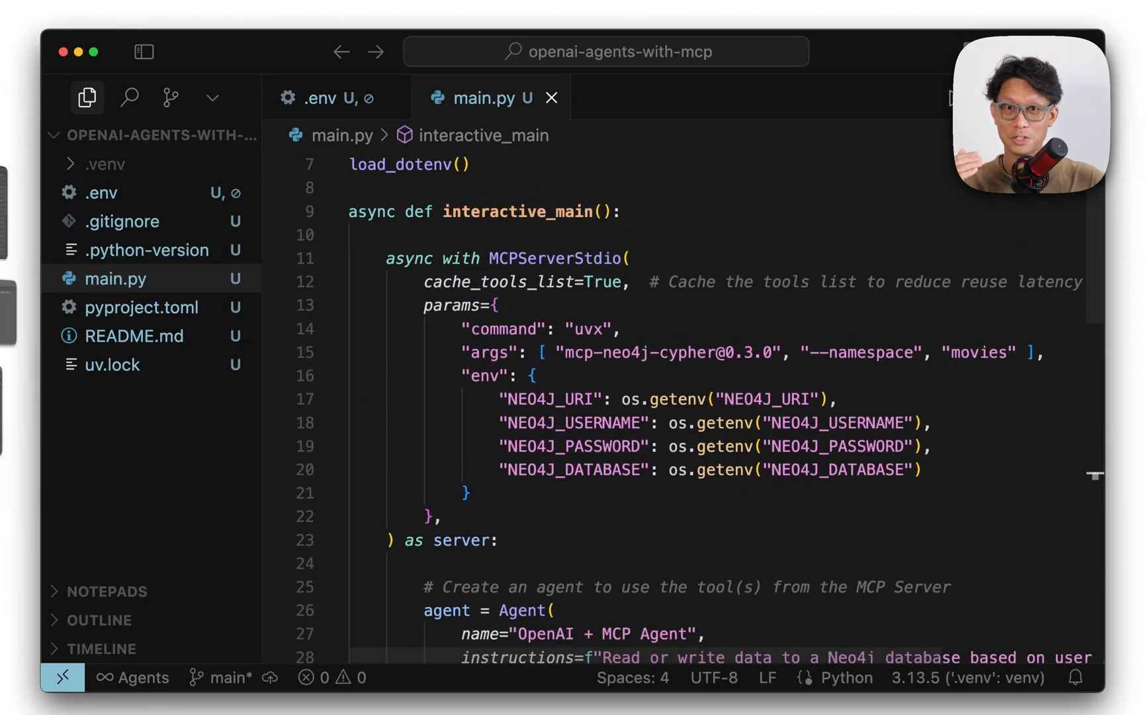
pyautogui.scroll(-3)
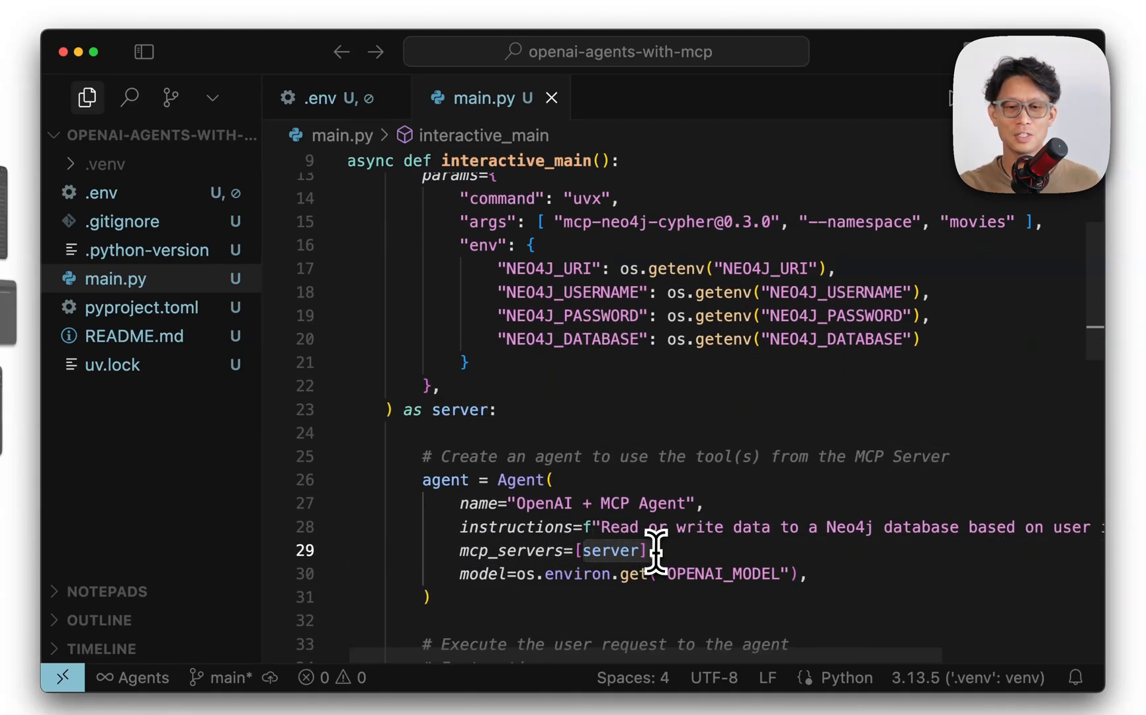
pyautogui.scroll(3)
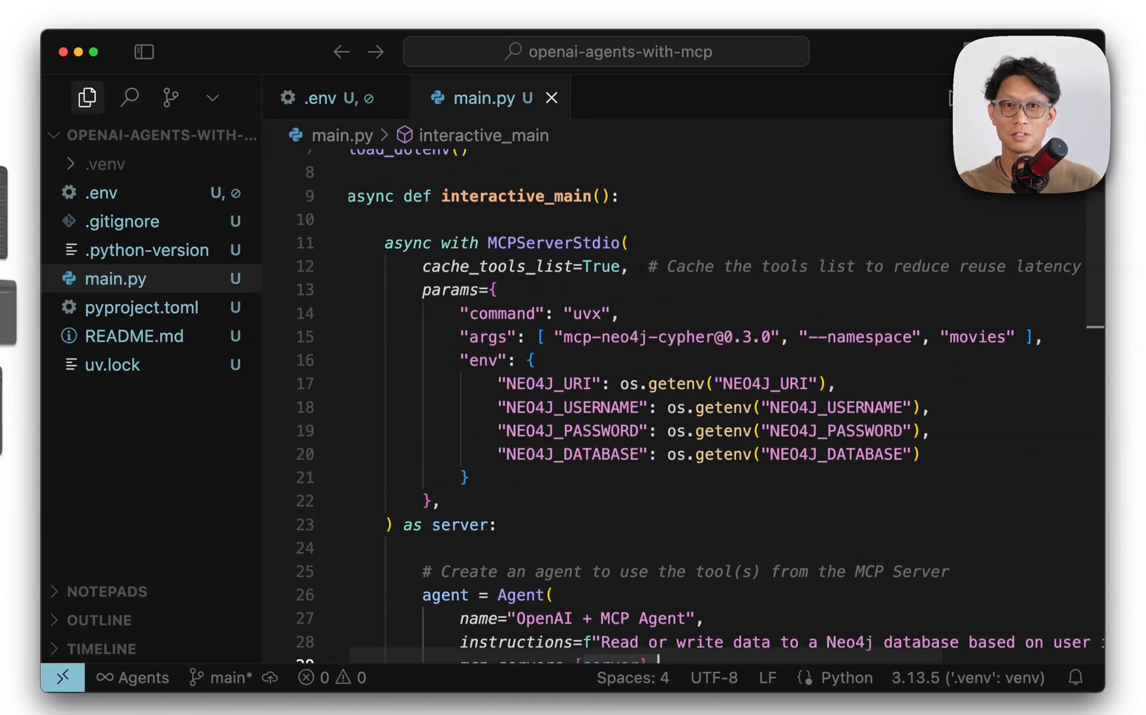
pyautogui.scroll(-3)
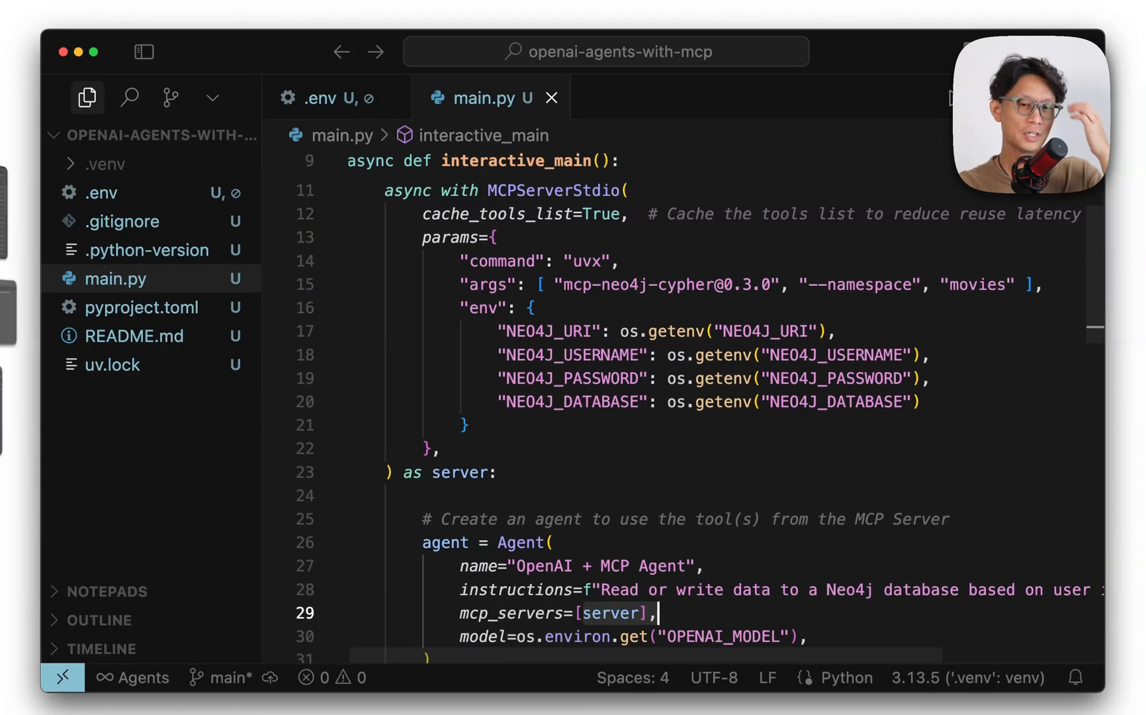
pyautogui.moveTo(628, 331)
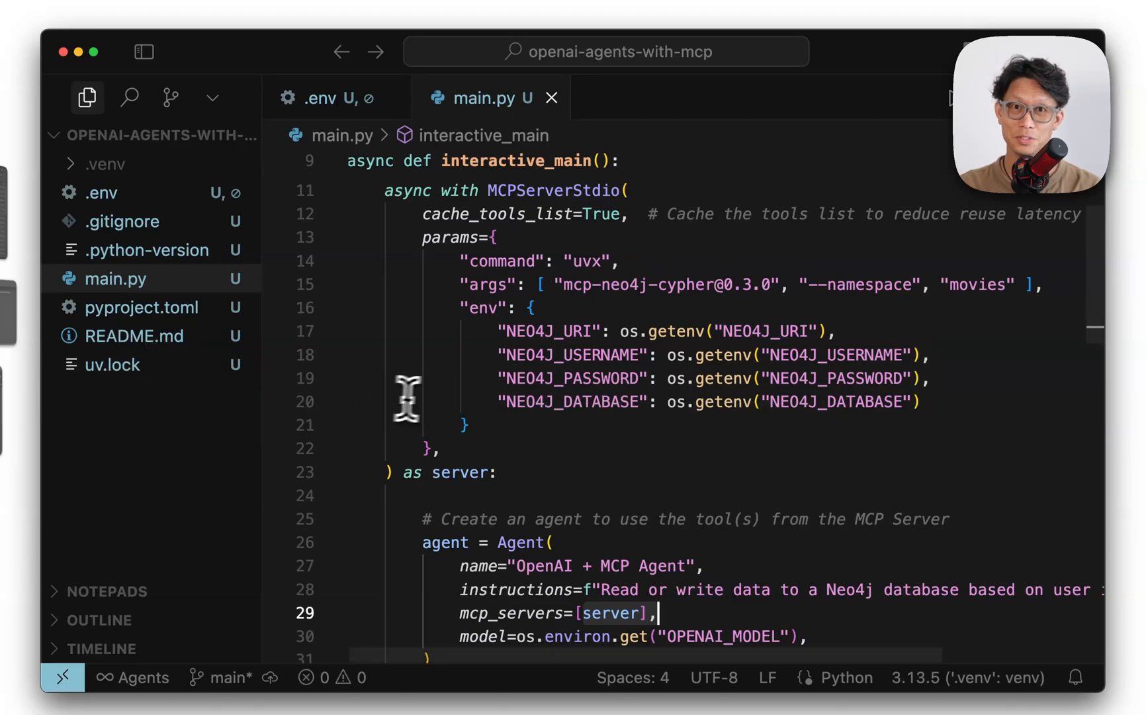
pyautogui.moveTo(407, 399)
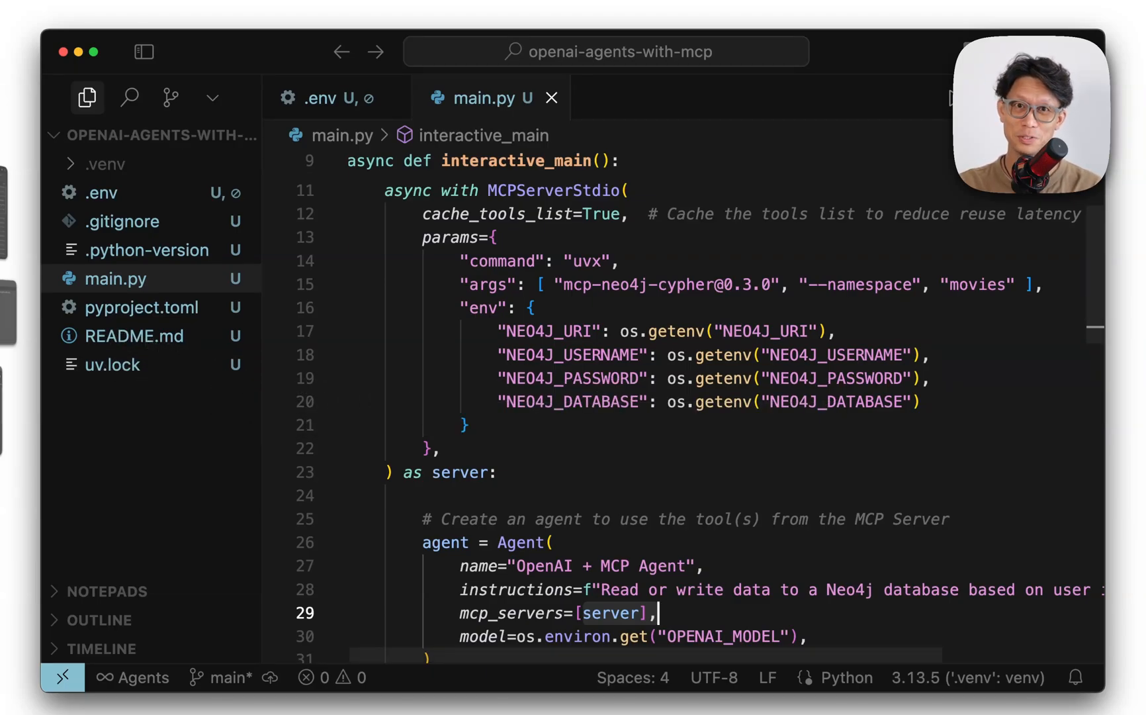
pyautogui.moveTo(432, 390)
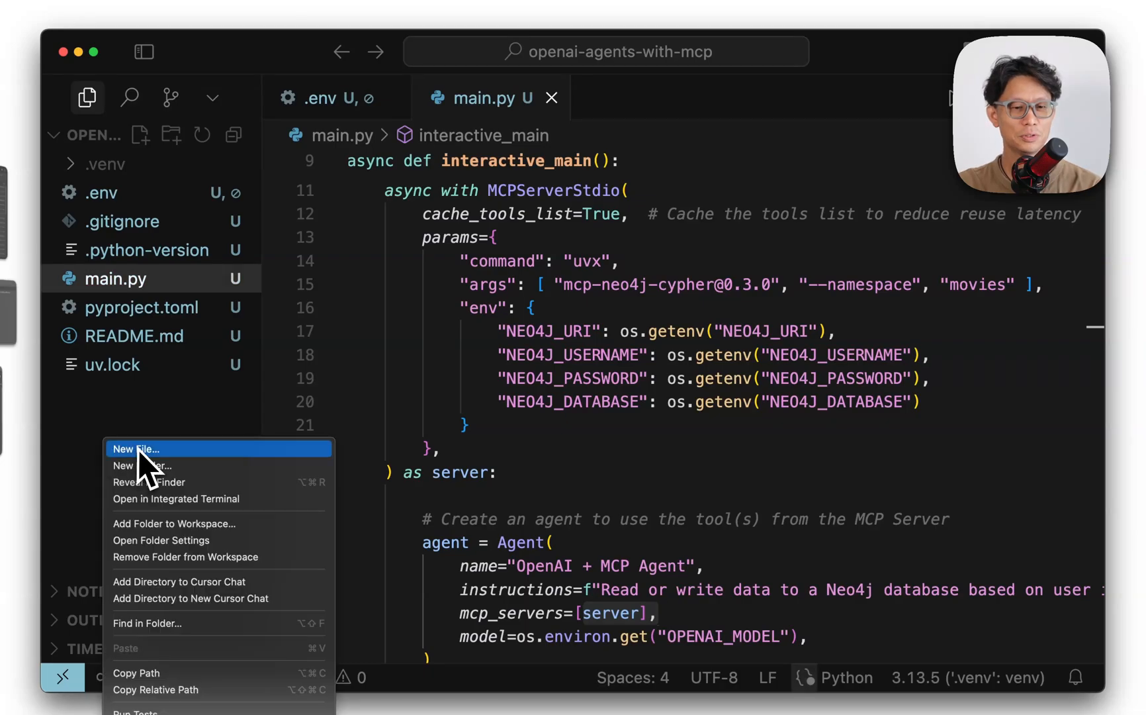
# Step: Create mcpserver_manager.py with the MCPServerManager class and scroll through its code
pyautogui.click(135, 448)
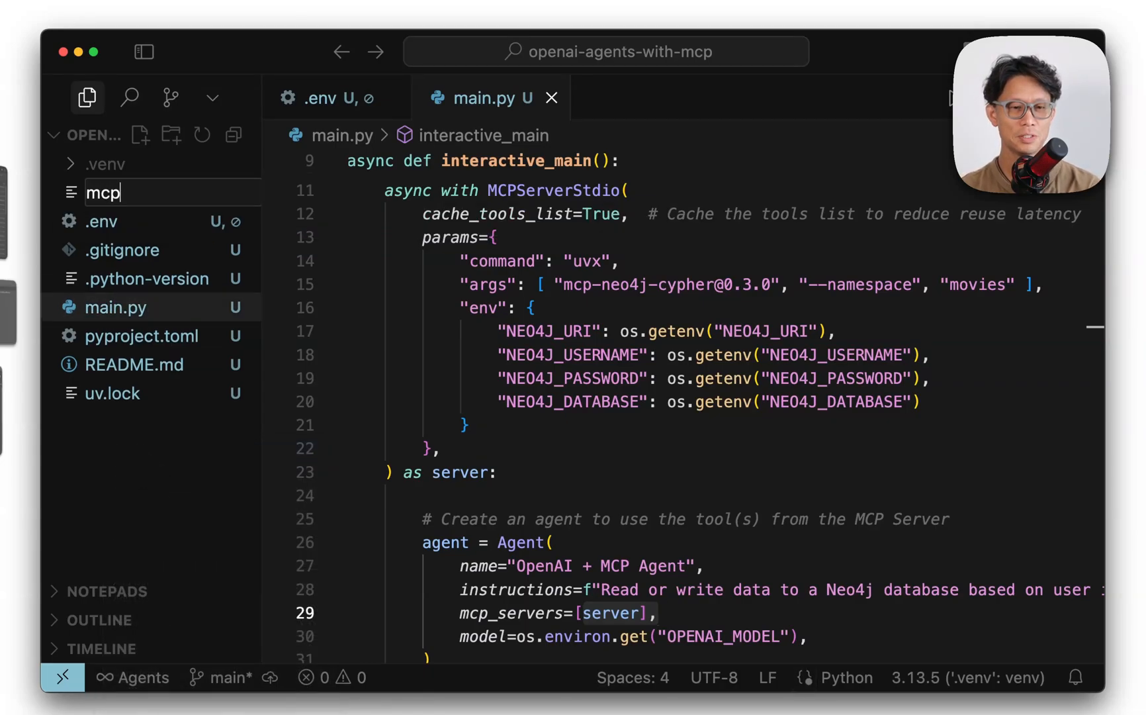
pyautogui.write('server_')
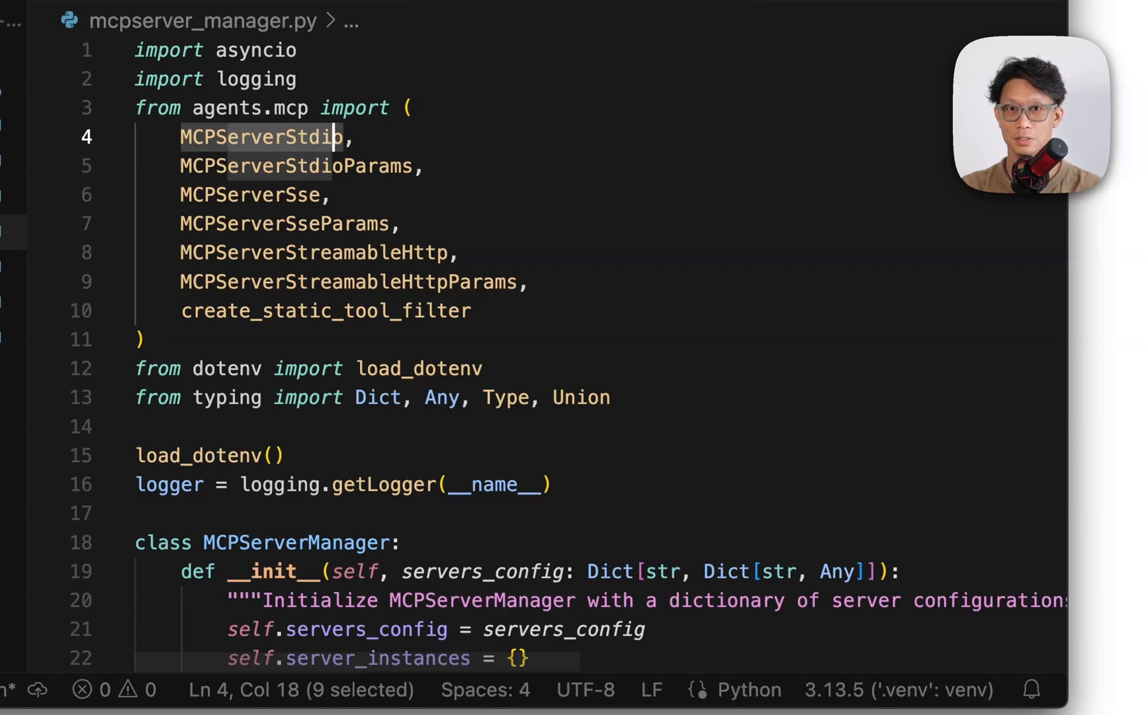
pyautogui.moveTo(527, 534)
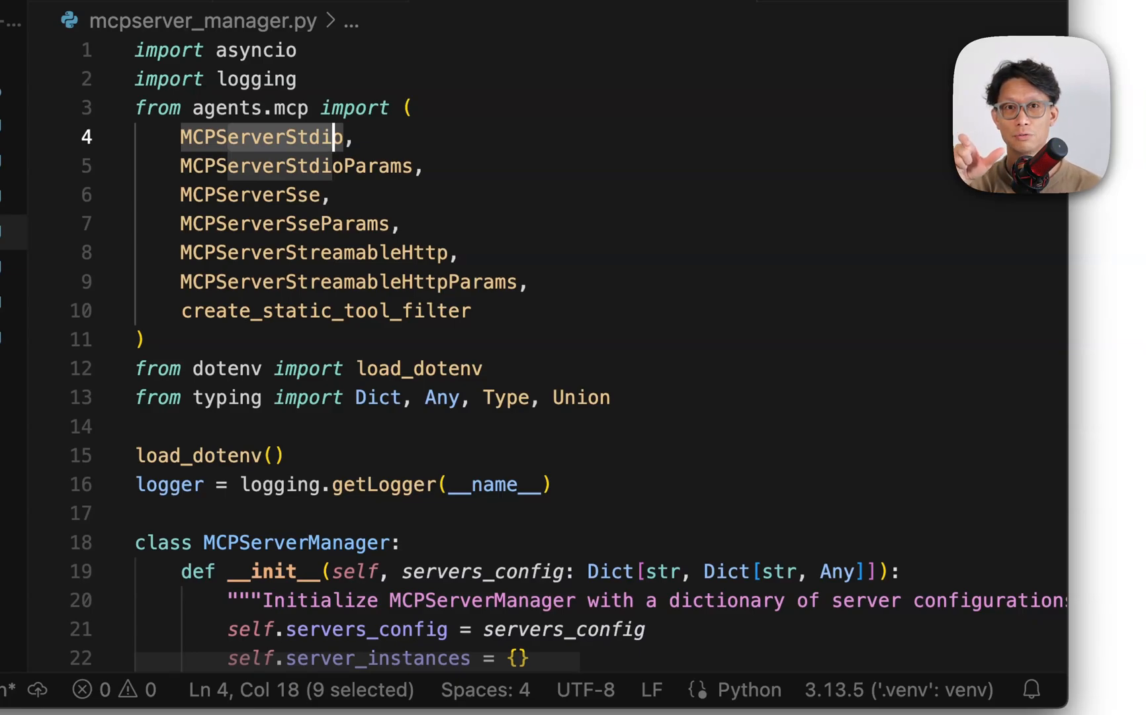
pyautogui.moveTo(523, 541)
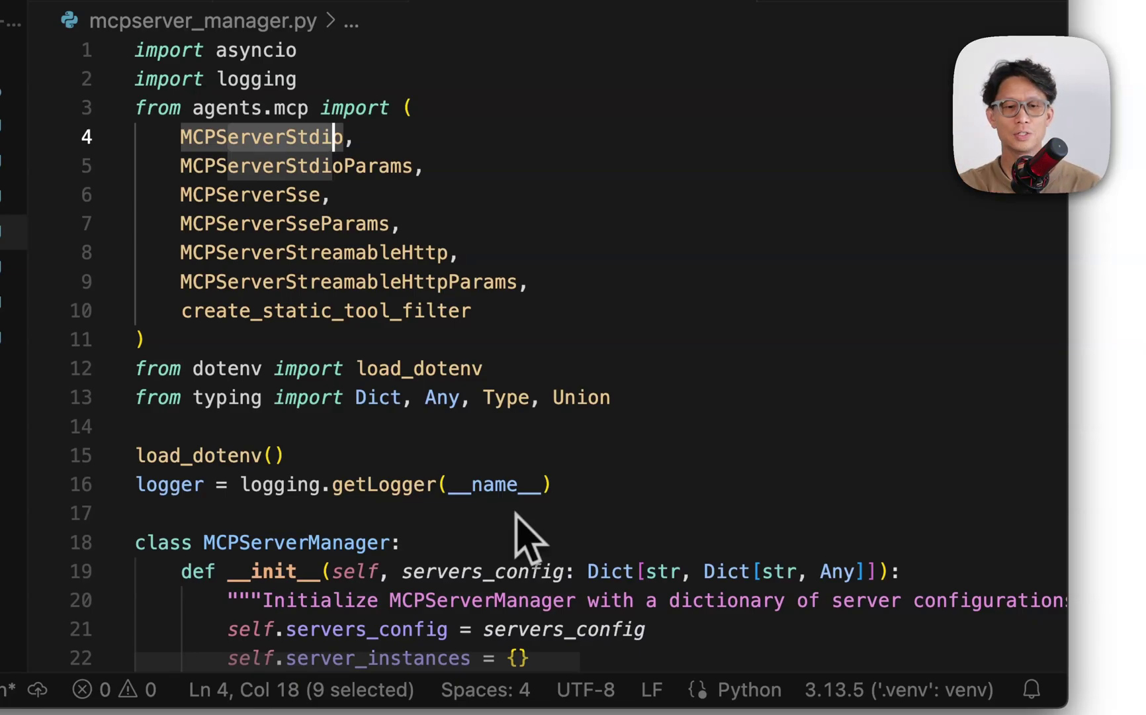
pyautogui.scroll(-3)
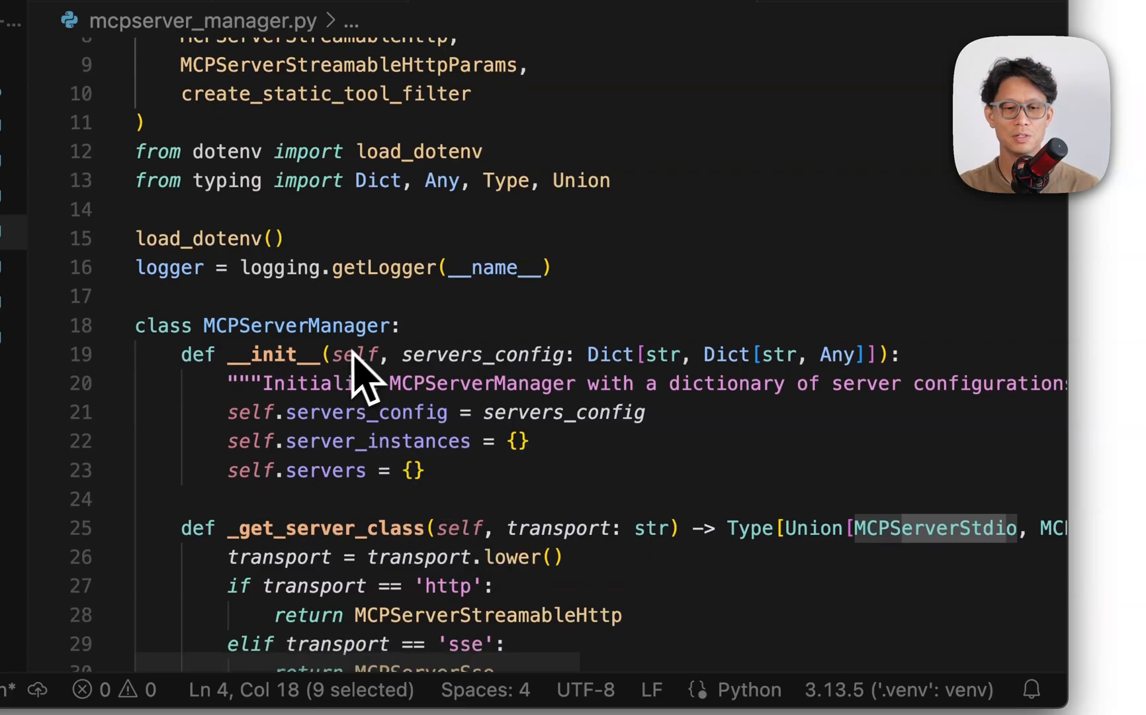
pyautogui.moveTo(475, 504)
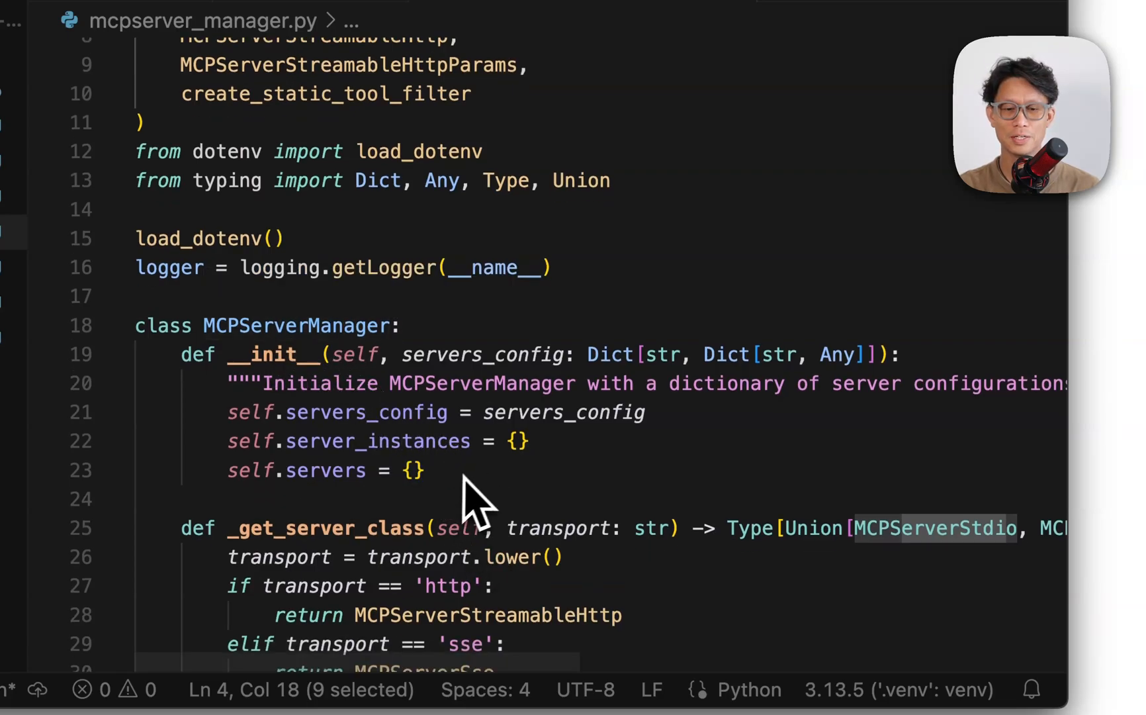
pyautogui.scroll(-3)
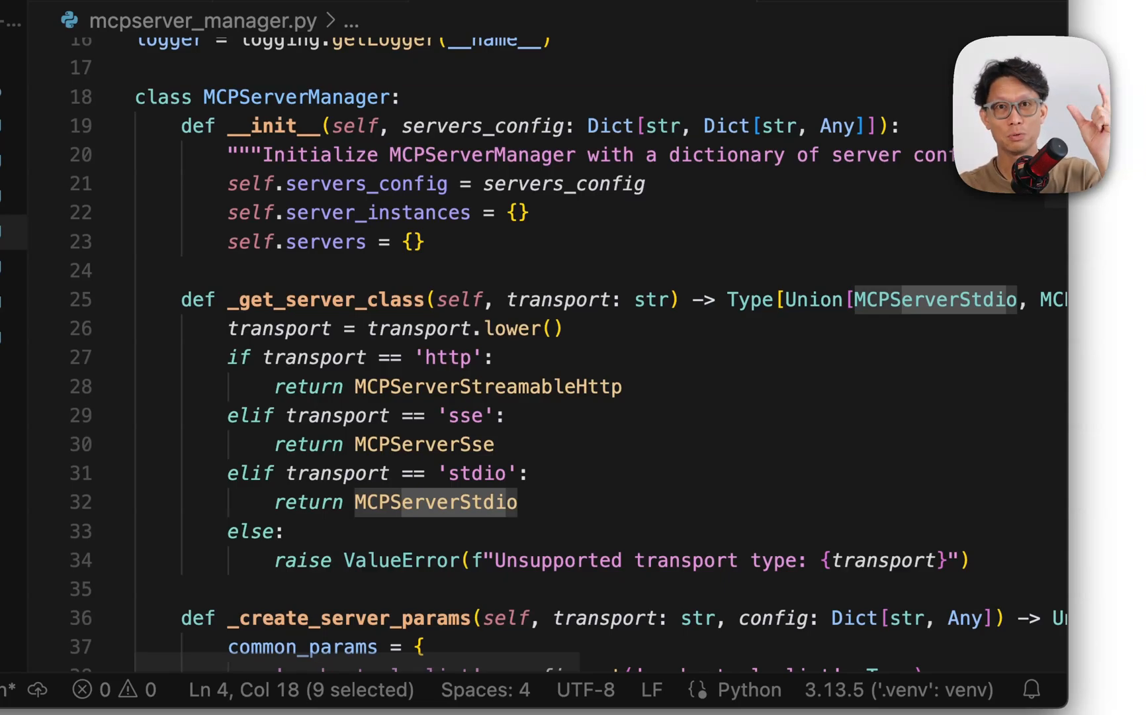
pyautogui.scroll(-3)
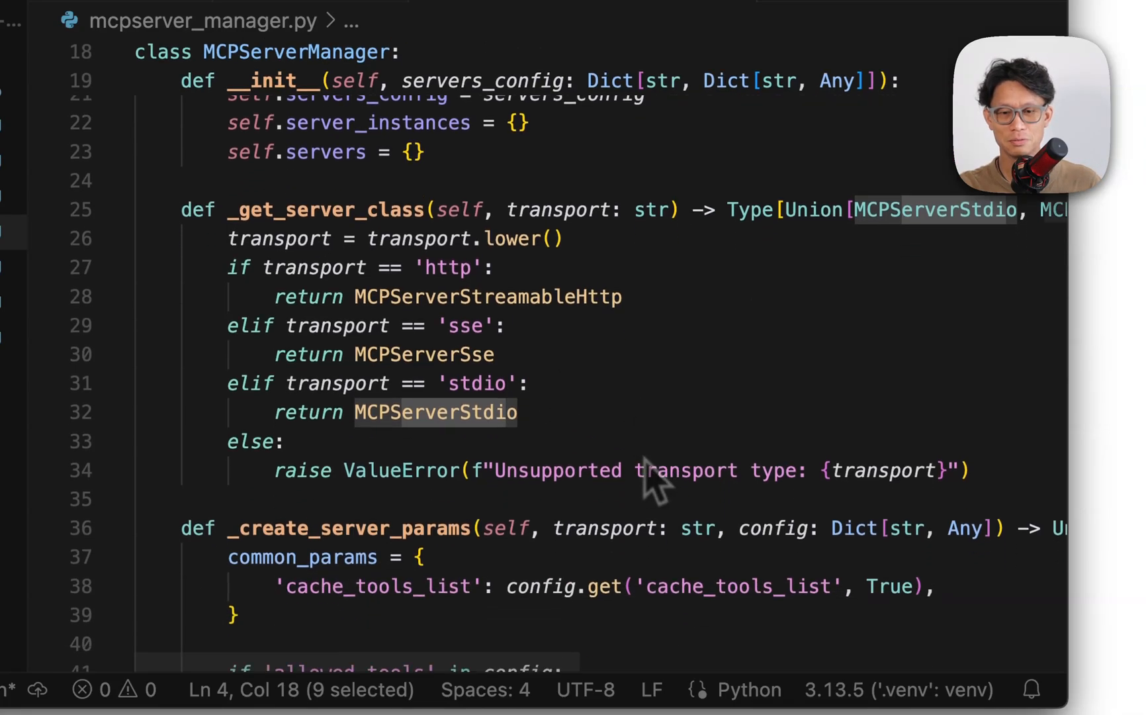
pyautogui.scroll(-3)
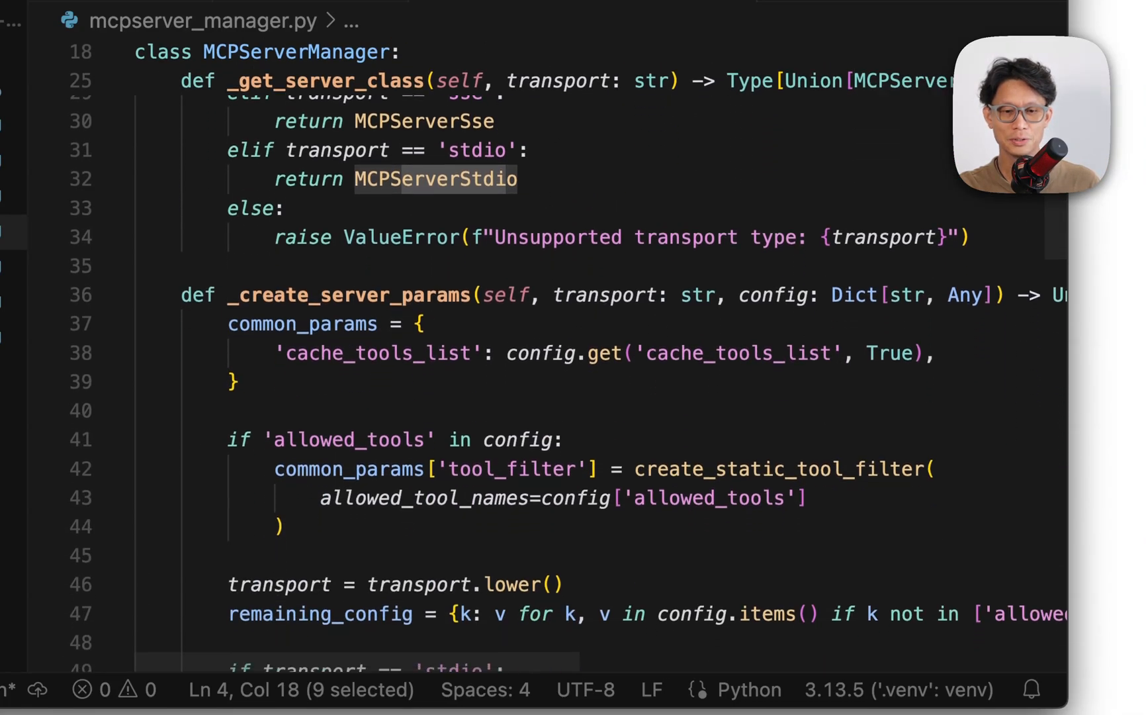
pyautogui.scroll(-3)
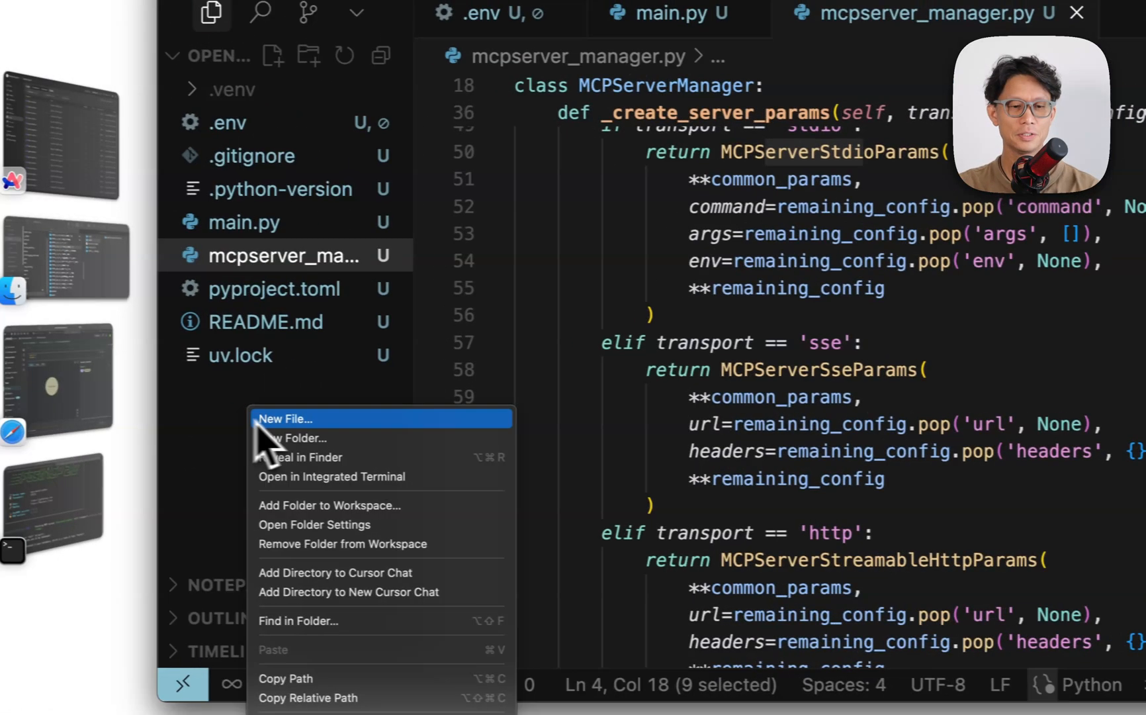
# Step: Create main_multi.py holding the multi-server agent code with a run_with_retry helper
pyautogui.click(285, 418)
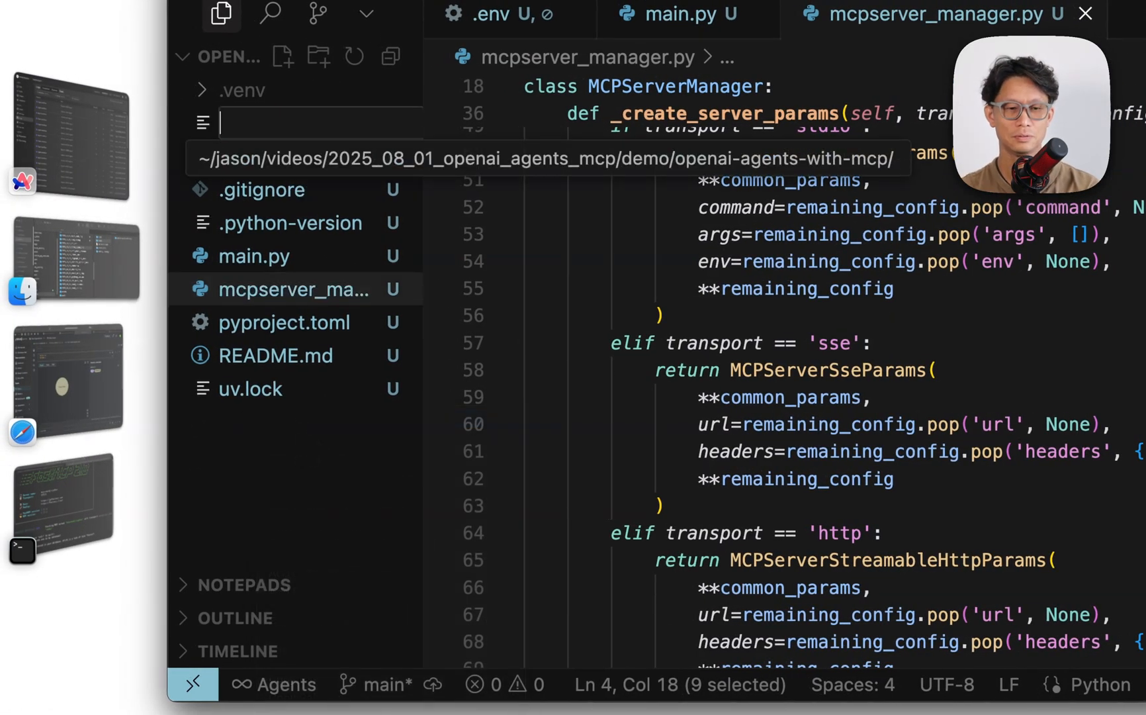
pyautogui.write('main_multi.py')
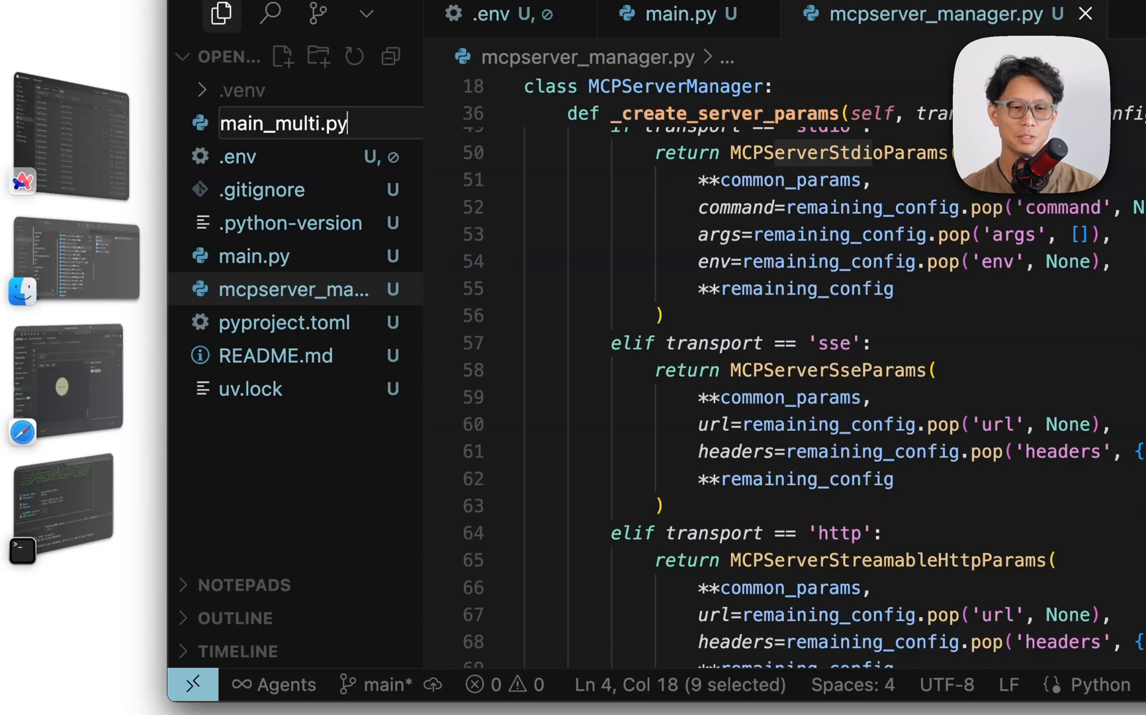
pyautogui.press('Enter')
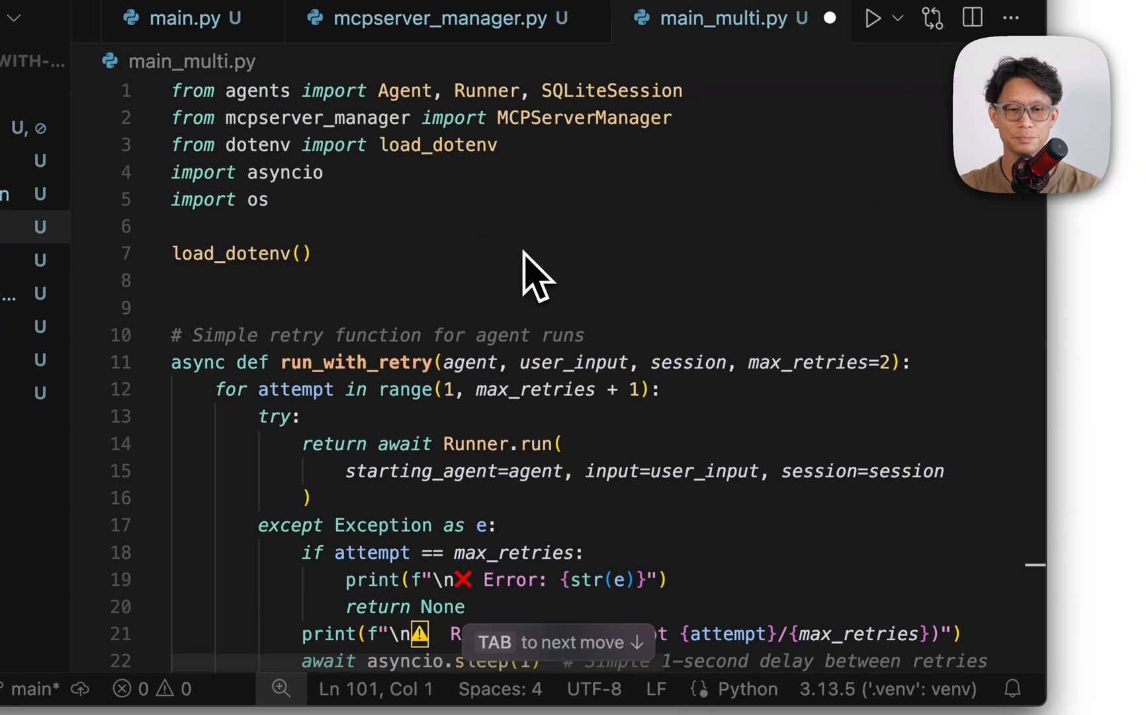
pyautogui.doubleClick(314, 117)
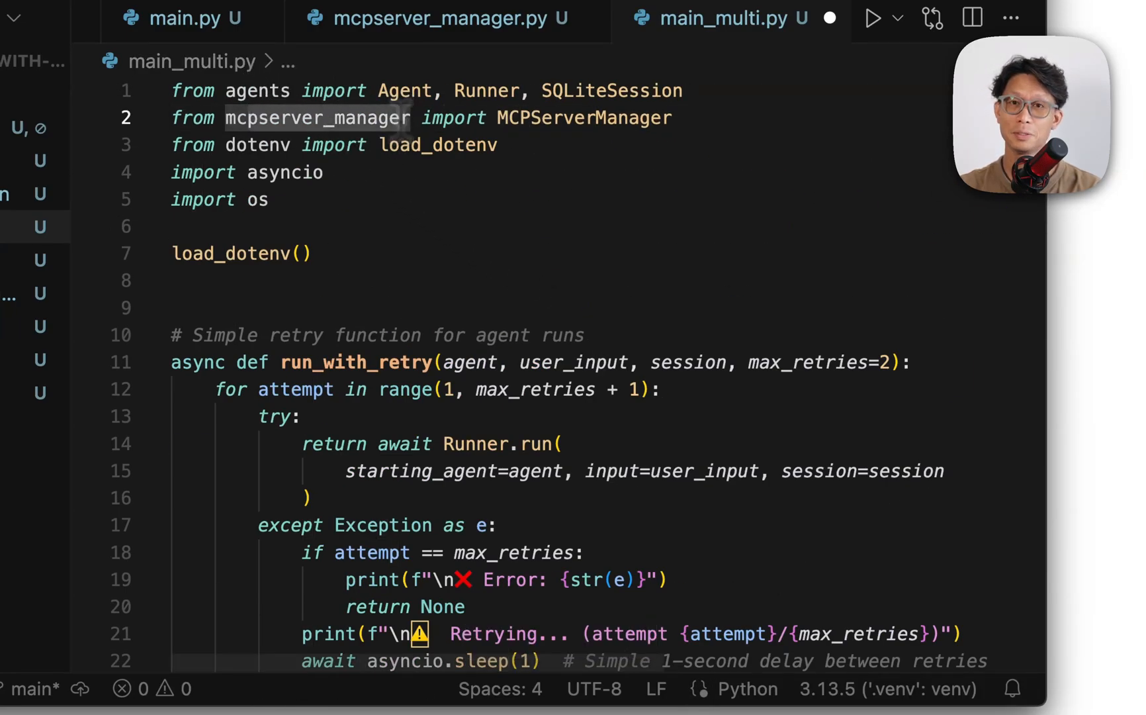
pyautogui.scroll(-3)
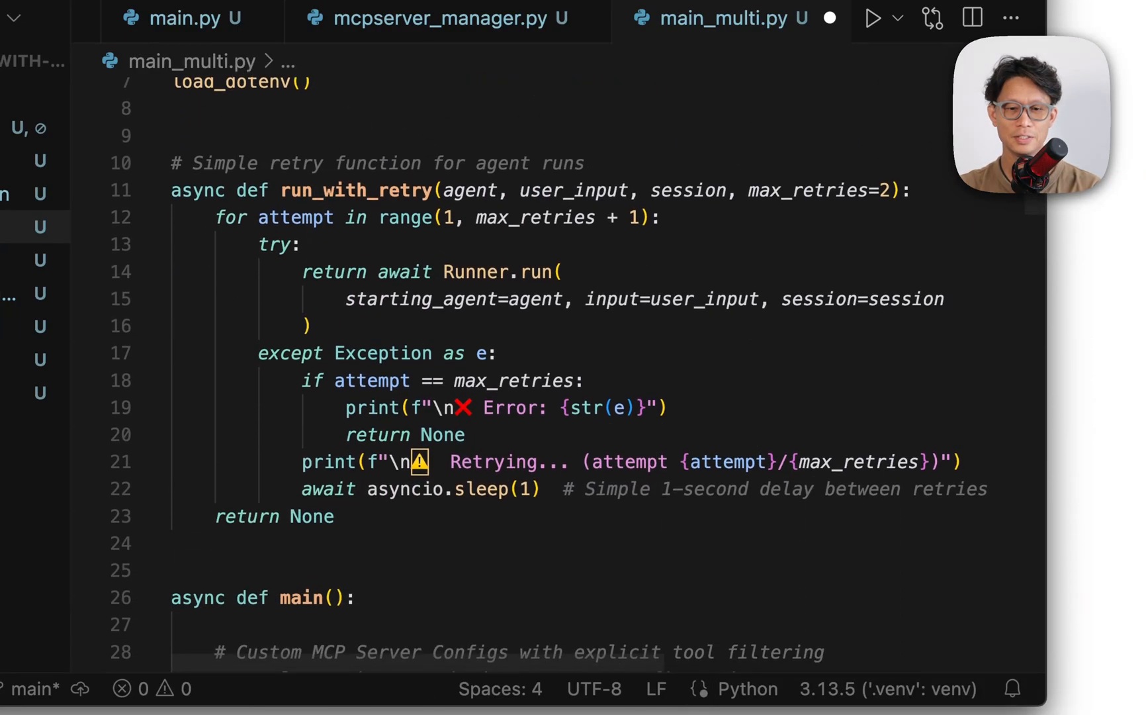
pyautogui.scroll(-3)
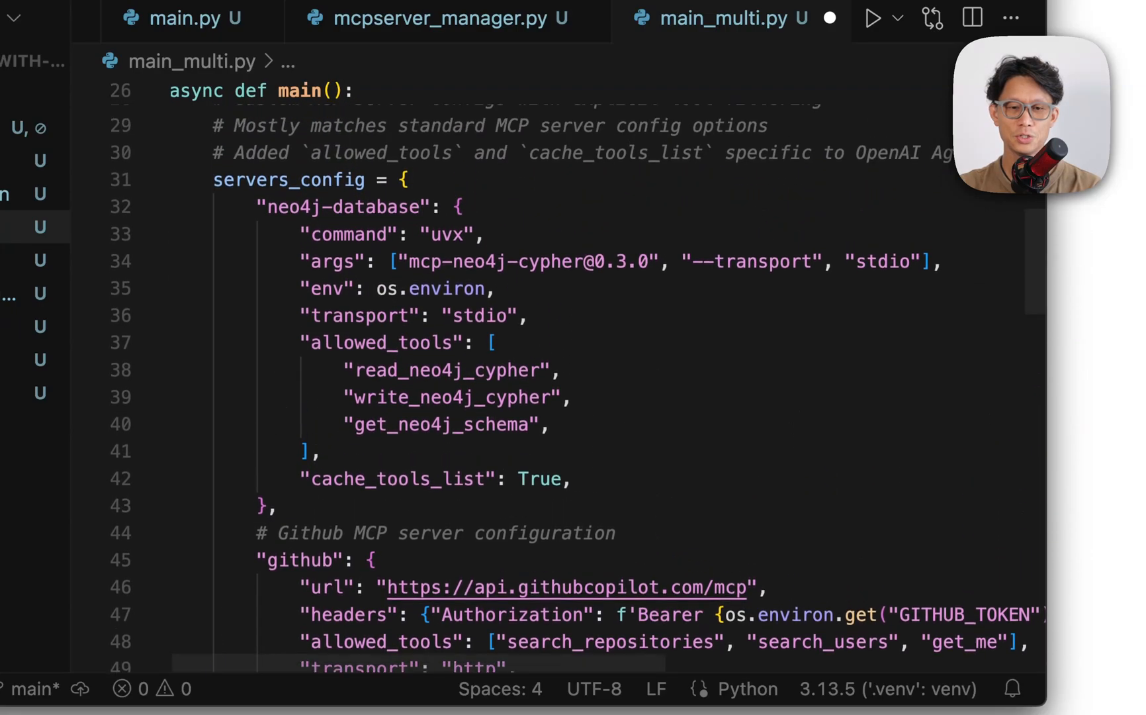
pyautogui.scroll(3)
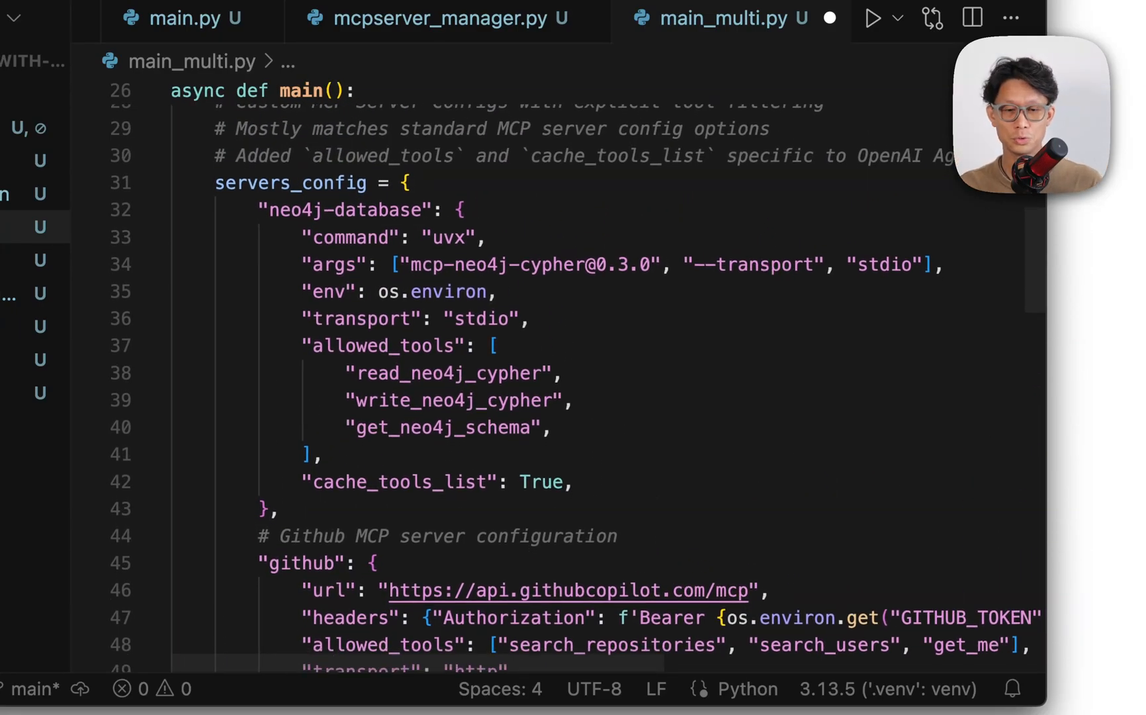
pyautogui.moveTo(260, 212)
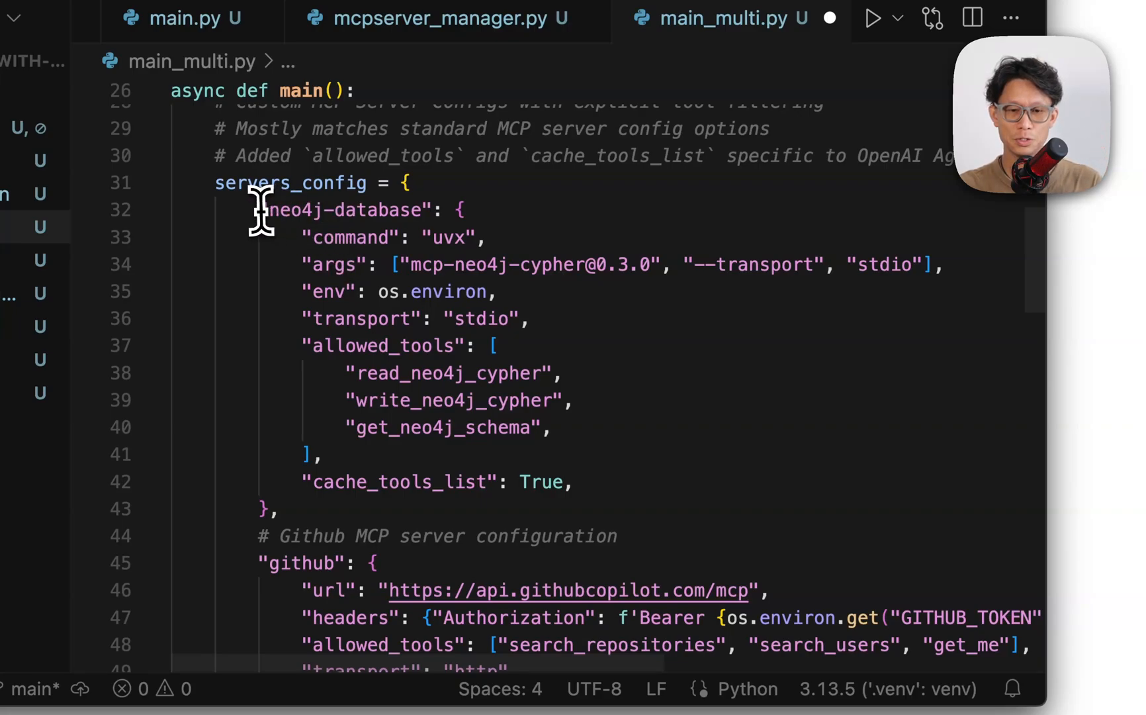
pyautogui.click(453, 210)
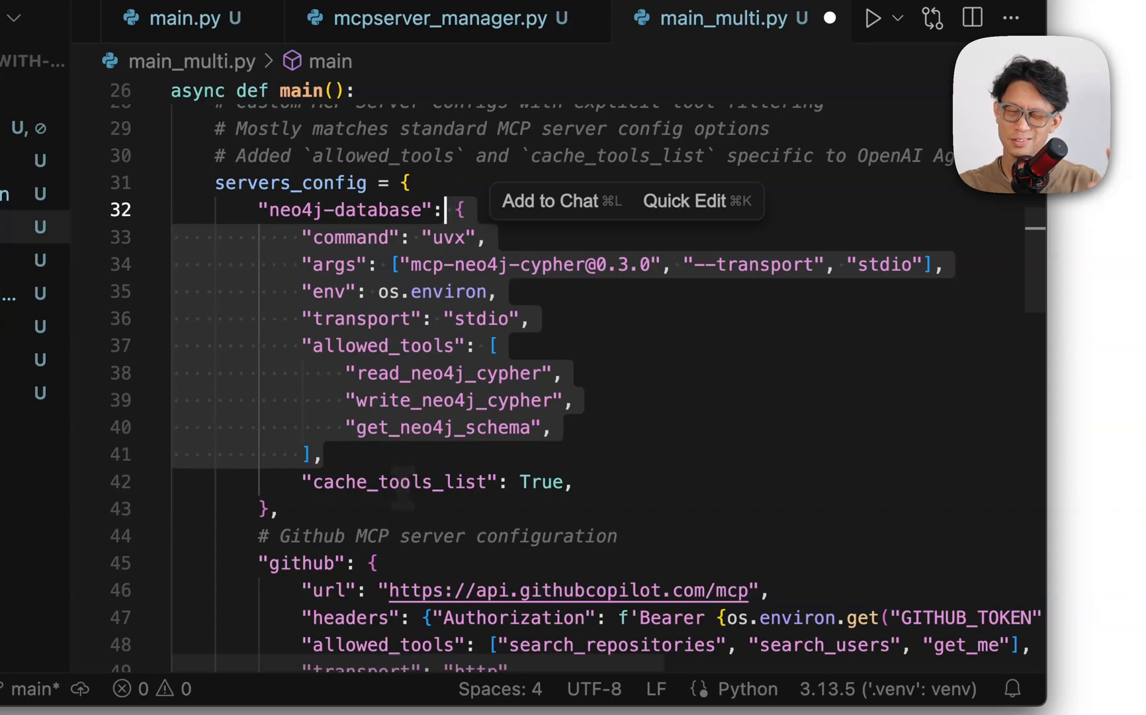
pyautogui.moveTo(431, 482)
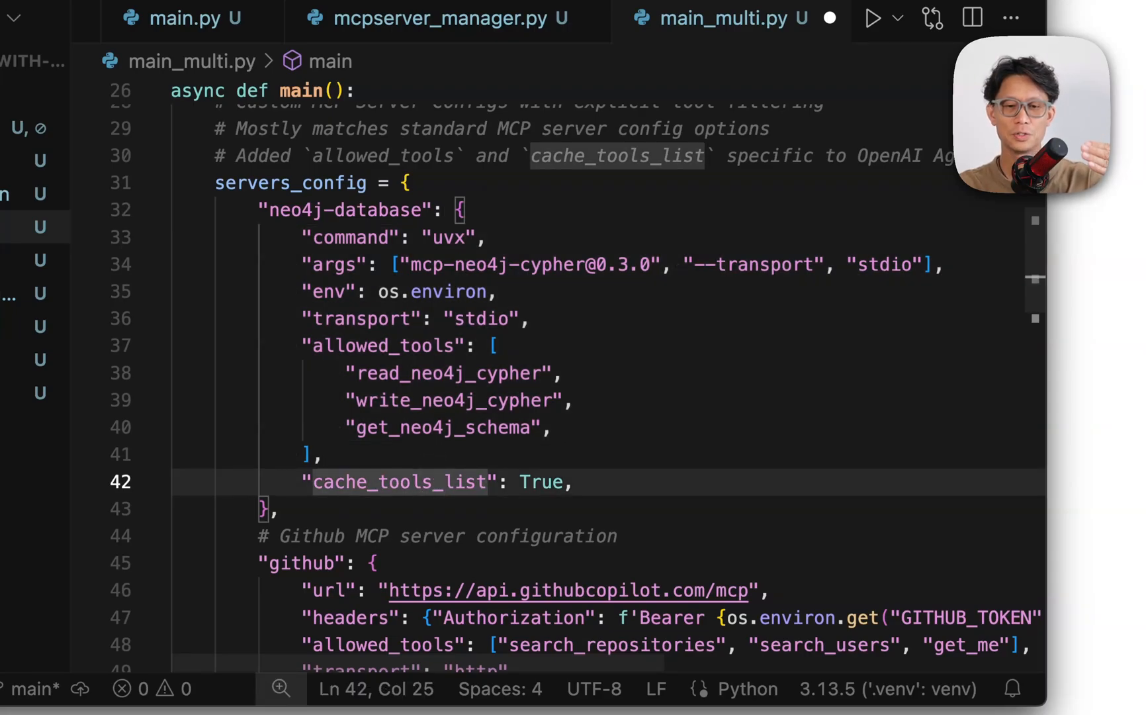
pyautogui.click(325, 453)
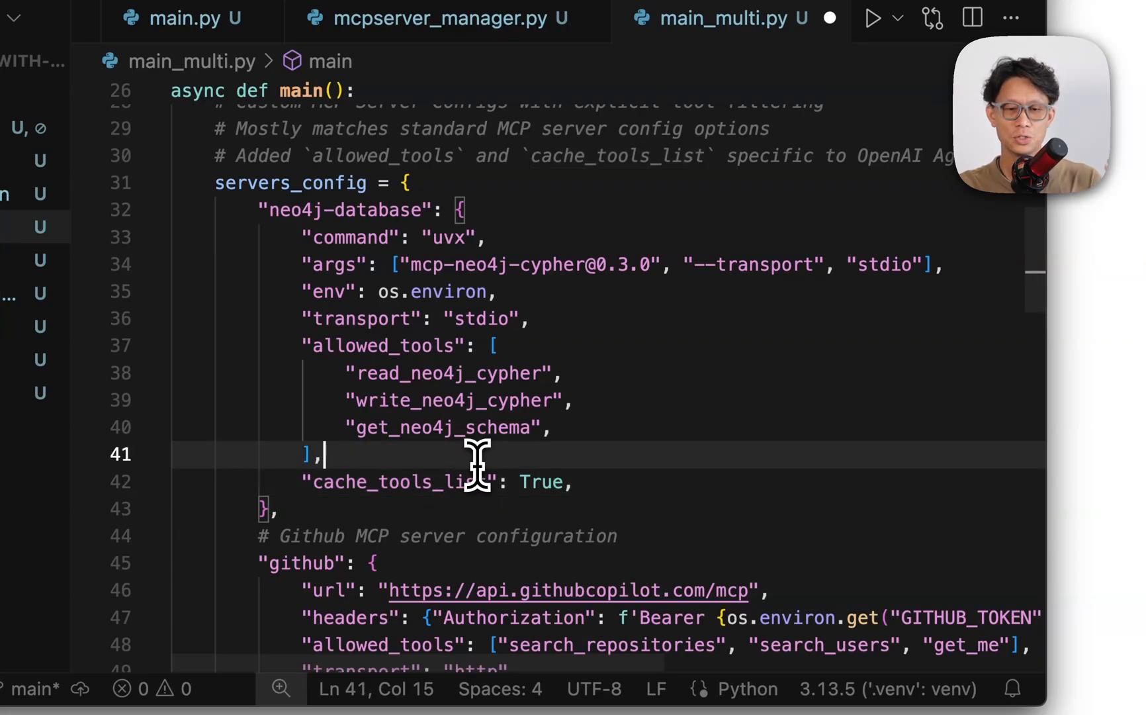
pyautogui.moveTo(475, 452)
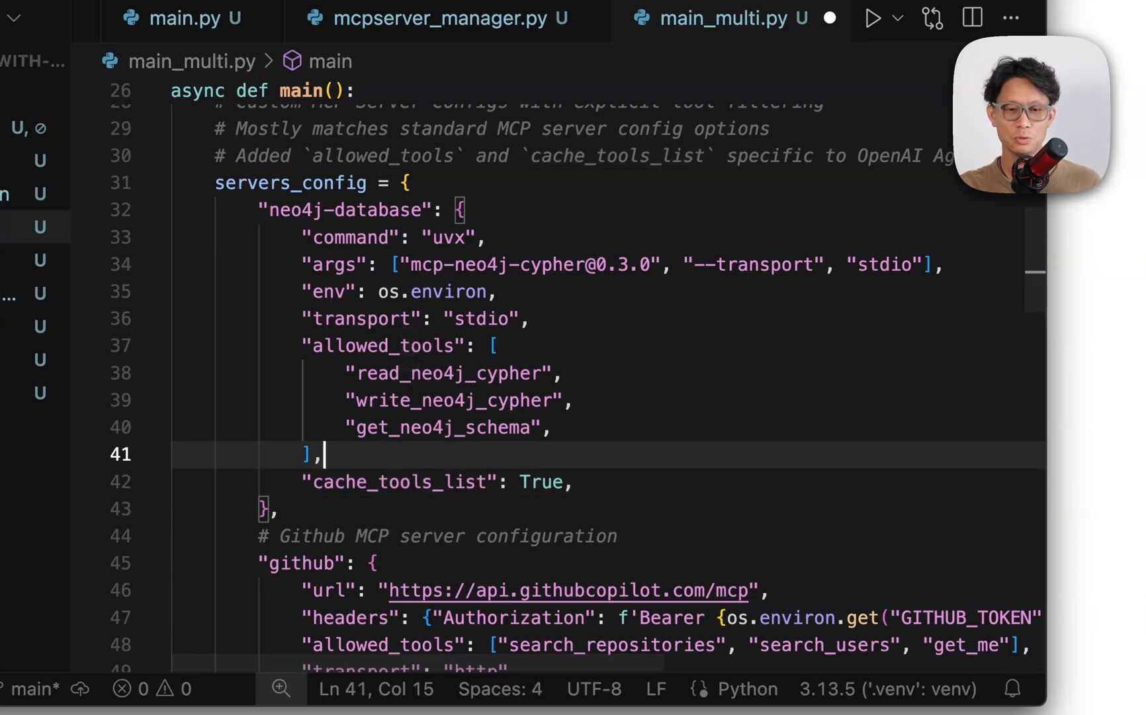
pyautogui.moveTo(407, 347)
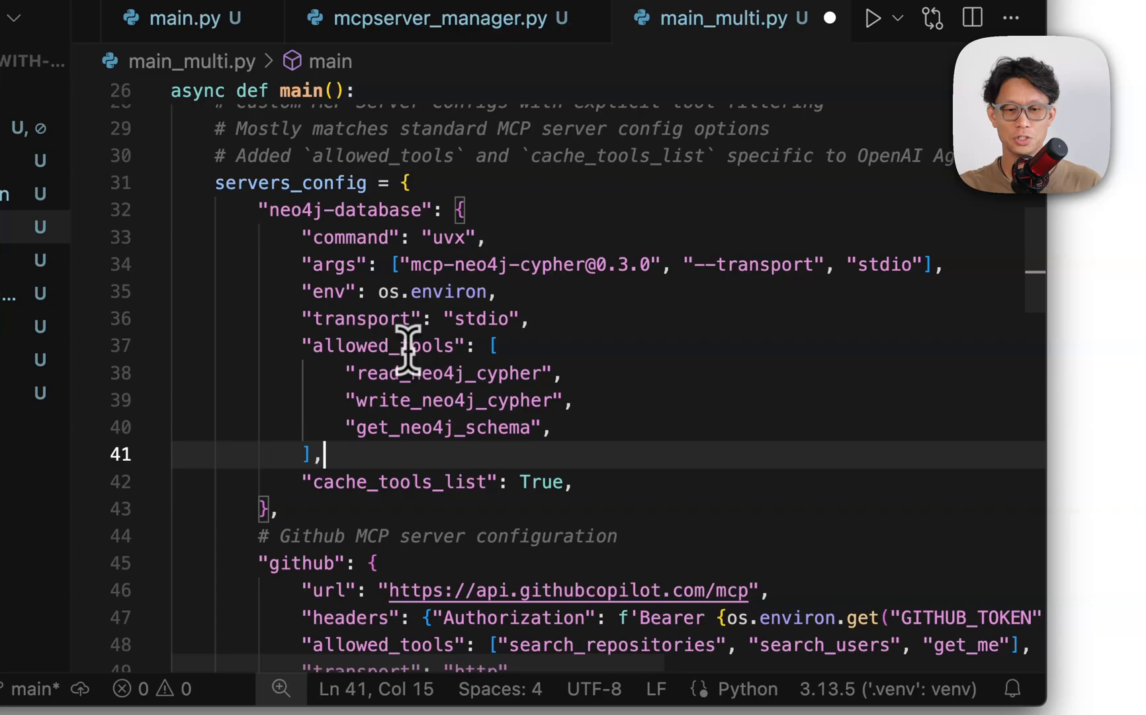
pyautogui.moveTo(512, 482)
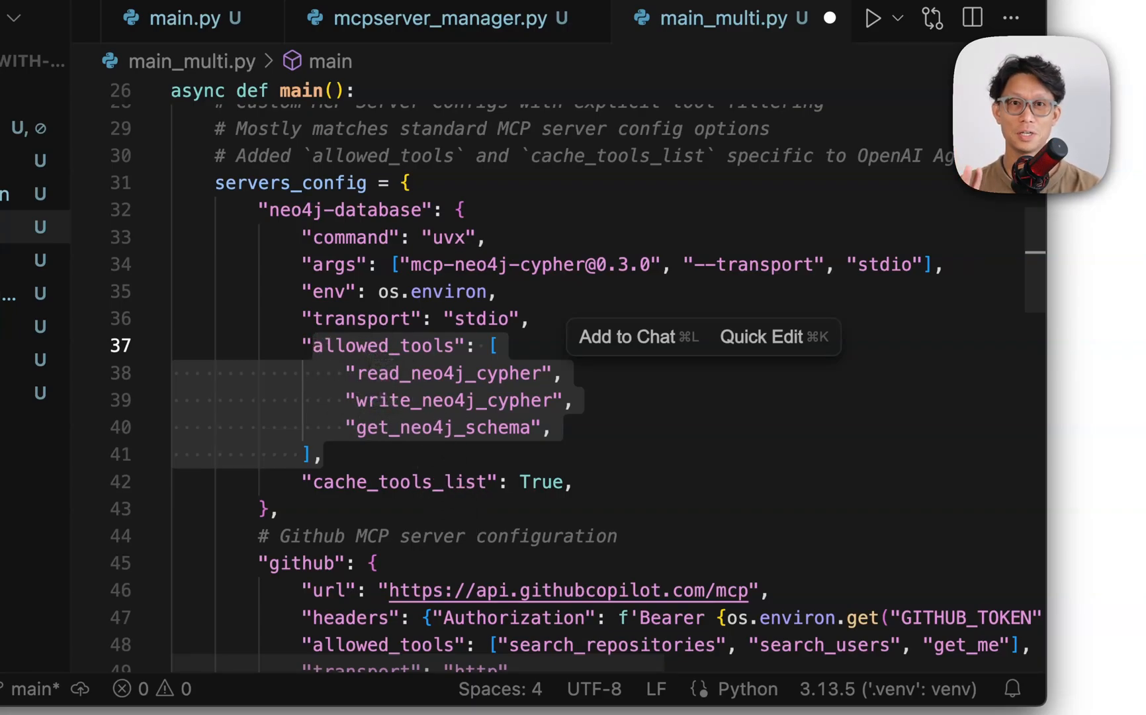
pyautogui.scroll(-3)
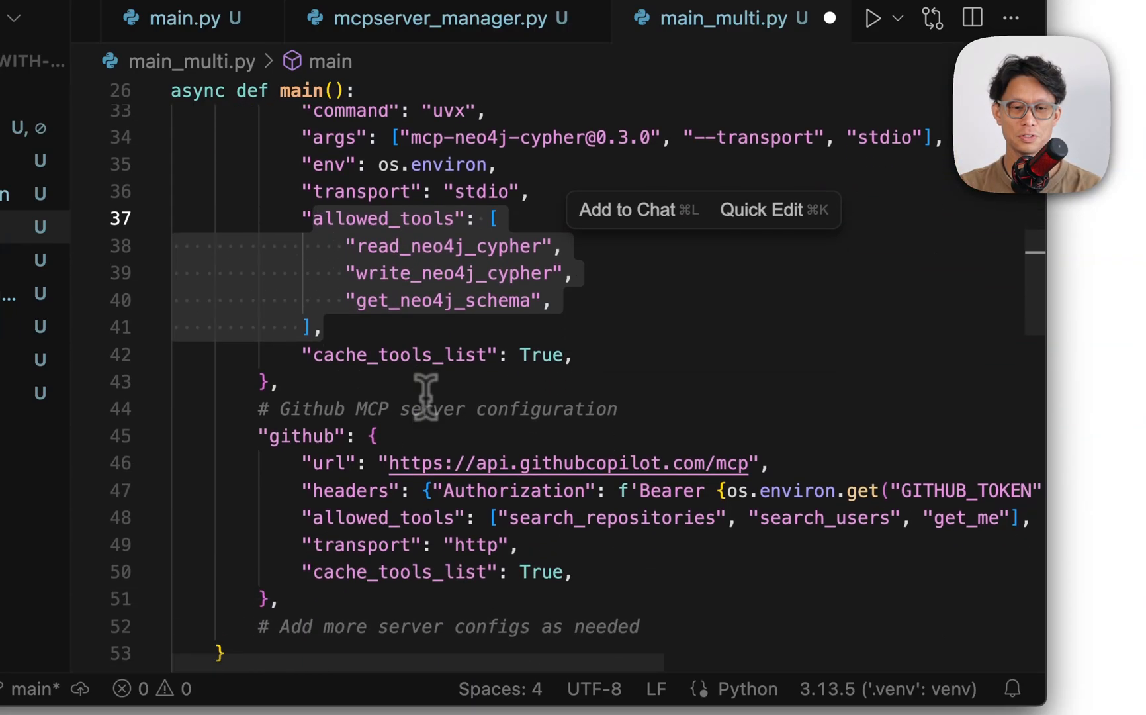
pyautogui.scroll(-3)
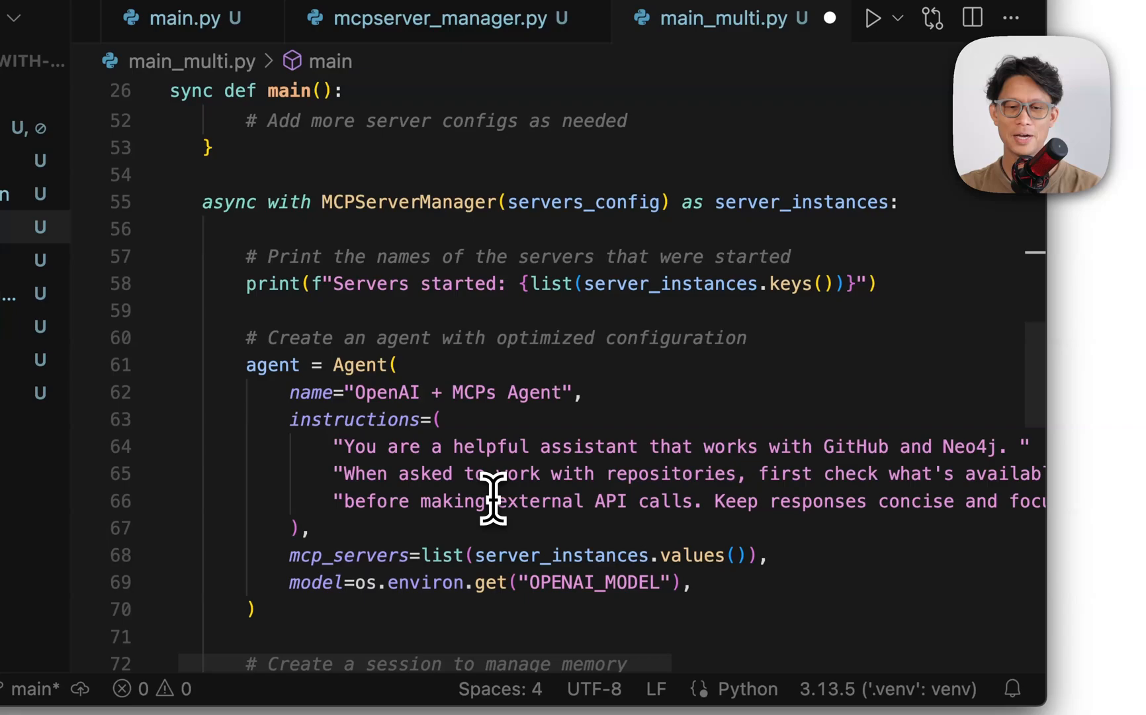
pyautogui.click(409, 555)
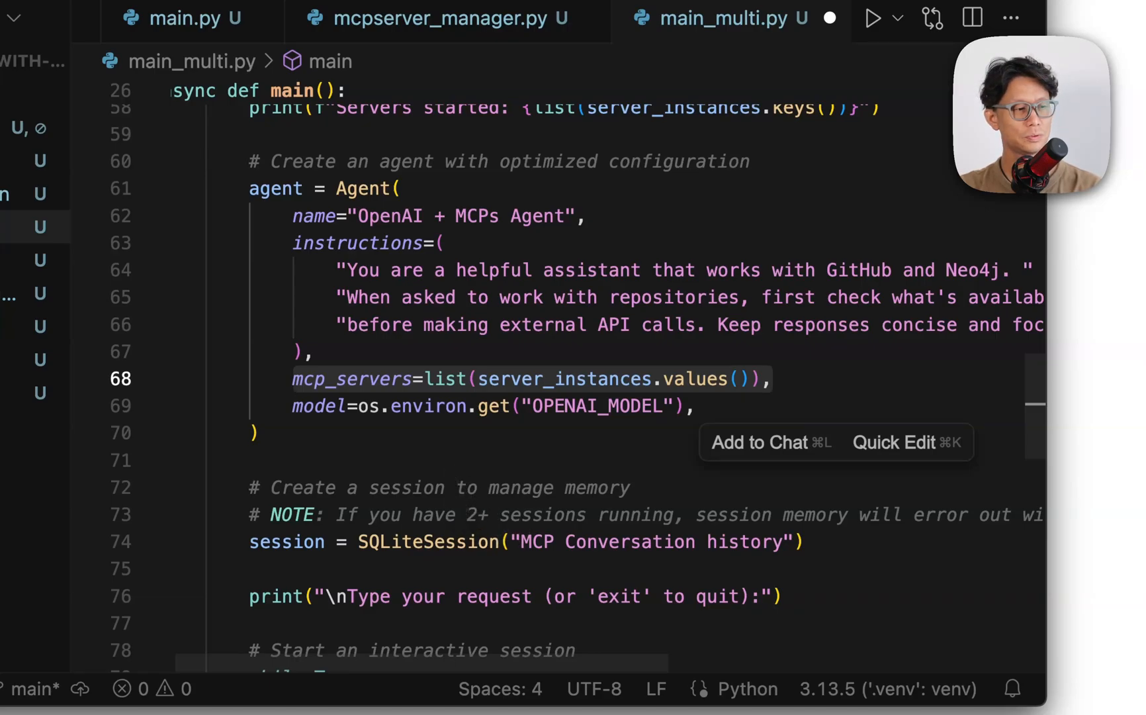
pyautogui.moveTo(457, 489)
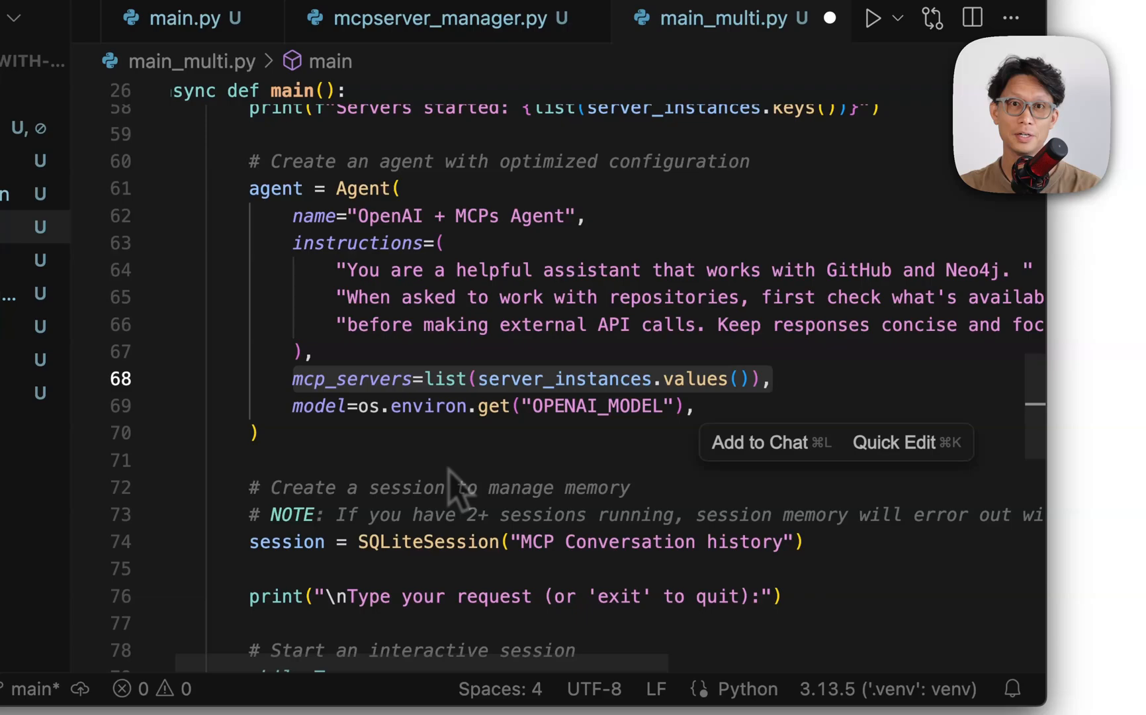
pyautogui.moveTo(421, 518)
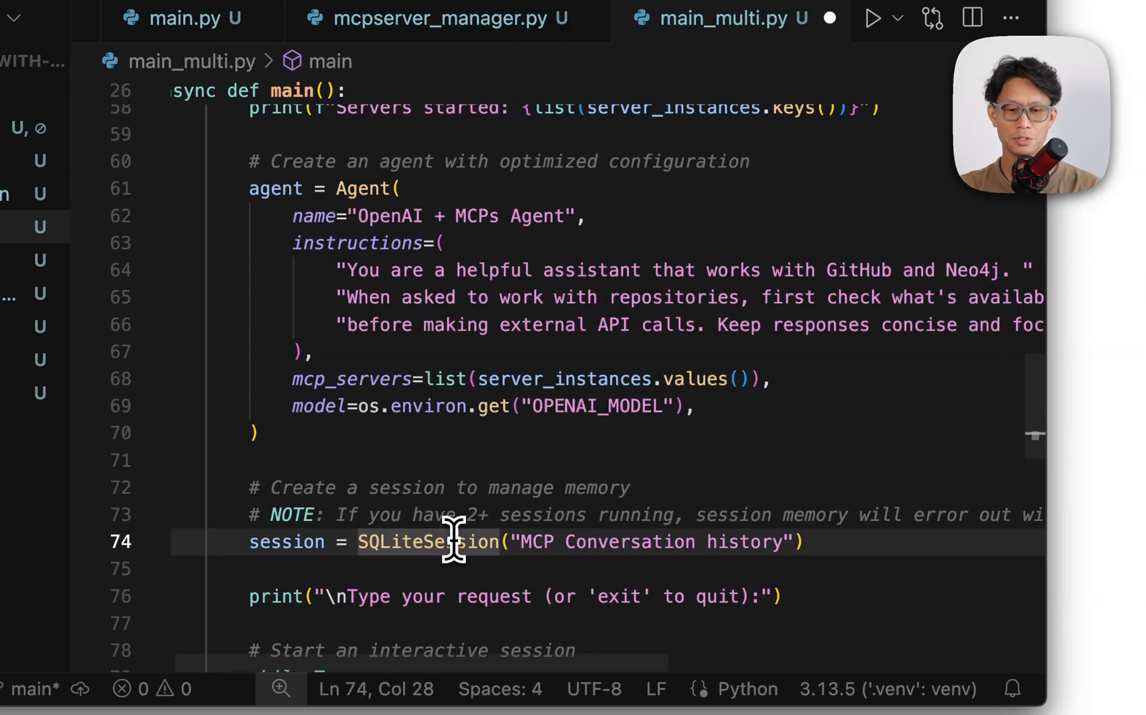
pyautogui.moveTo(625, 534)
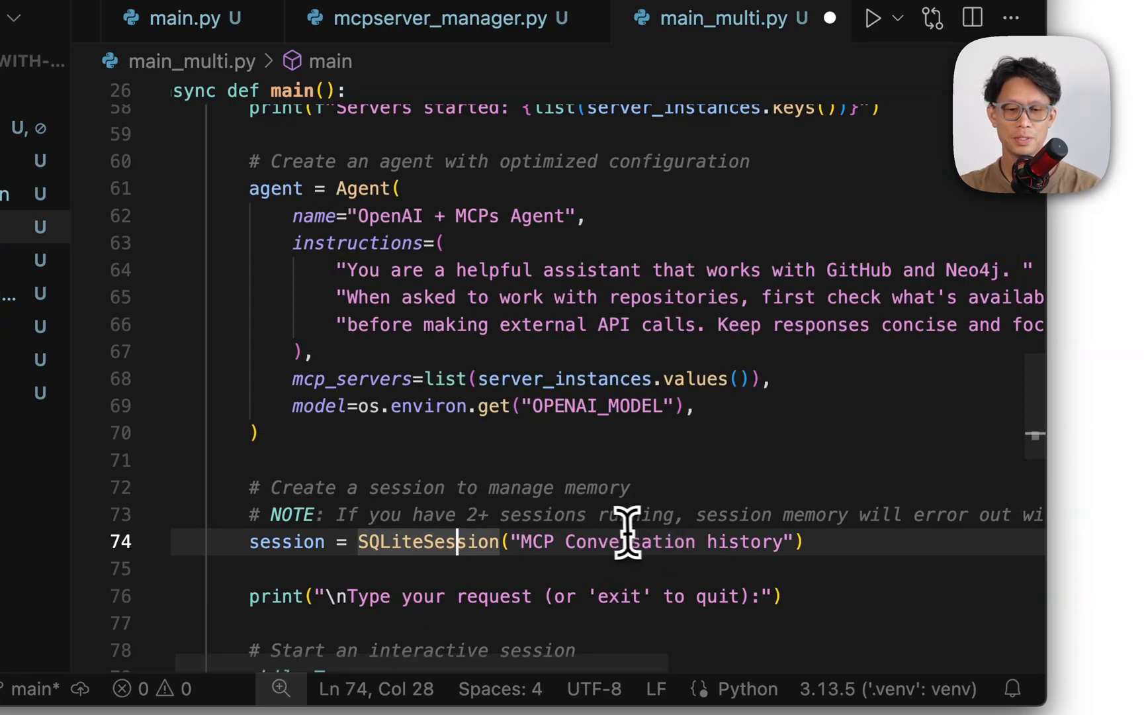
pyautogui.scroll(-3)
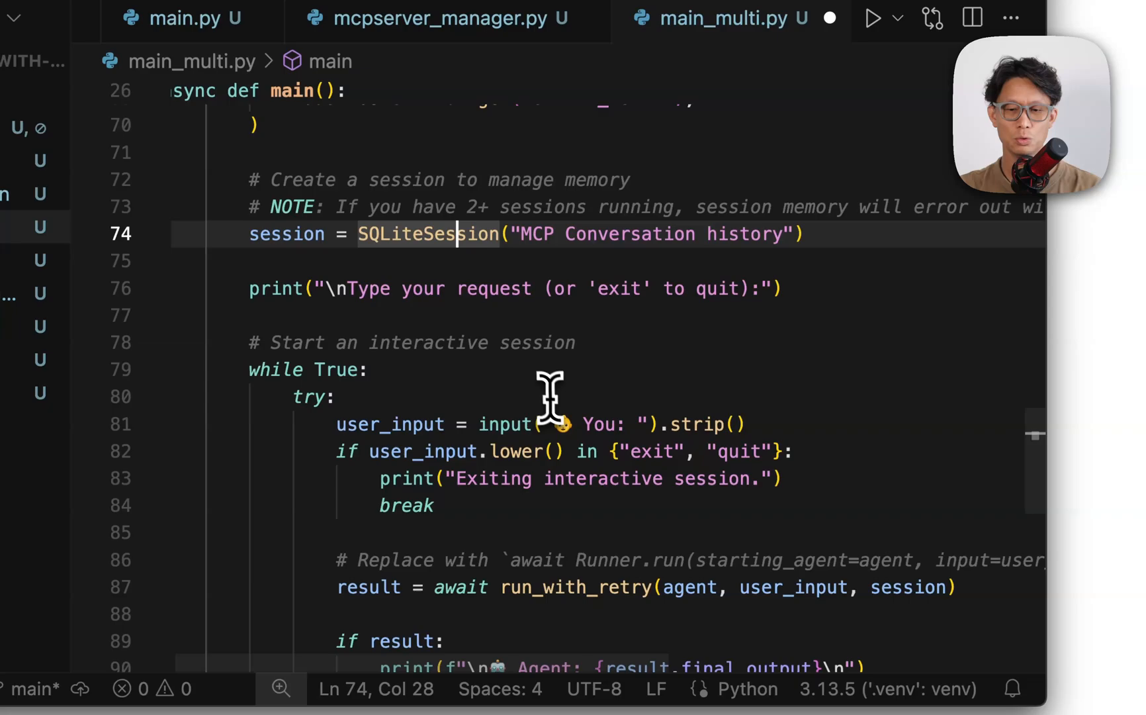
pyautogui.scroll(3)
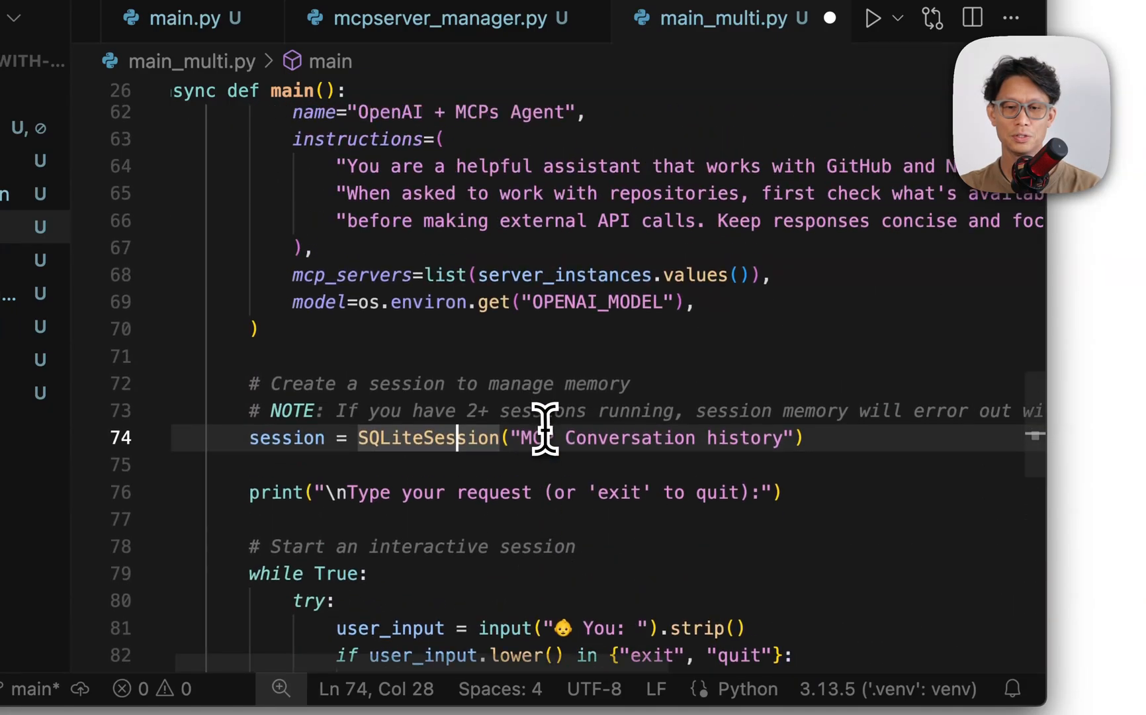
pyautogui.scroll(3)
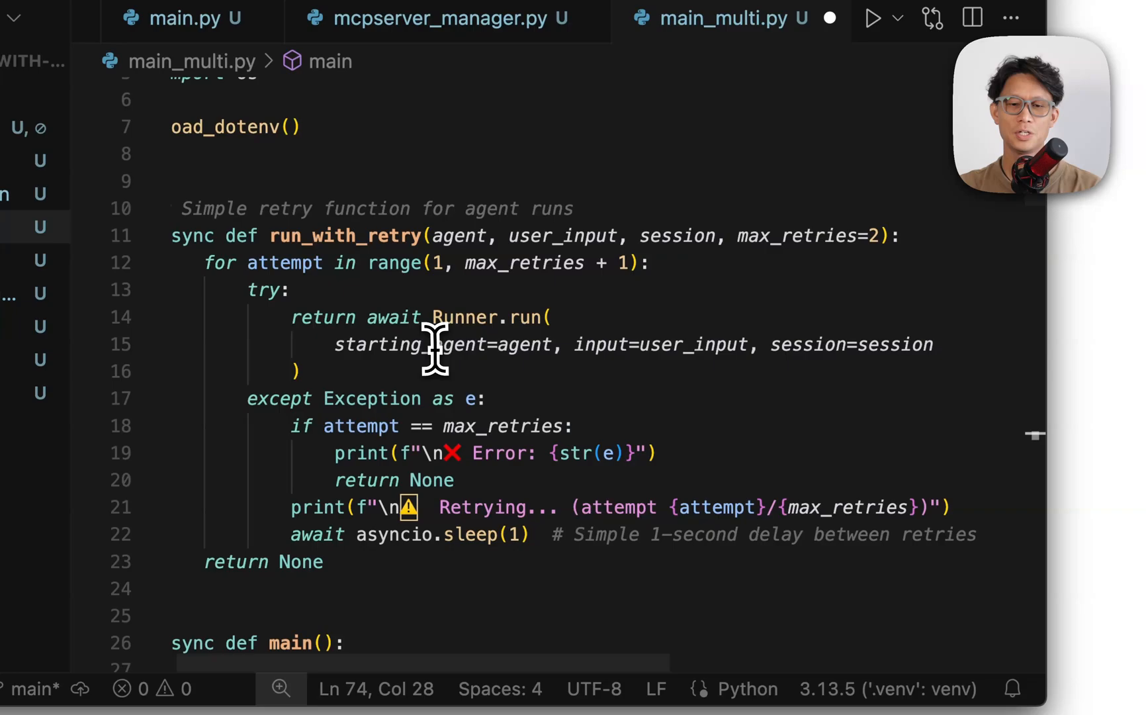
pyautogui.moveTo(607, 344)
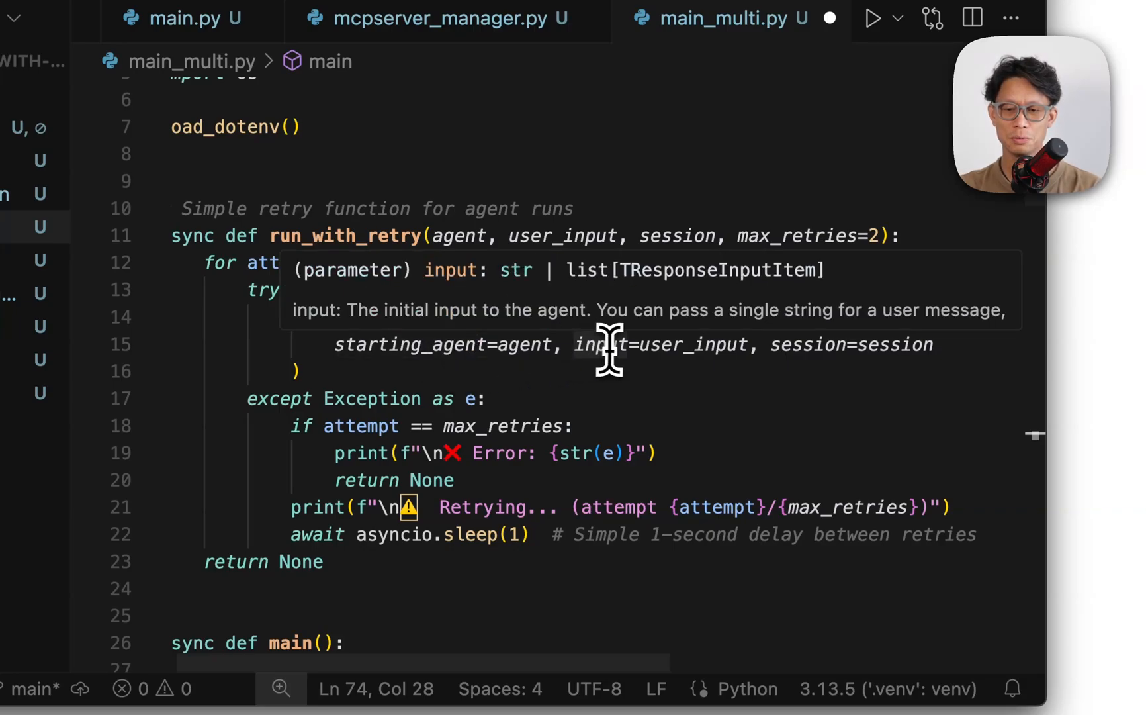
pyautogui.moveTo(849, 344)
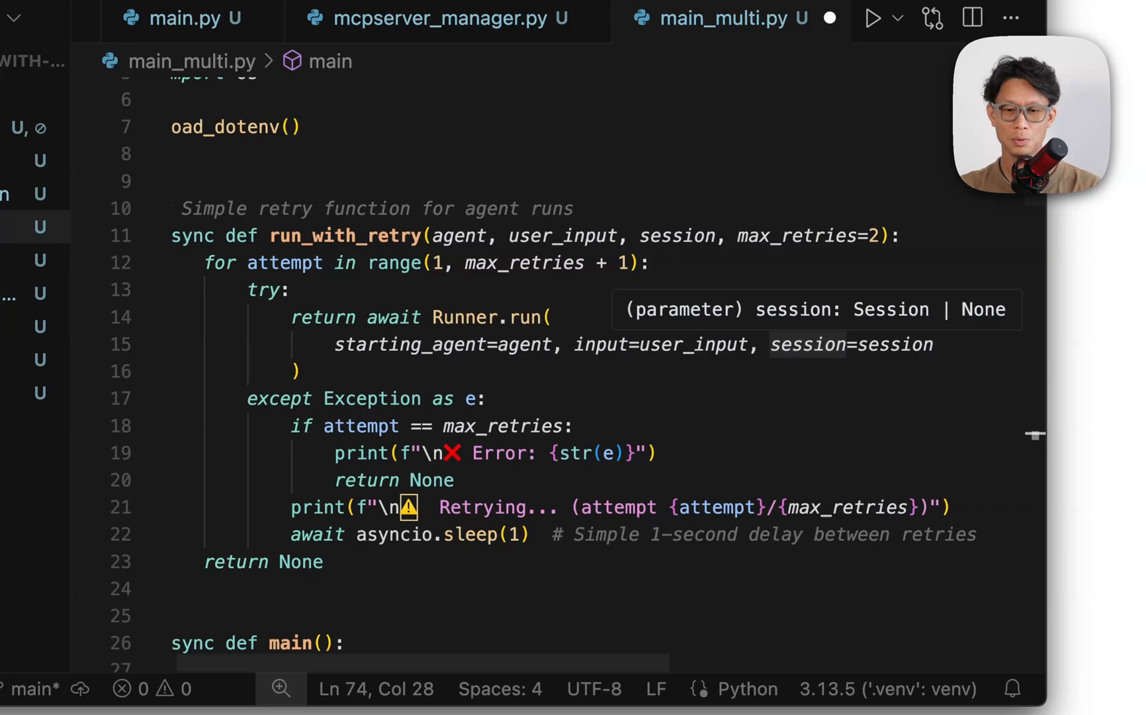
pyautogui.moveTo(467, 322)
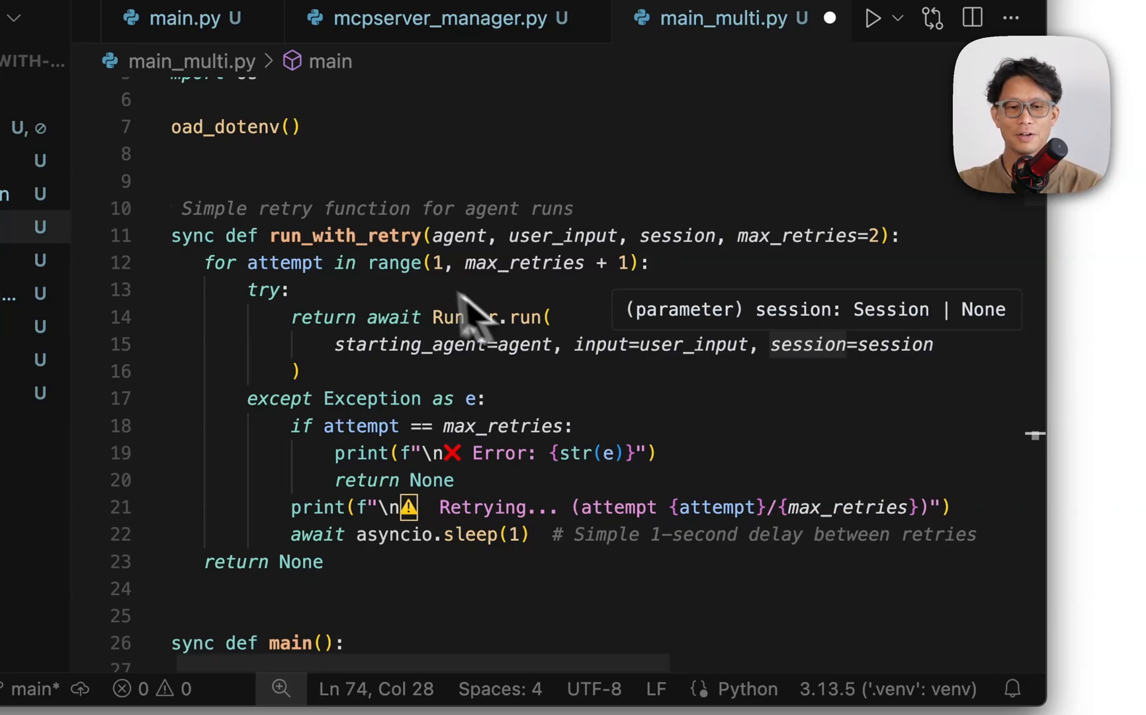
pyautogui.moveTo(532, 634)
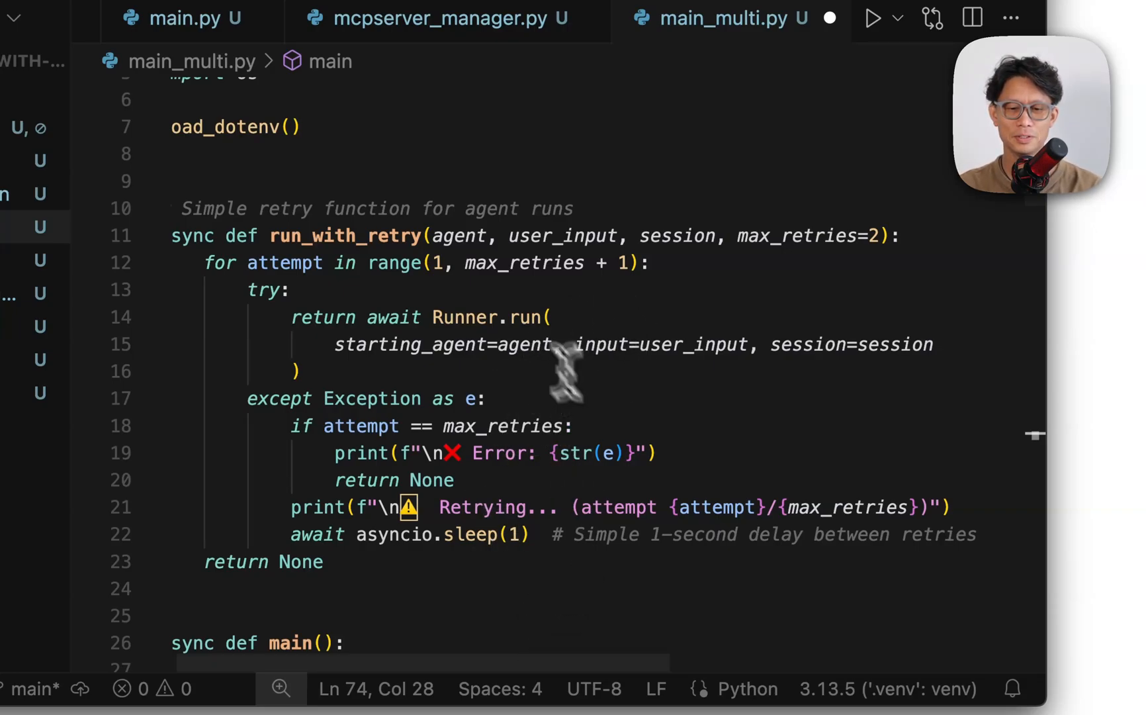
pyautogui.scroll(-3)
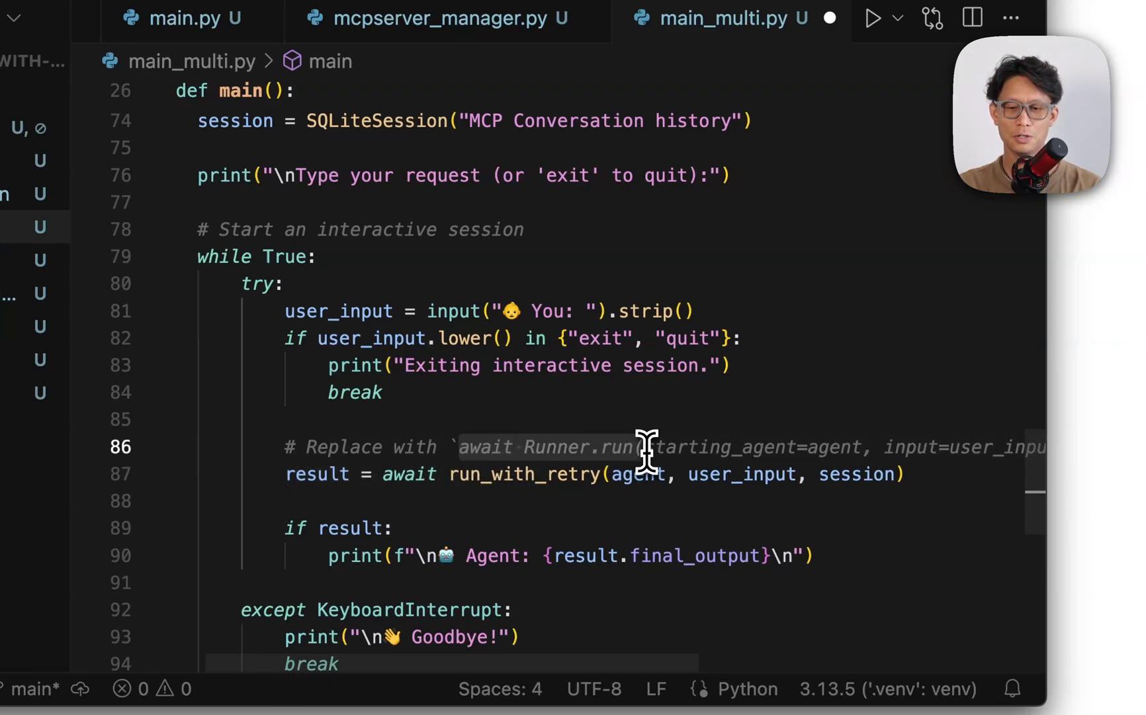
pyautogui.moveTo(571, 475)
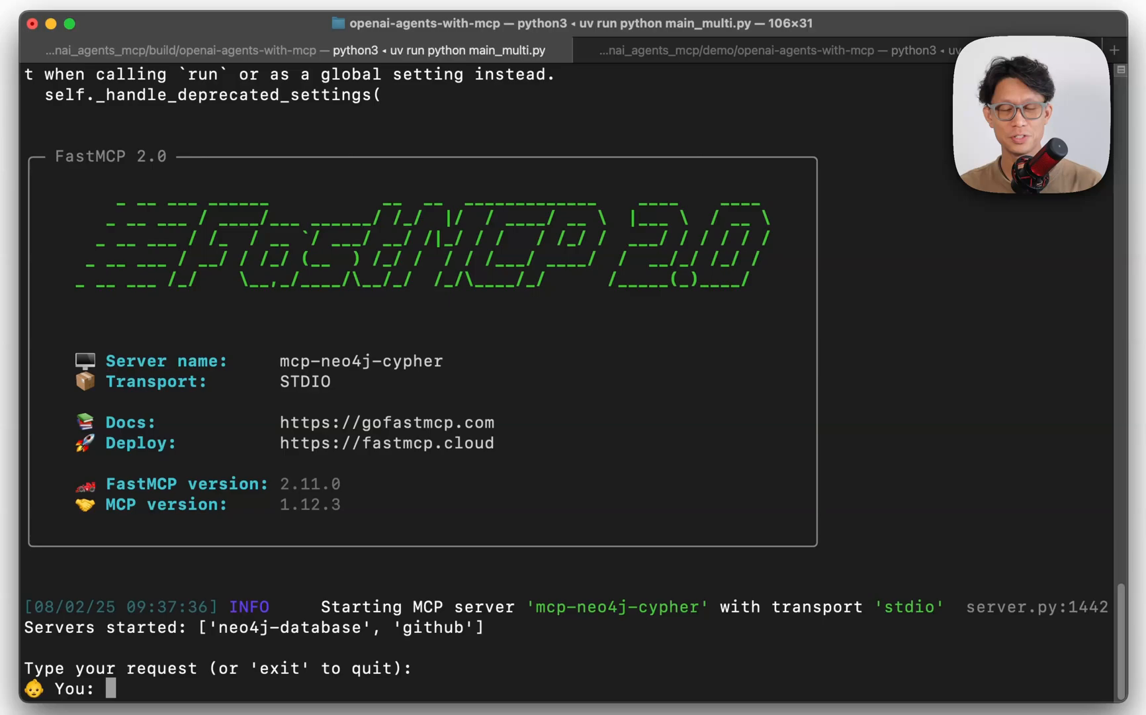
pyautogui.moveTo(663, 653)
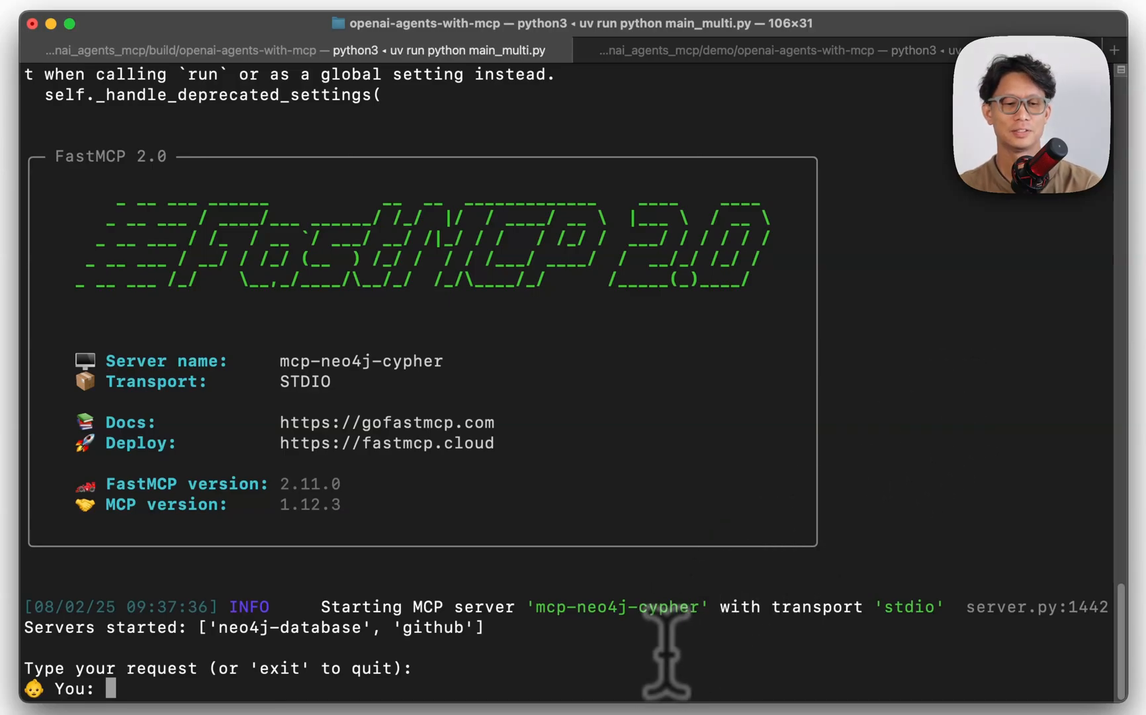
# Step: Send the agent 'Add my top 3 repos by stars to my neo4j database'
pyautogui.write('A')
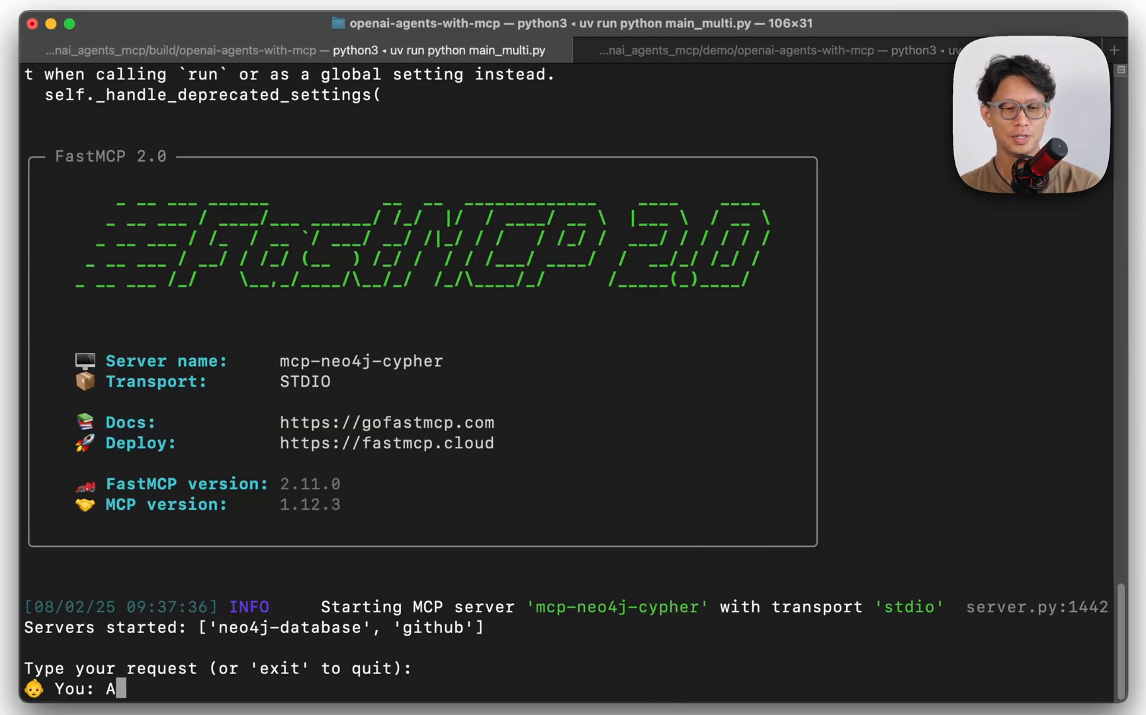
pyautogui.write('dd my top 3 re')
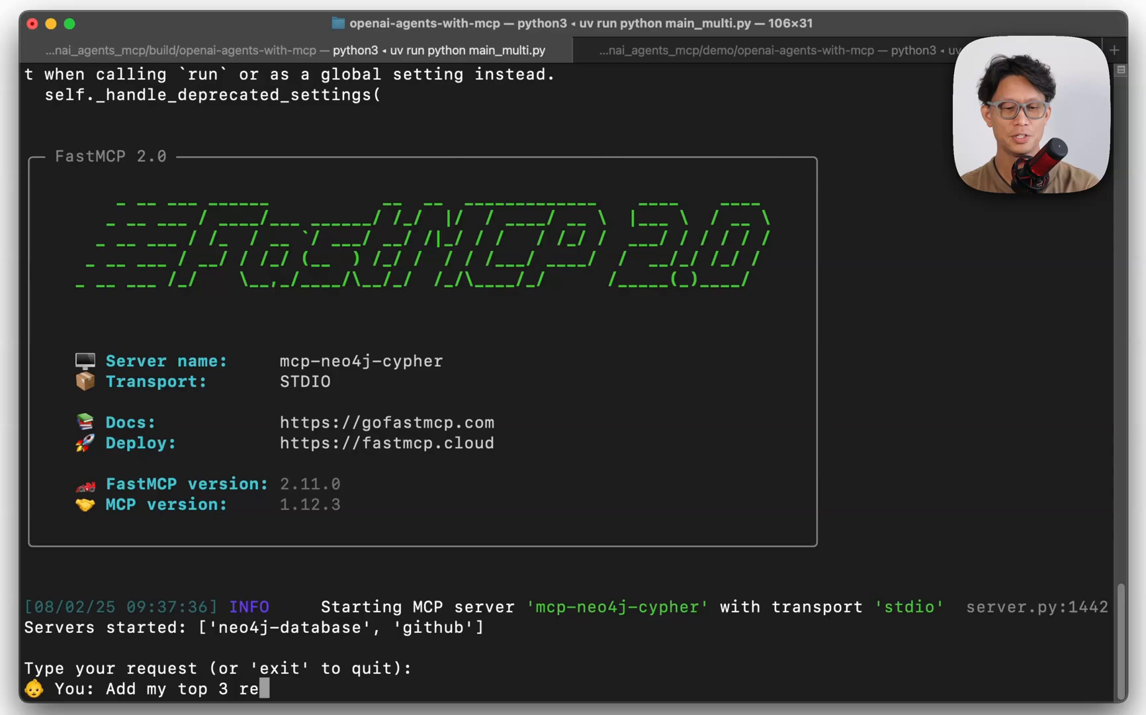
pyautogui.write('pos by stars to')
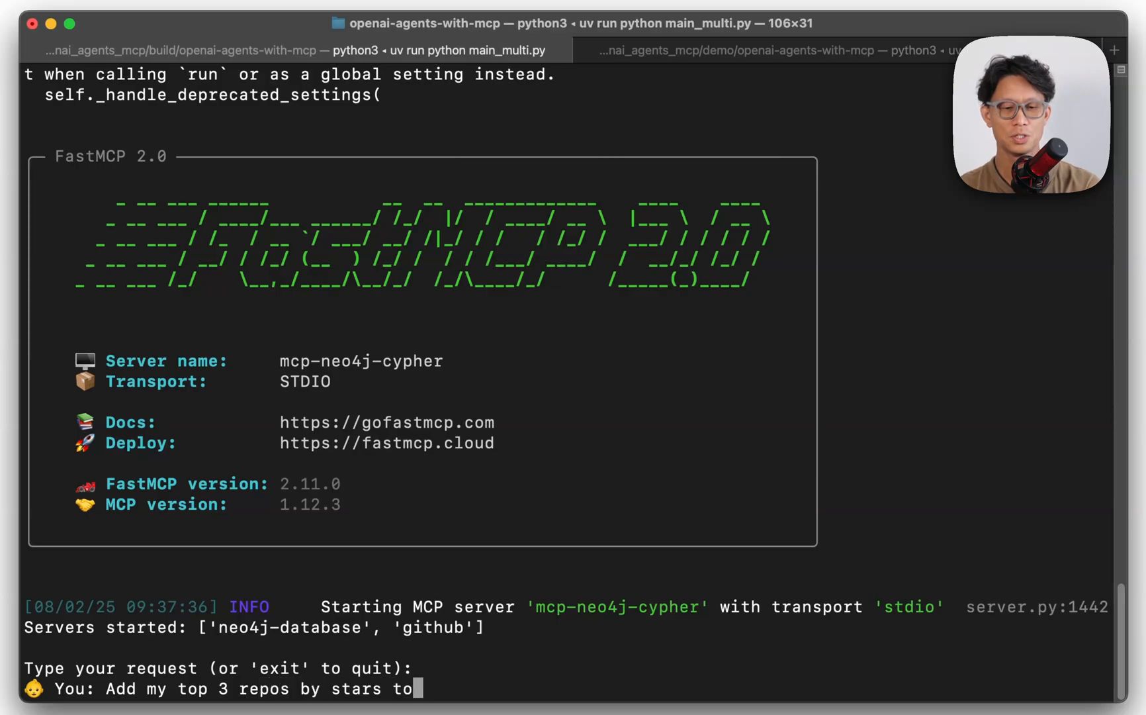
pyautogui.write('my ne')
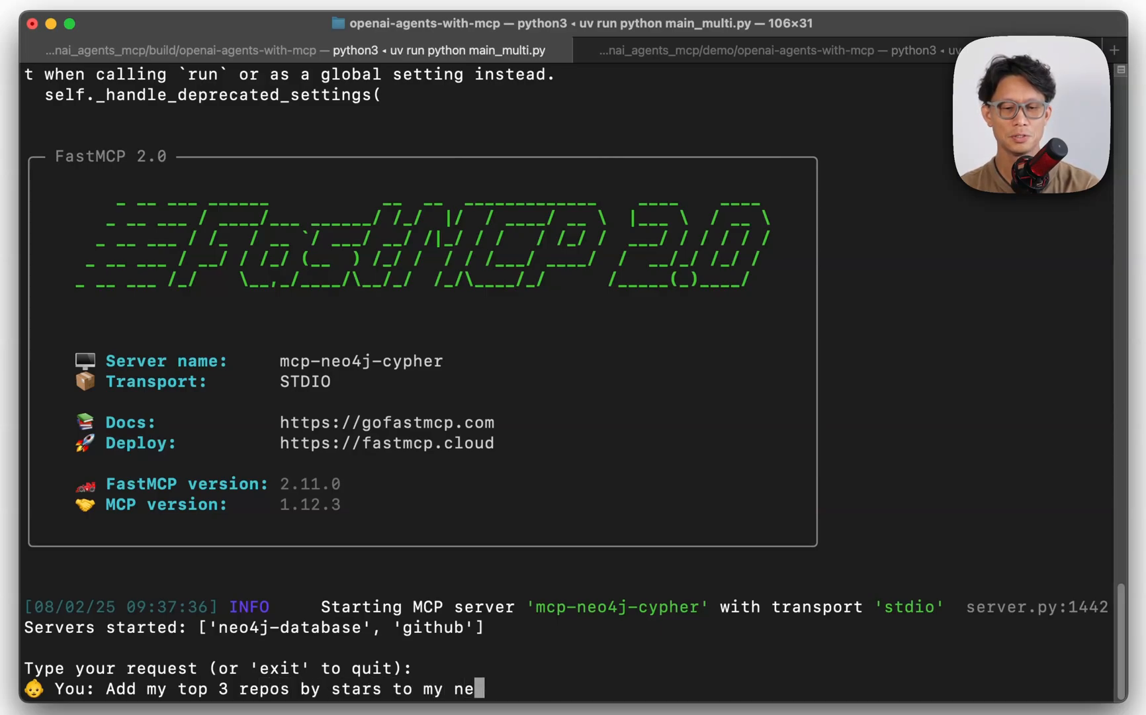
pyautogui.press('Return')
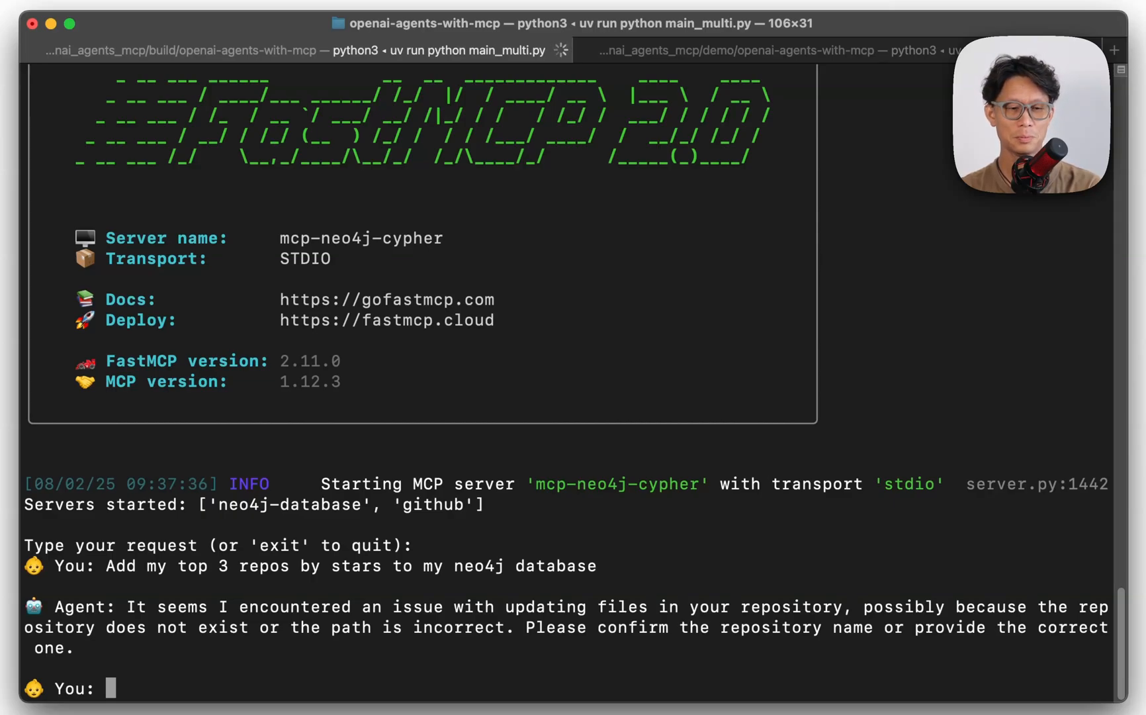
pyautogui.moveTo(619, 647)
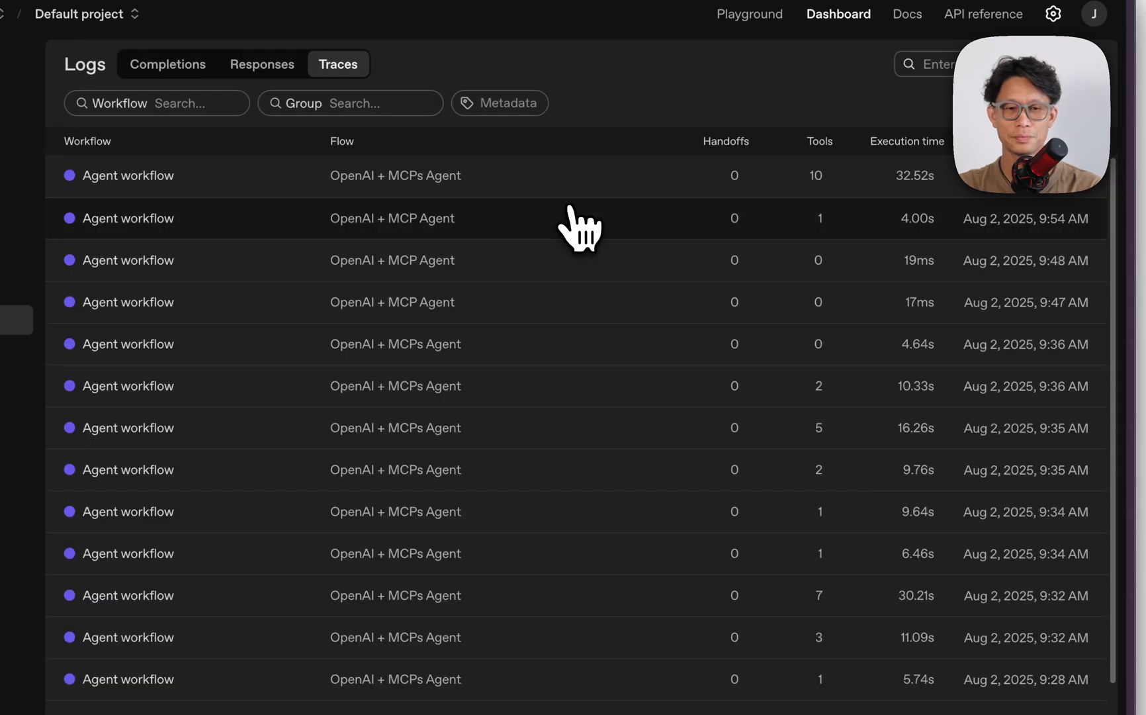
pyautogui.moveTo(830, 203)
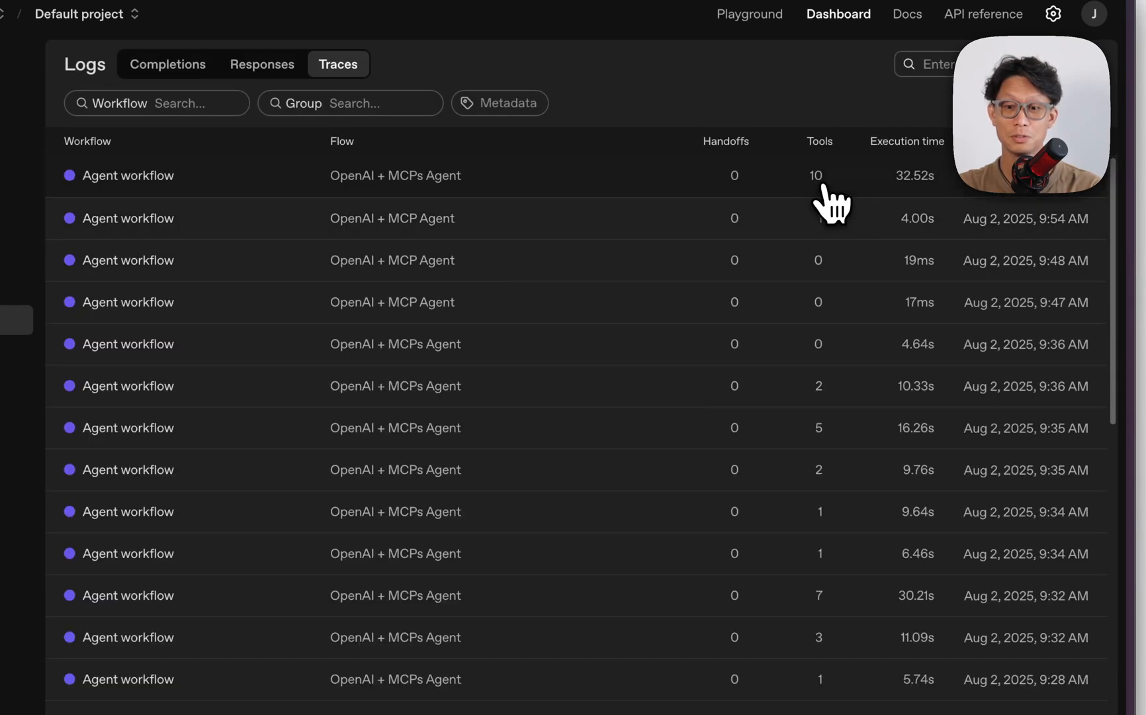
# Step: Open the latest agent workflow trace and load all its spans, including get_neo4j_schema, get_me, list_gists
pyautogui.click(128, 175)
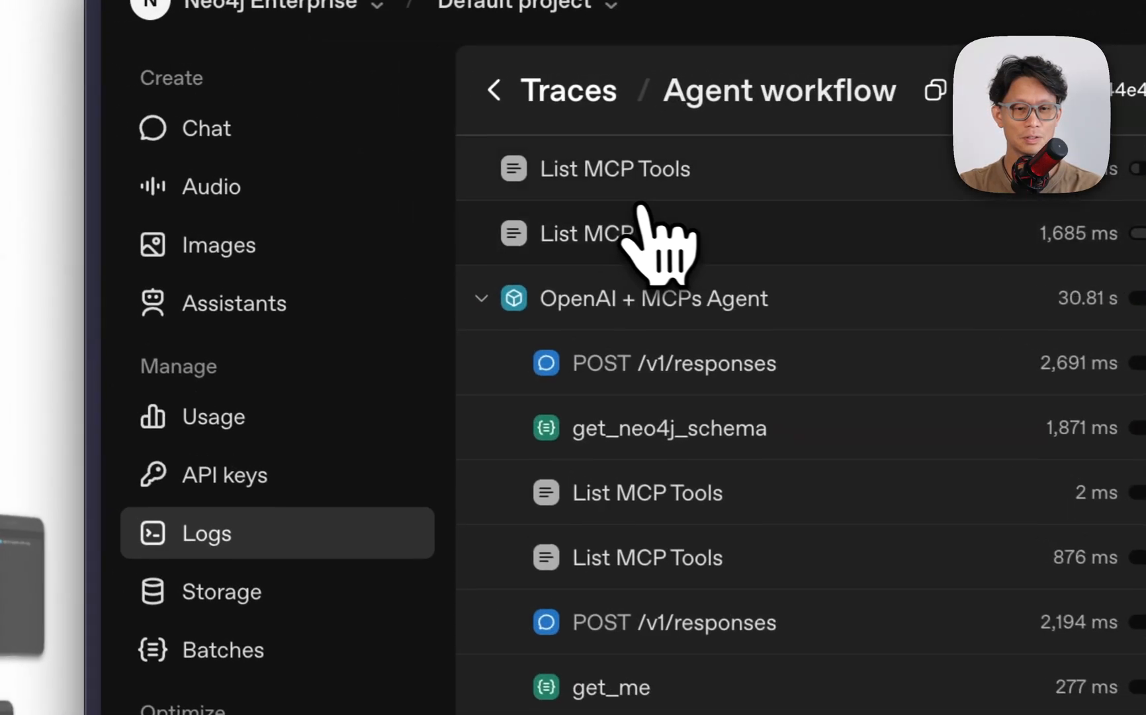
pyautogui.moveTo(710, 366)
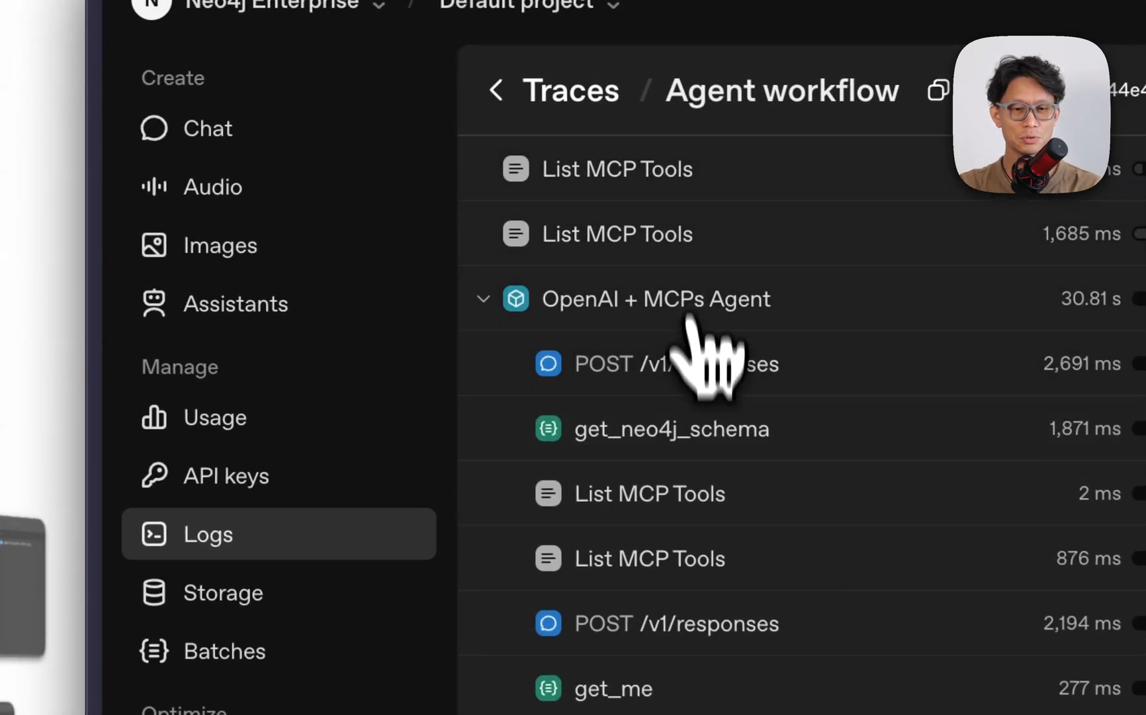
pyautogui.moveTo(724, 527)
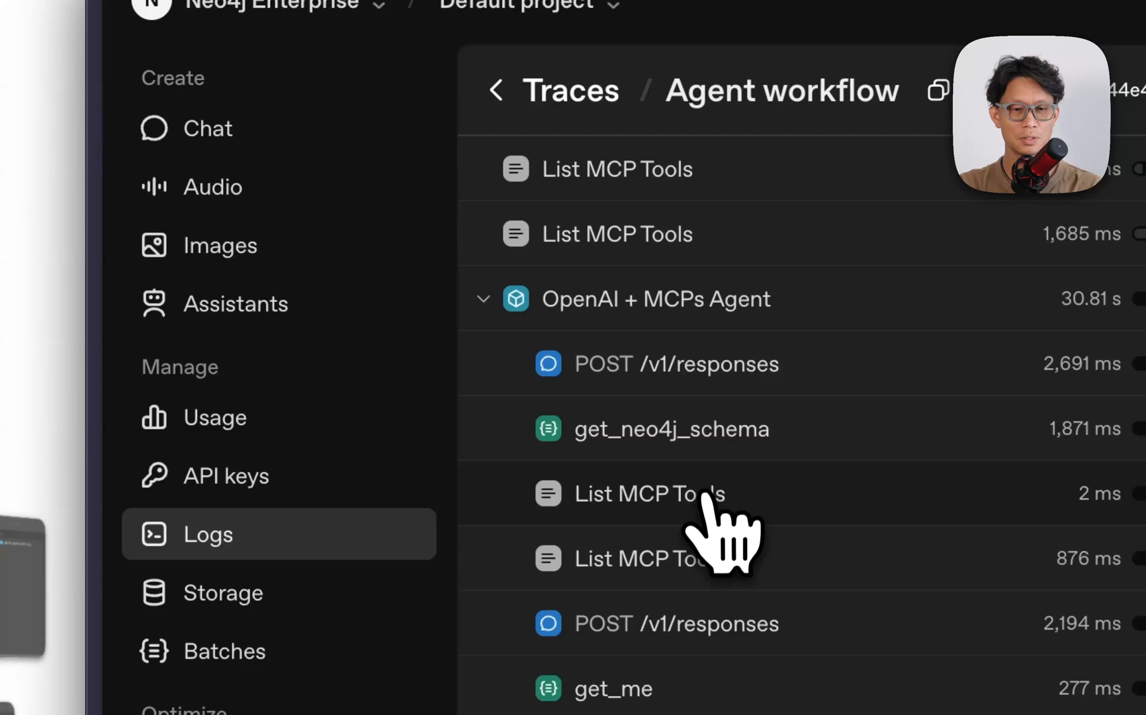
pyautogui.scroll(-3)
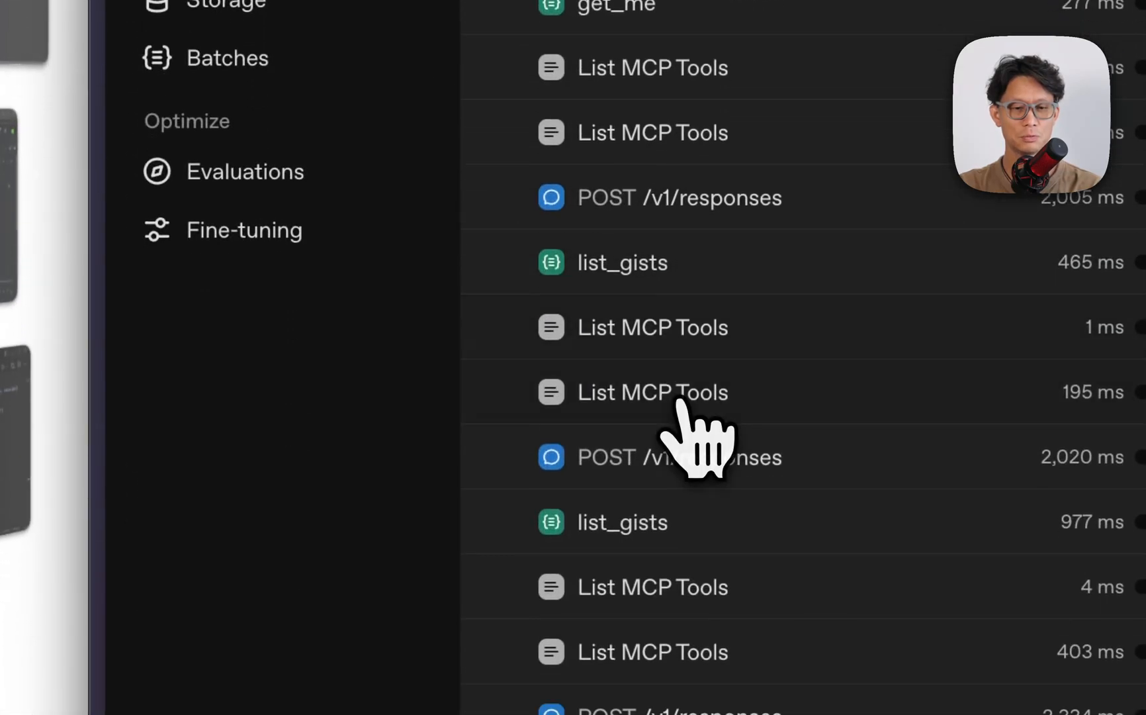
pyautogui.scroll(-3)
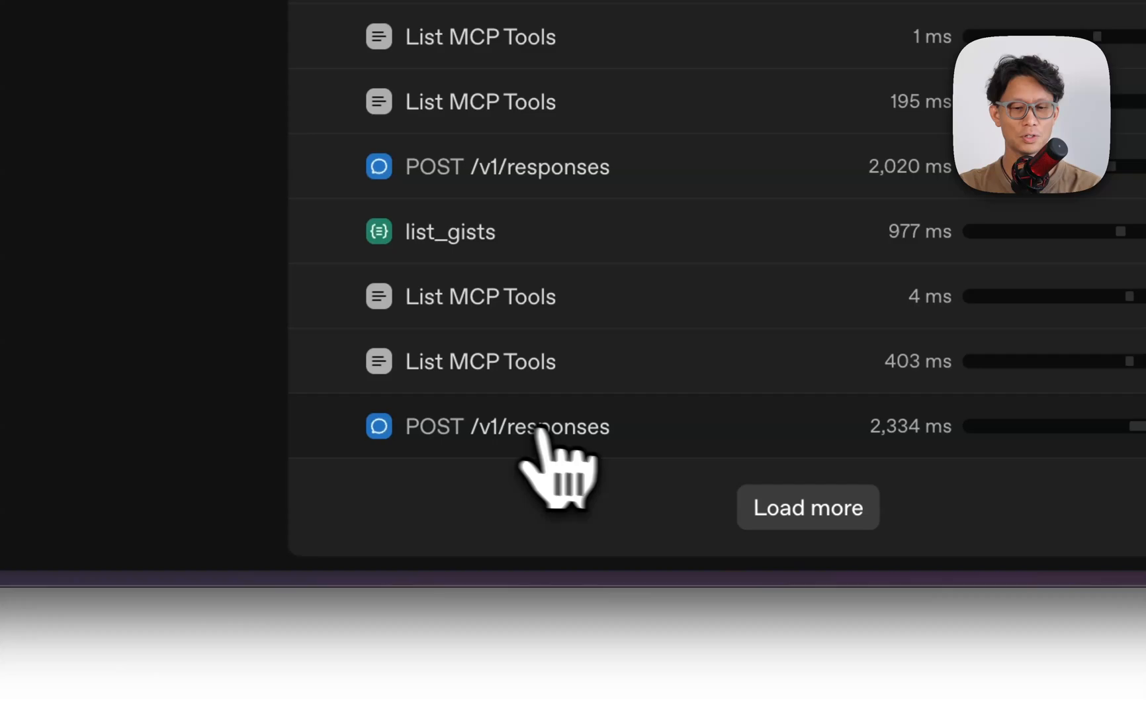
pyautogui.click(808, 507)
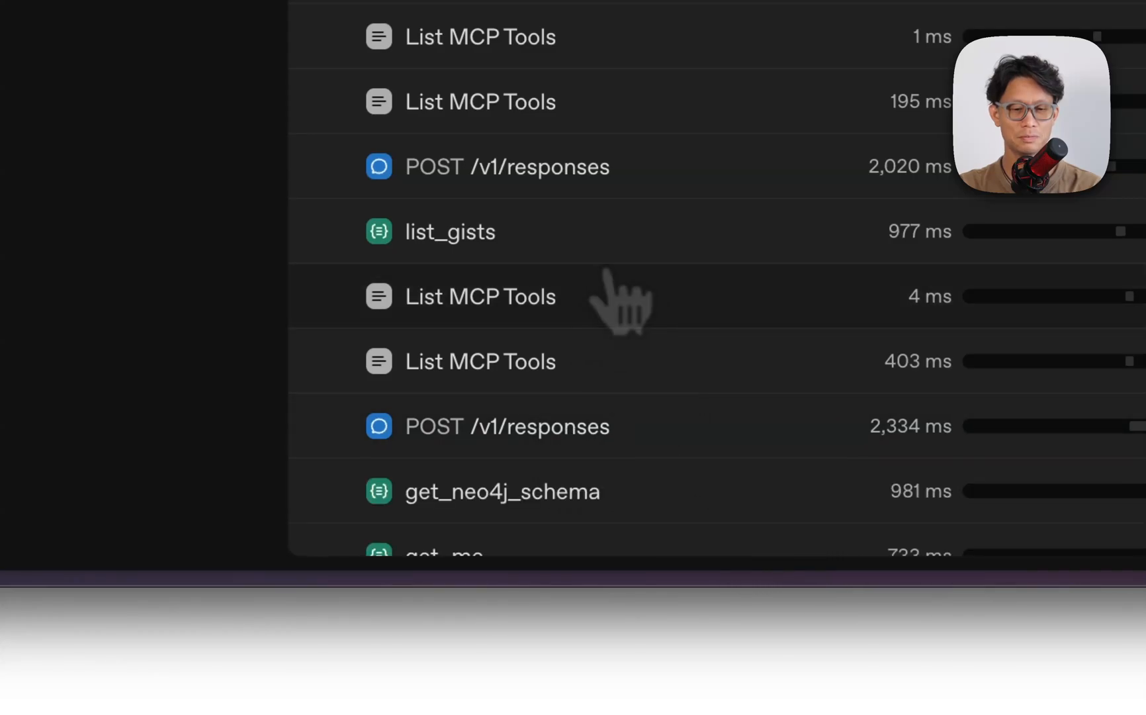
pyautogui.scroll(-3)
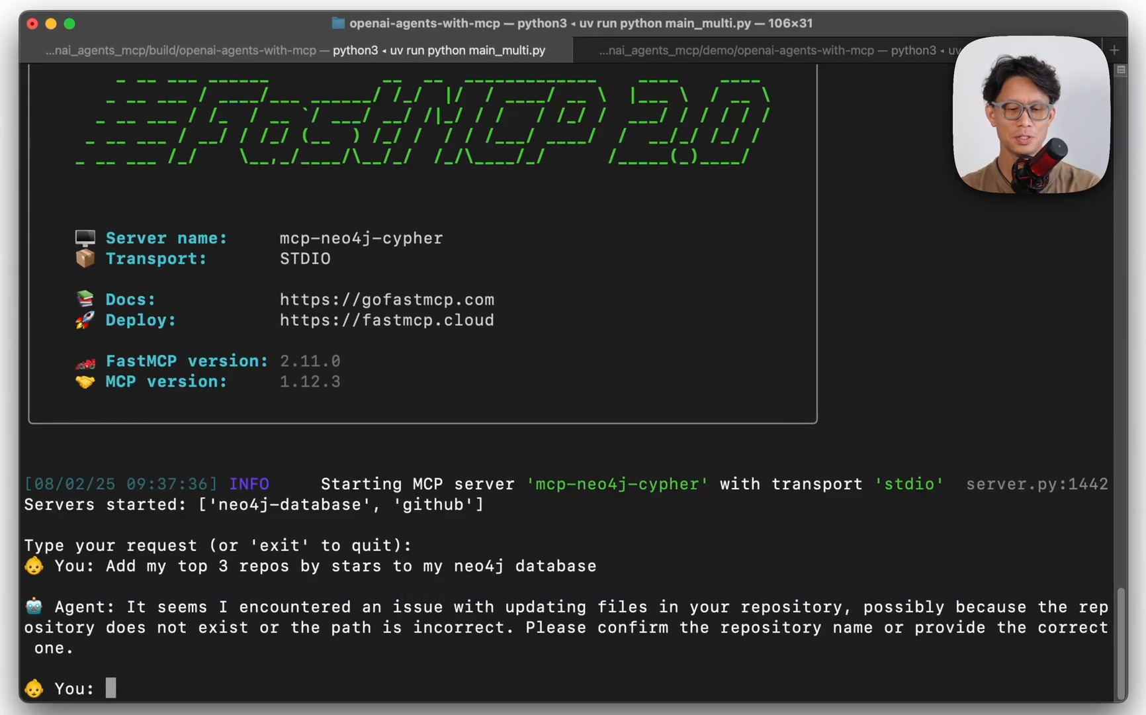
# Step: Ask the agent 'What are my top 3 repos by stars', then reply 'Yes, add those to my database'
pyautogui.write('What are my top 3')
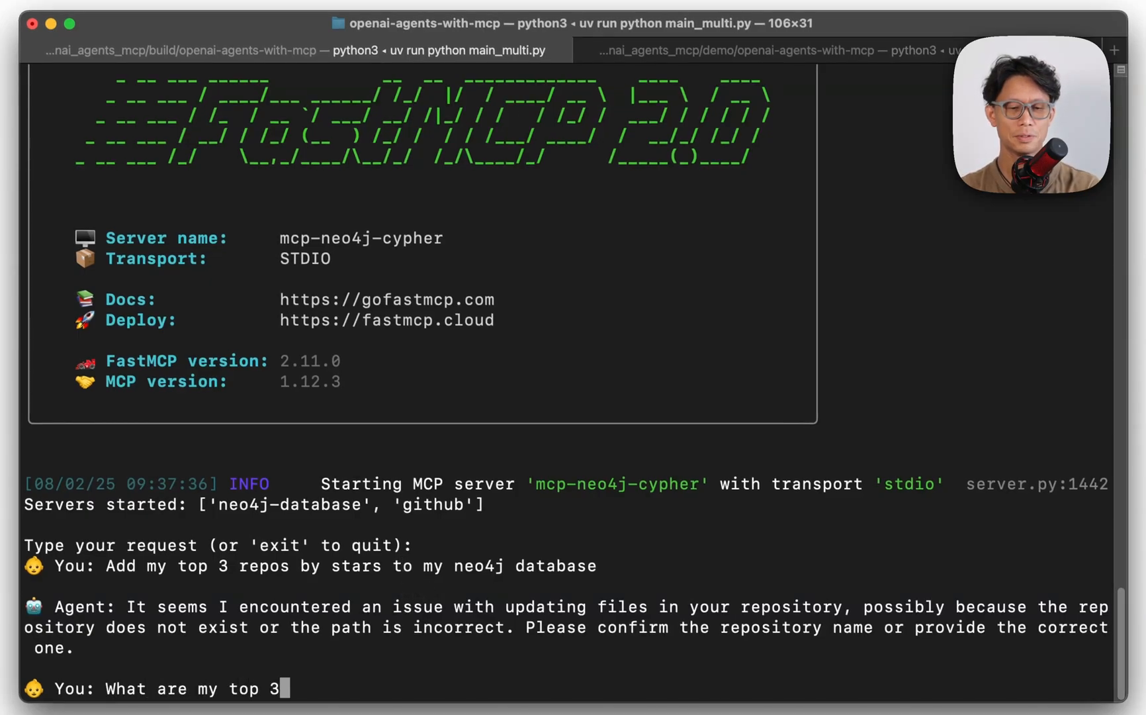
pyautogui.write('repos by stars')
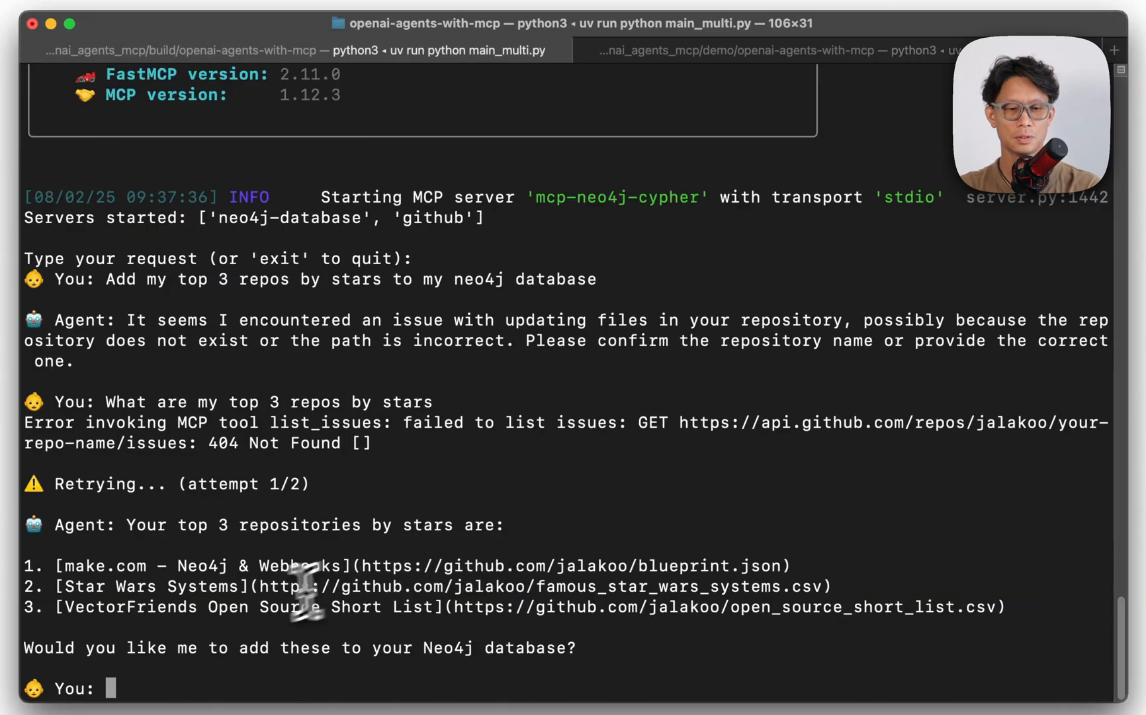
pyautogui.moveTo(436, 566)
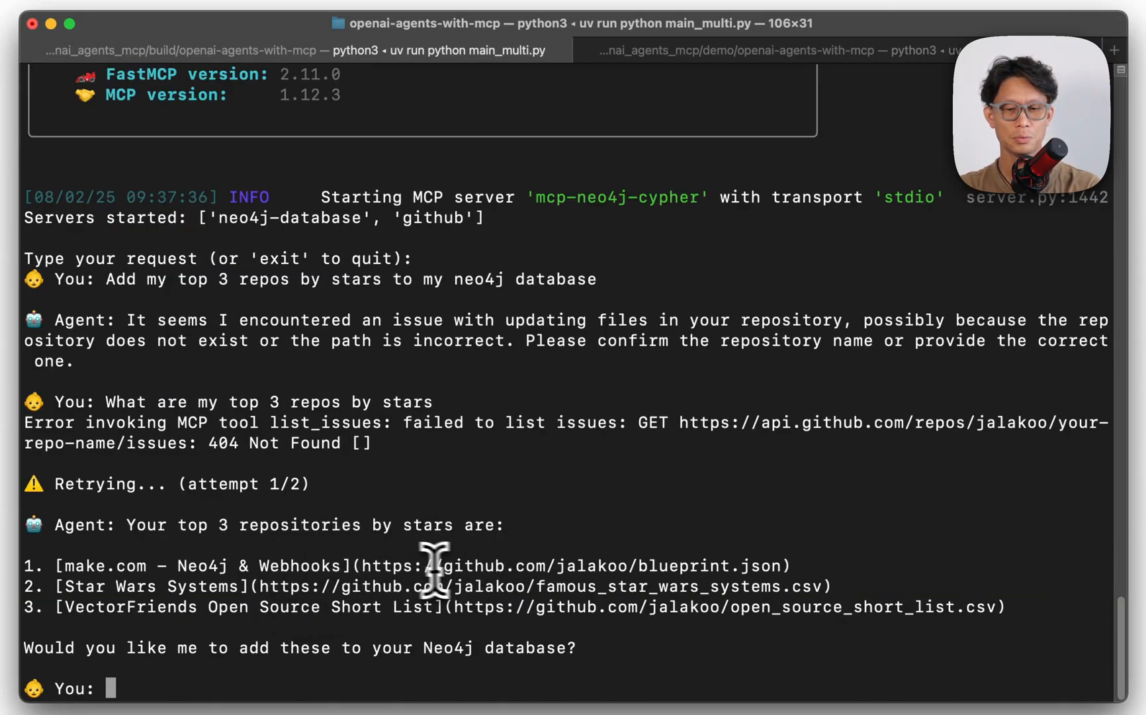
pyautogui.moveTo(571, 662)
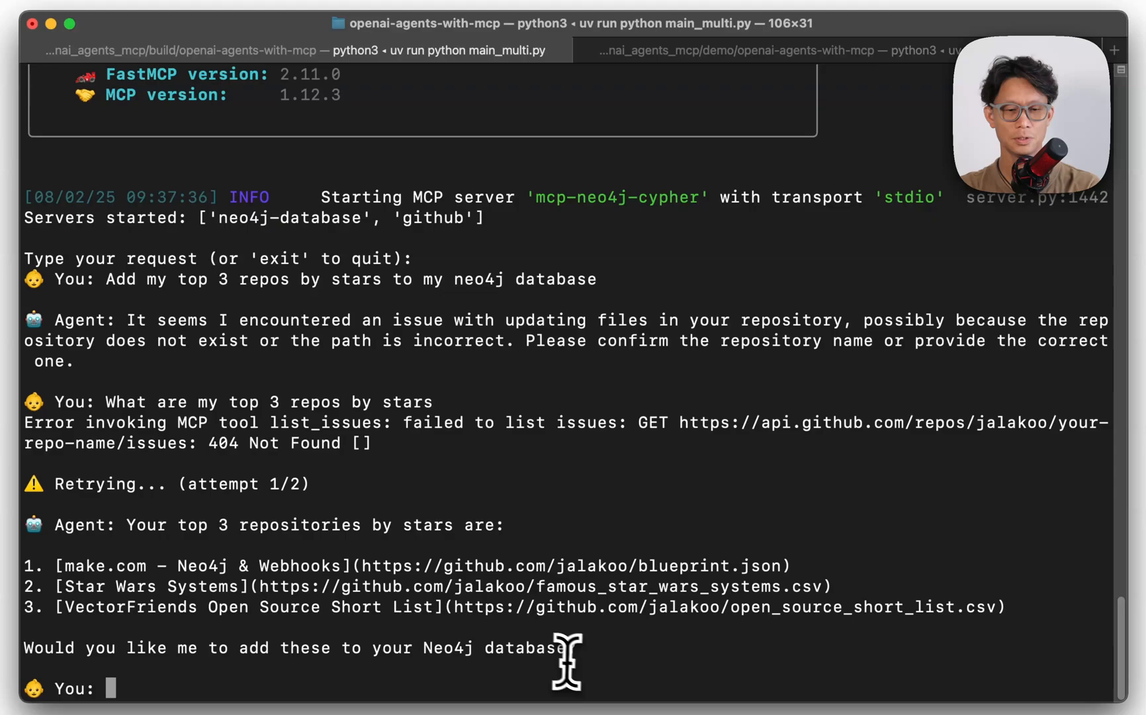
pyautogui.write('Yes,')
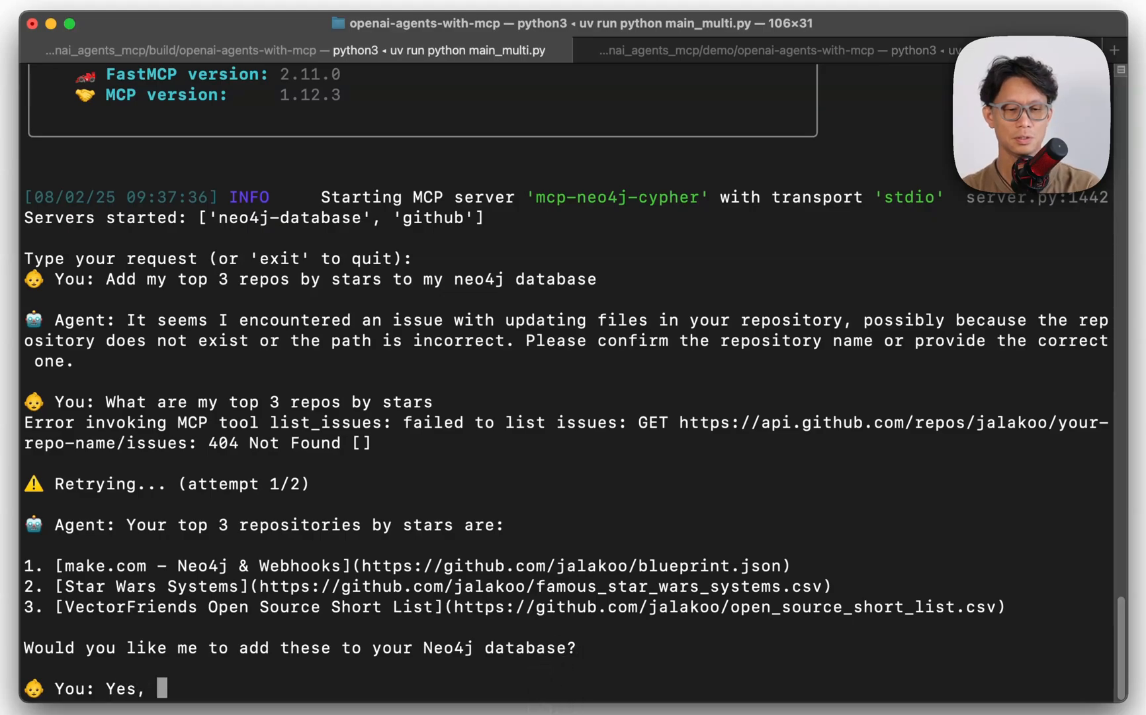
pyautogui.write('add those to my datab')
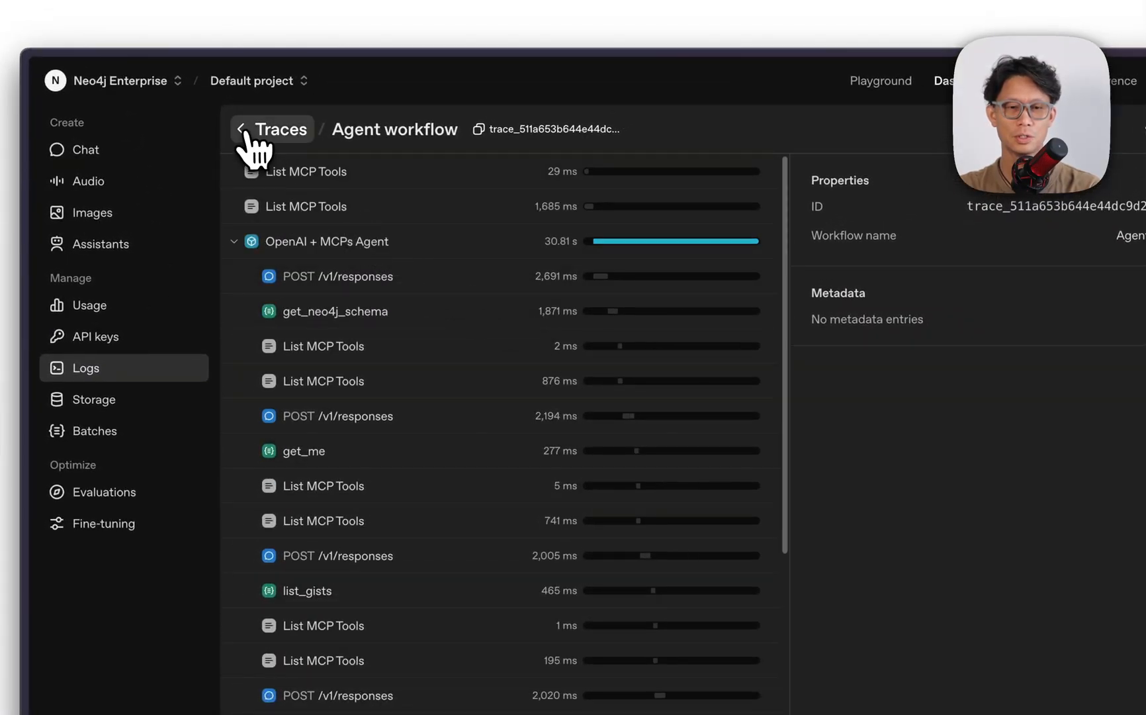
# Step: Return to the Traces list and review the newest trace's failed create_or_update_file calls
pyautogui.click(271, 129)
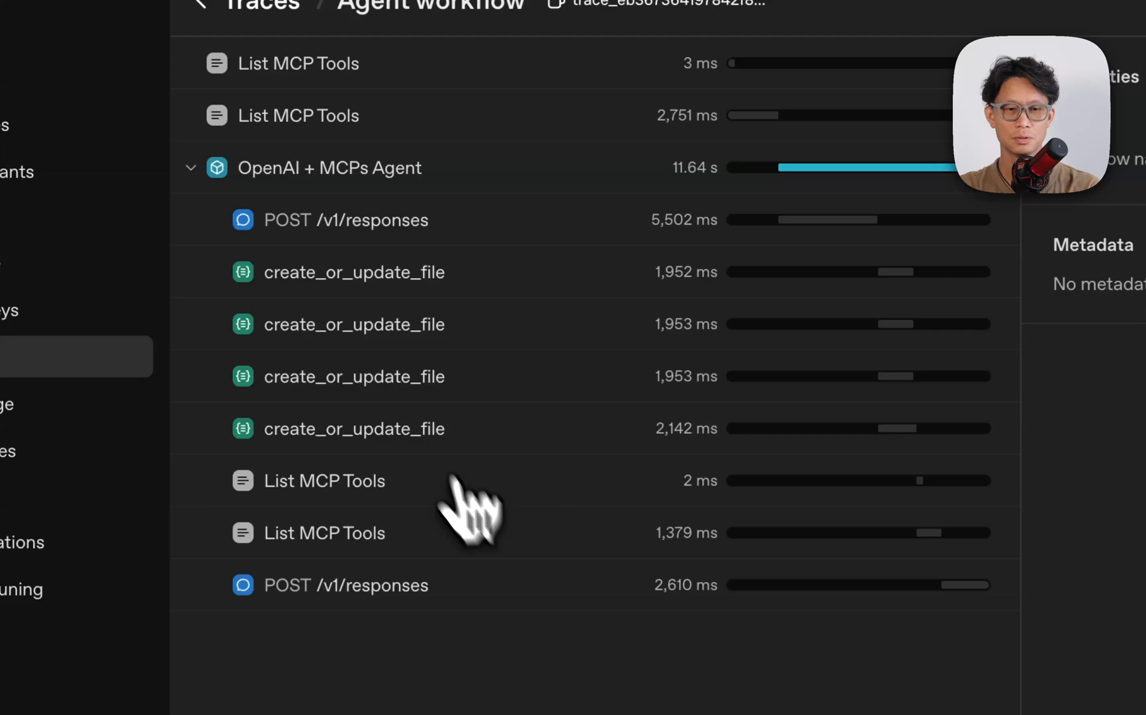
pyautogui.moveTo(399, 359)
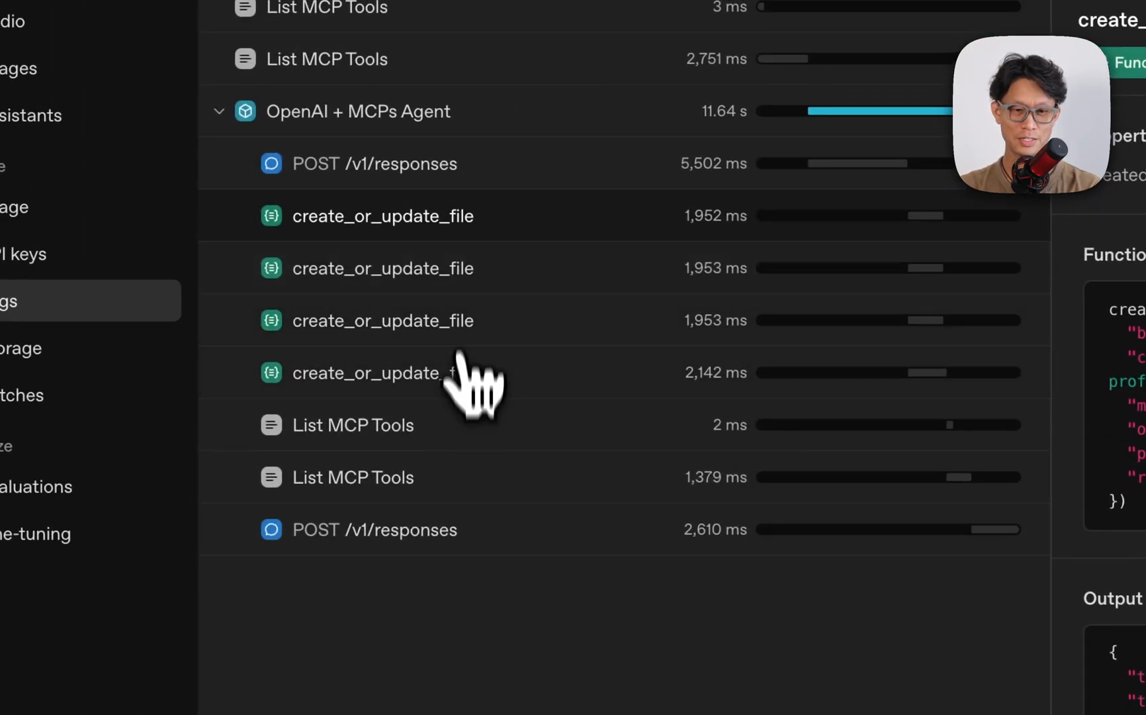
pyautogui.moveTo(461, 446)
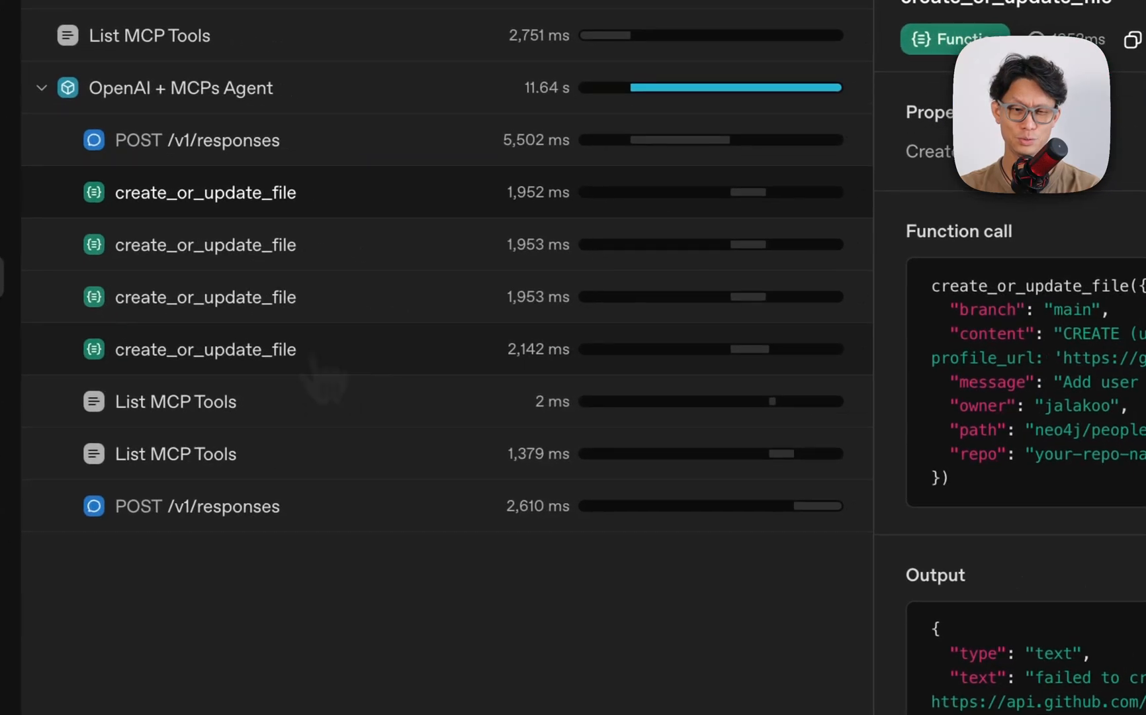
pyautogui.scroll(-3)
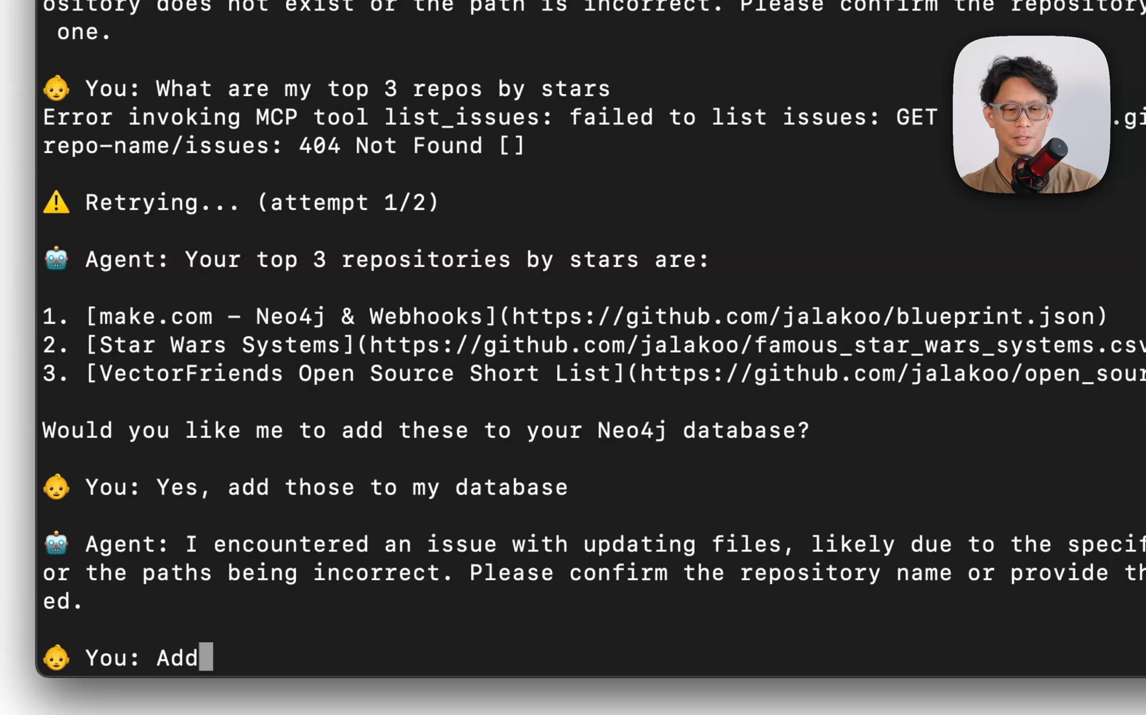
# Step: Tell the agent 'Add that data to my neo4j database using the write_neo4j_cypher tool'
pyautogui.write('that data to my')
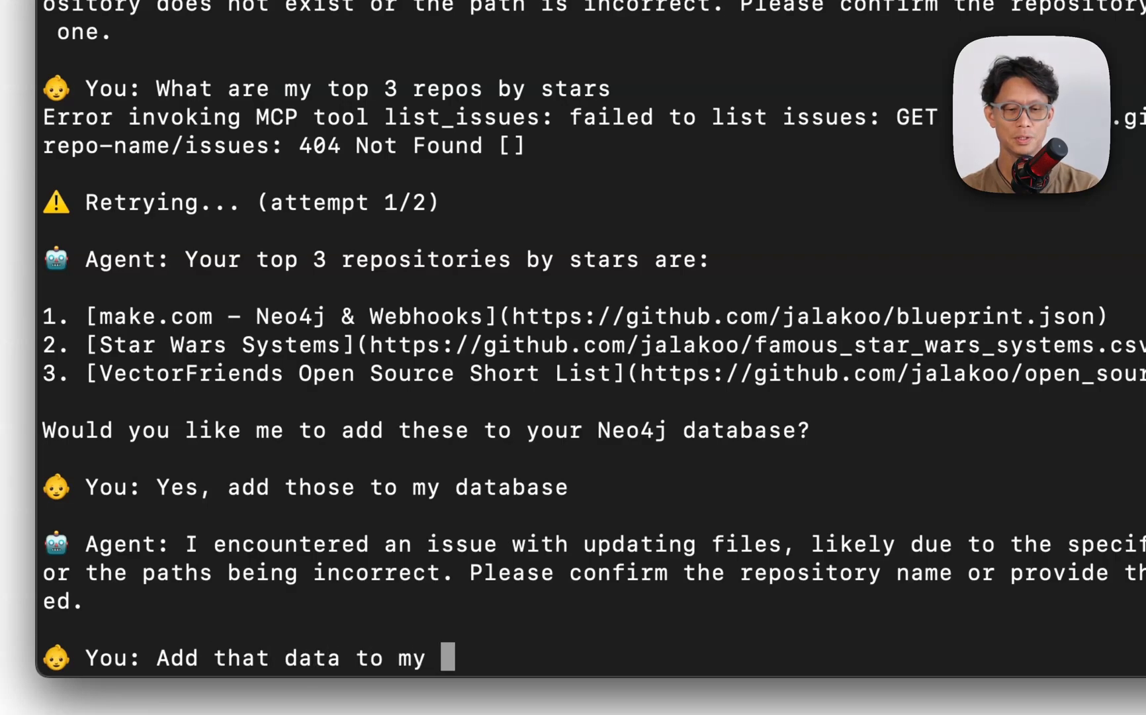
pyautogui.write('neo4j database using')
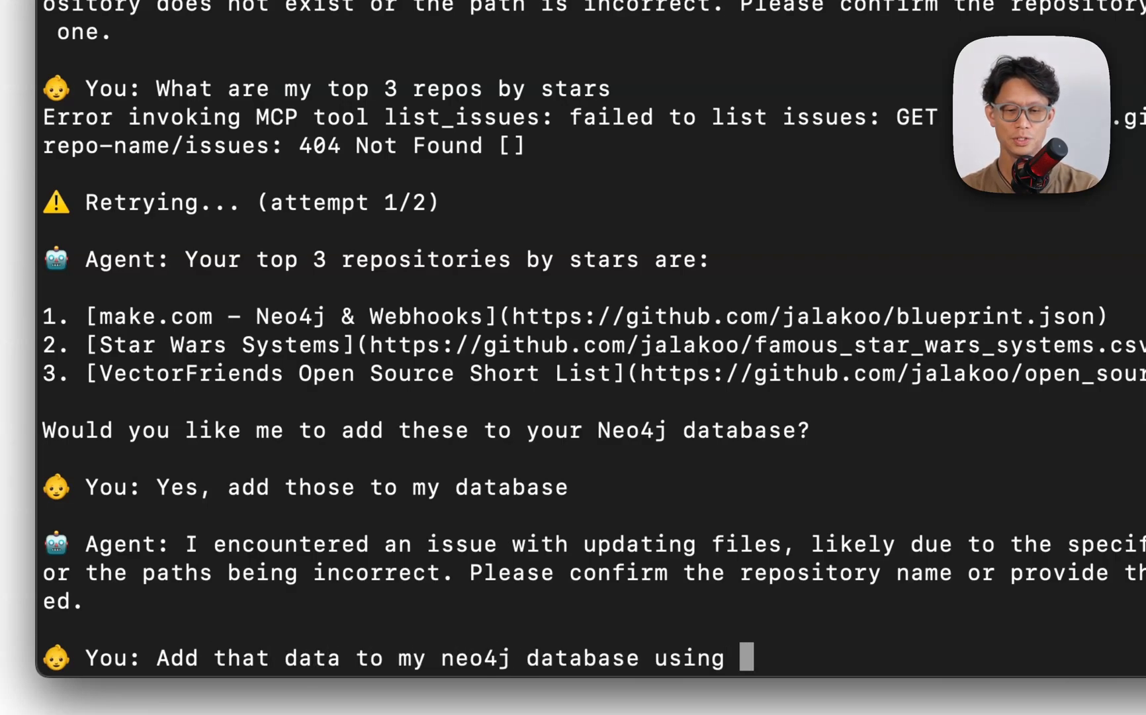
pyautogui.write('the write_')
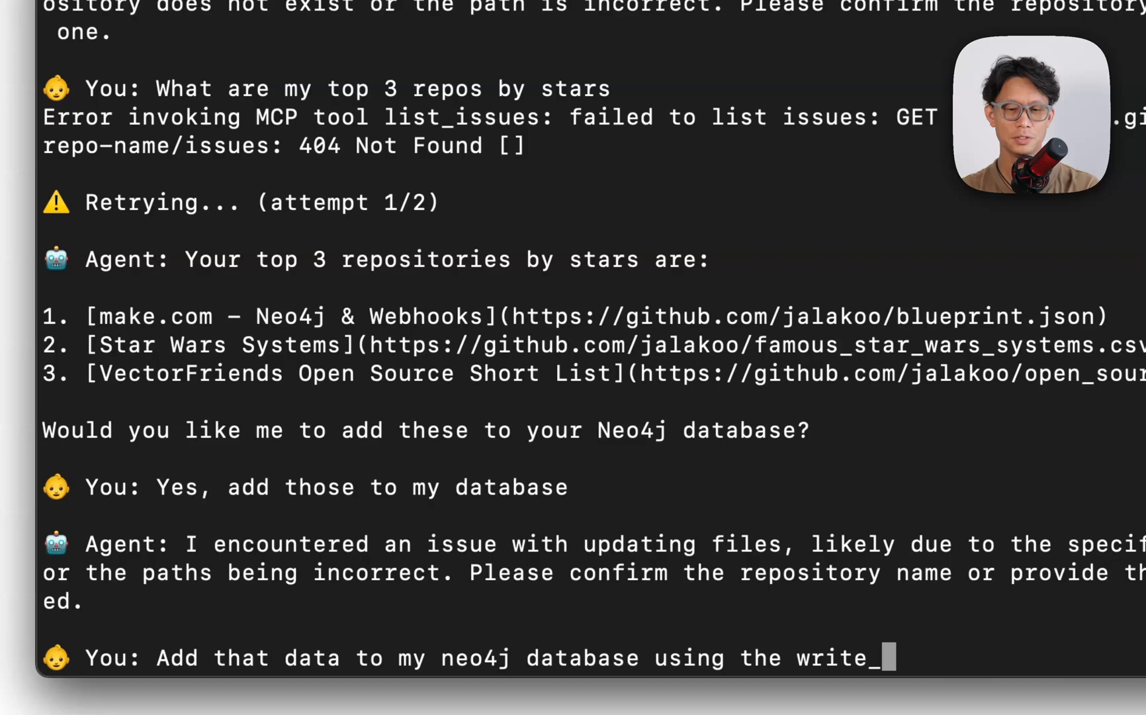
pyautogui.write('neo4j_cypher tool')
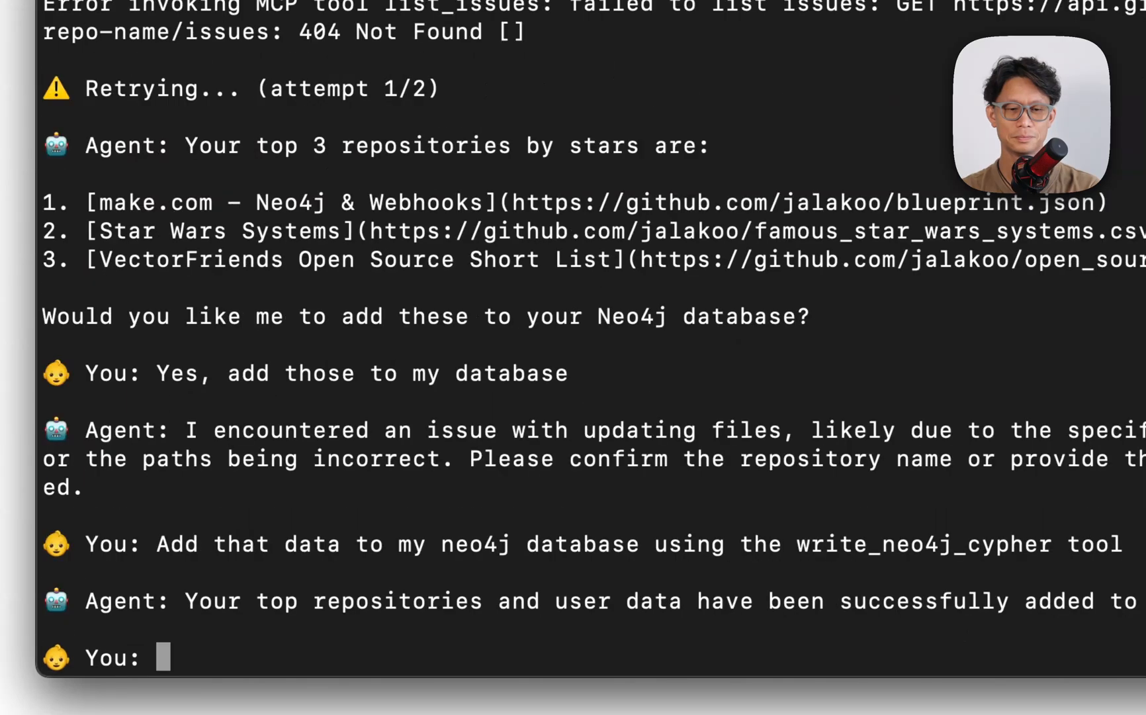
pyautogui.moveTo(162, 314)
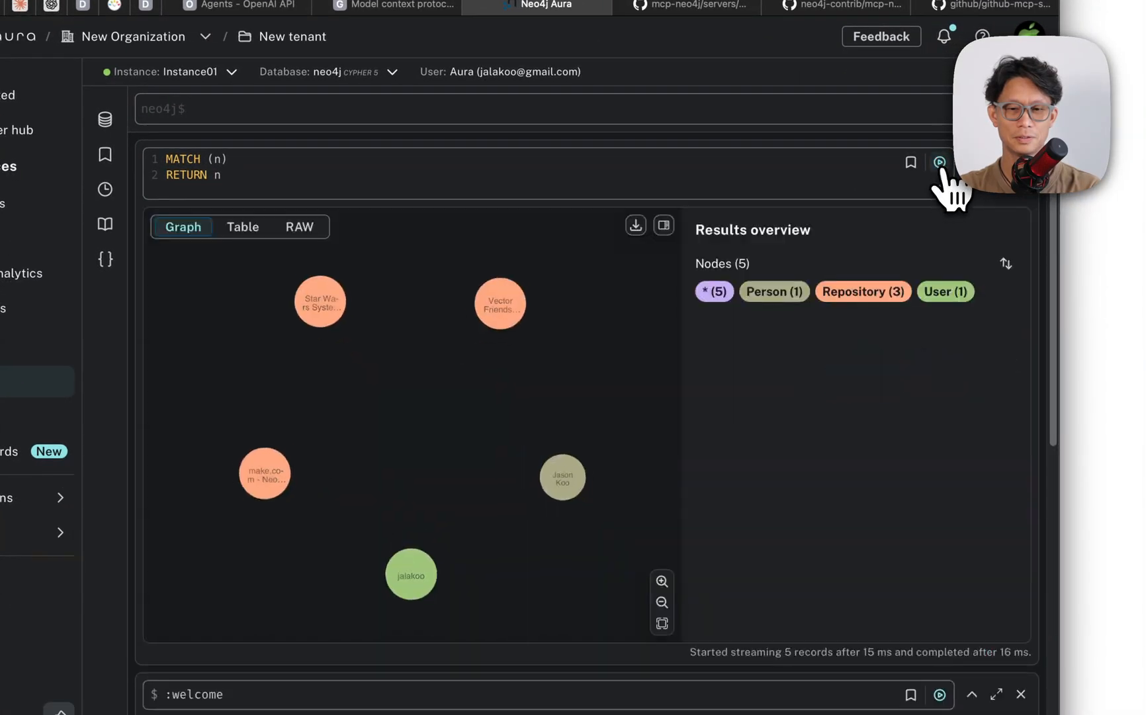
# Step: Select the green User node (jalakoo) to show its Node details properties
pyautogui.click(411, 575)
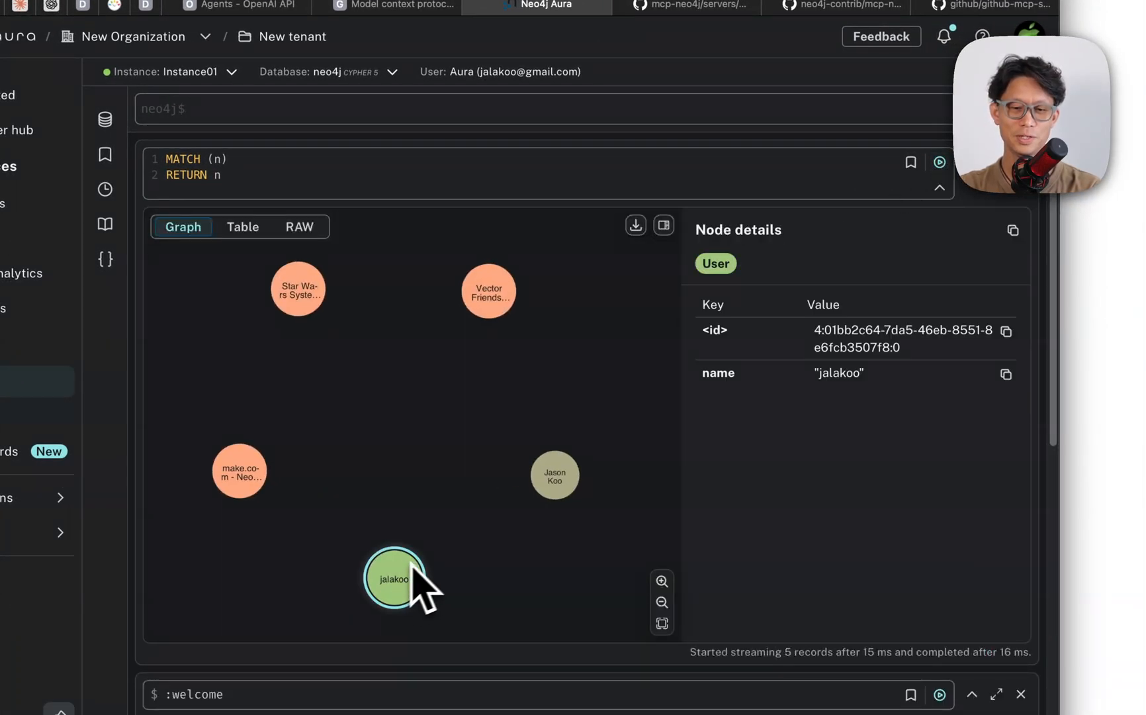